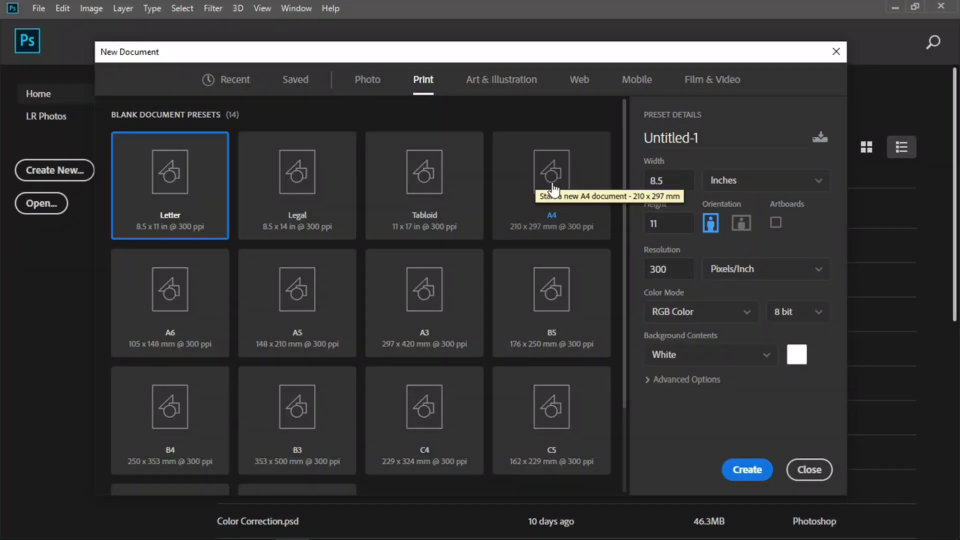
pyautogui.moveTo(566, 194)
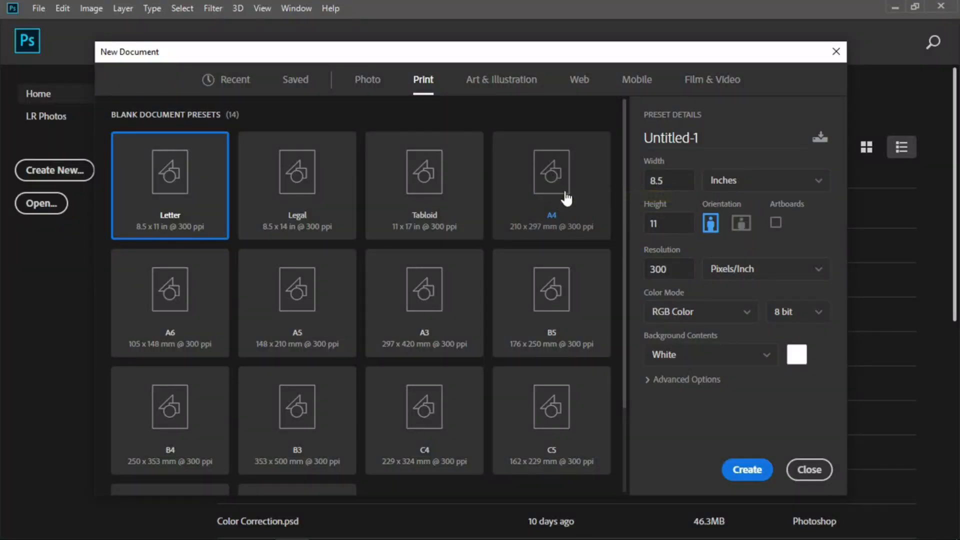
pyautogui.moveTo(192, 188)
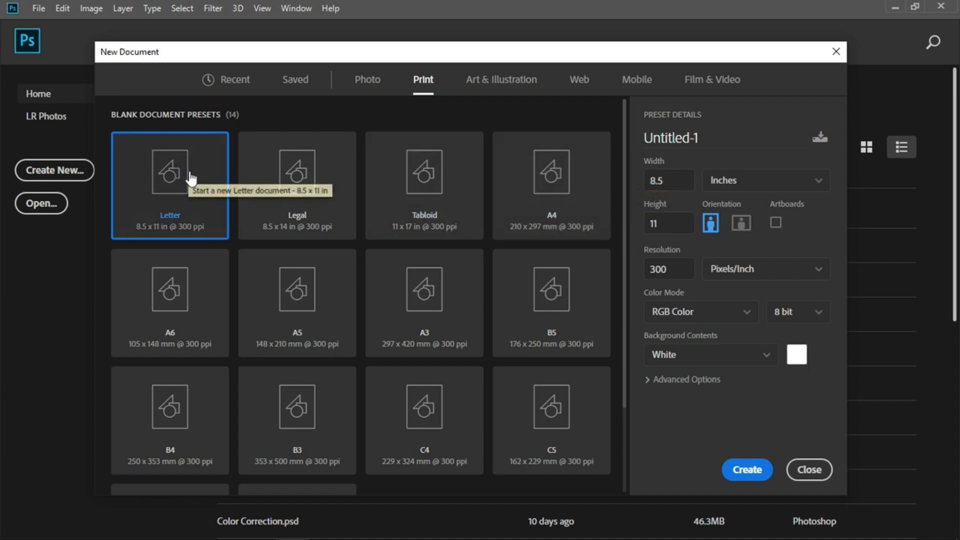
pyautogui.moveTo(565, 184)
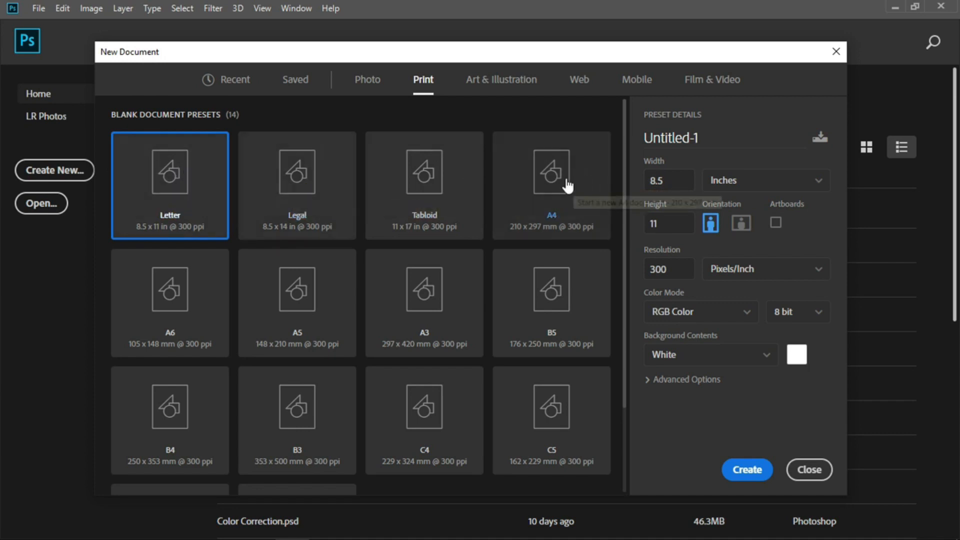
# Step: Choose the A4 print preset (210 x 297 mm, 300 ppi) for the new document
pyautogui.click(551, 186)
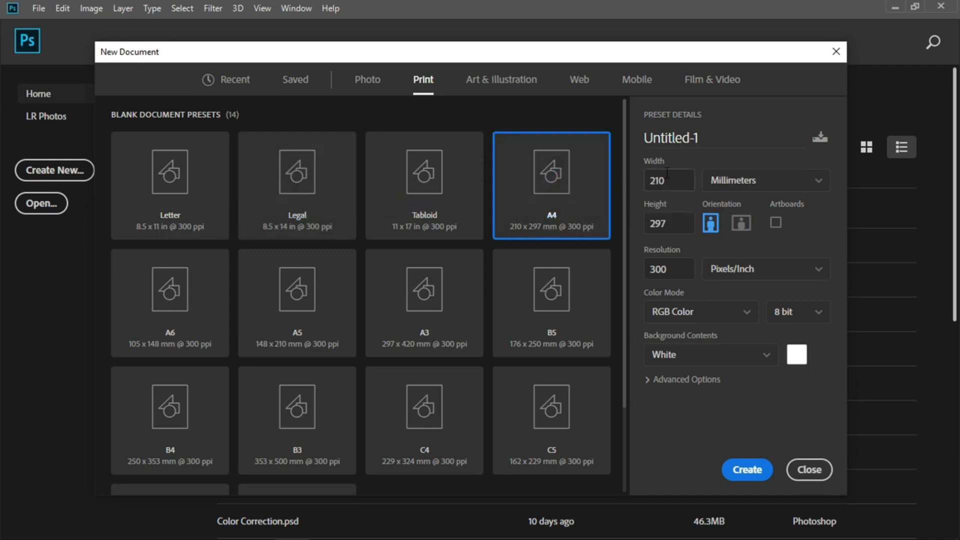
pyautogui.moveTo(658, 216)
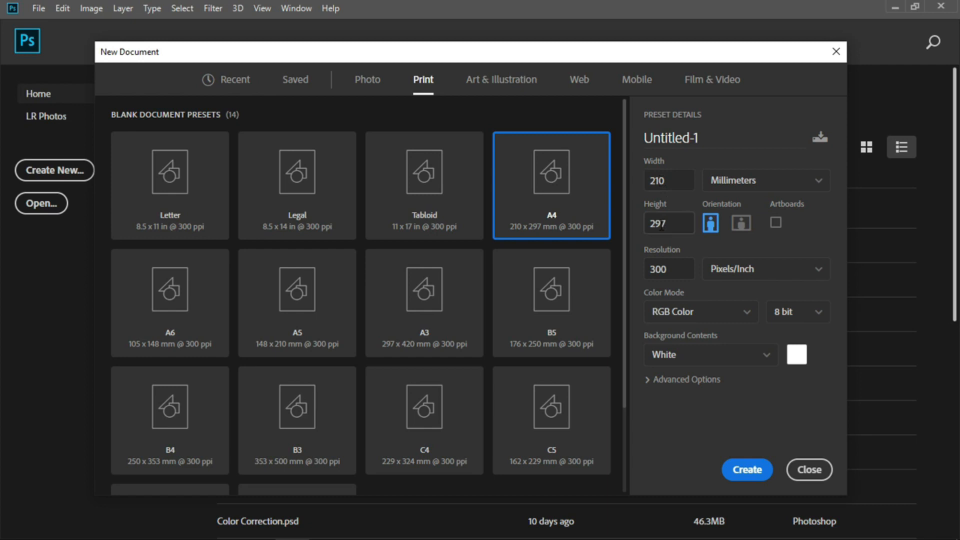
pyautogui.moveTo(633, 190)
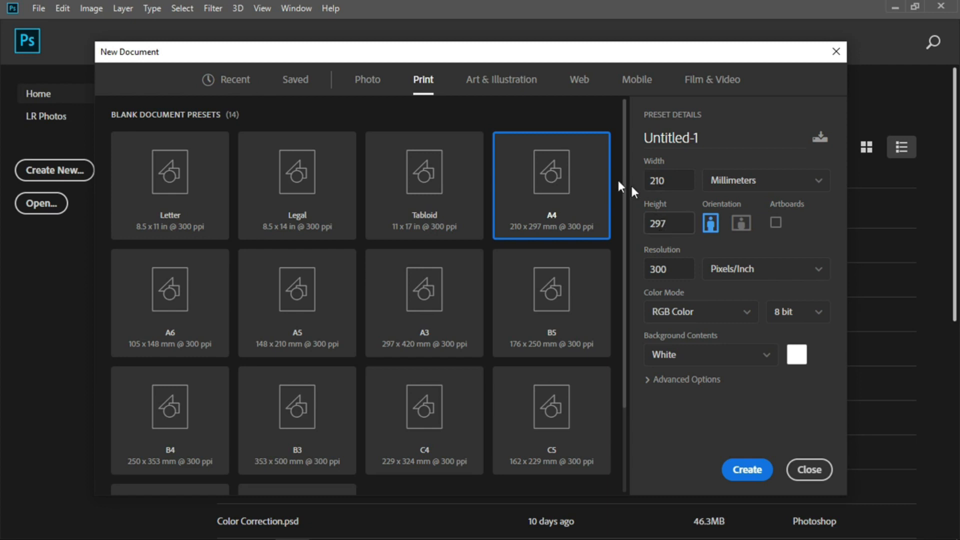
# Step: Bring up the Width unit choices for the A4 document, millimeters still active
pyautogui.click(669, 180)
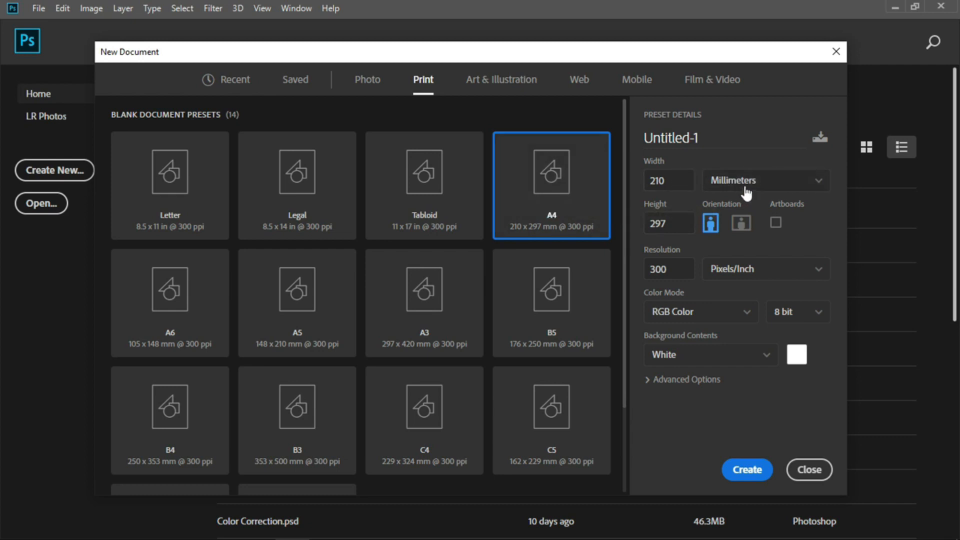
pyautogui.click(766, 180)
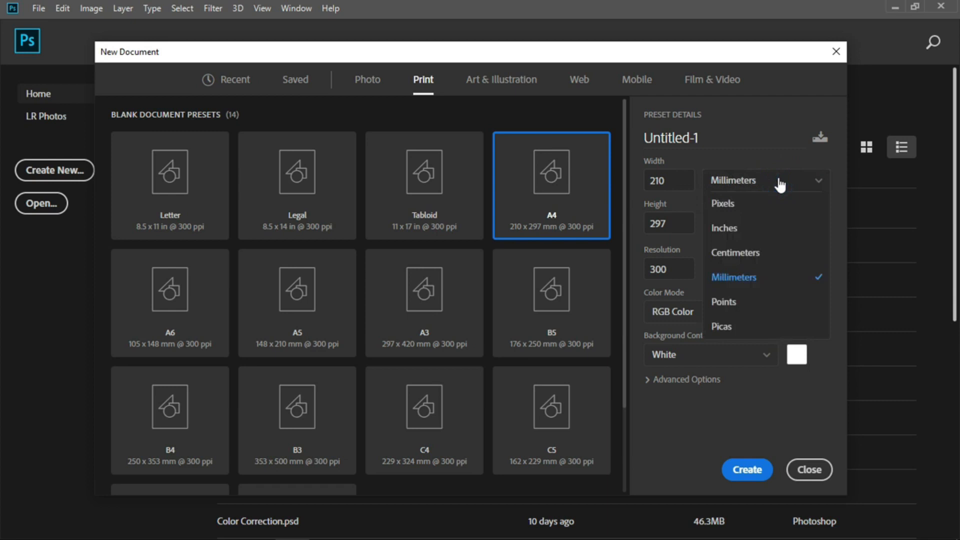
pyautogui.moveTo(755, 228)
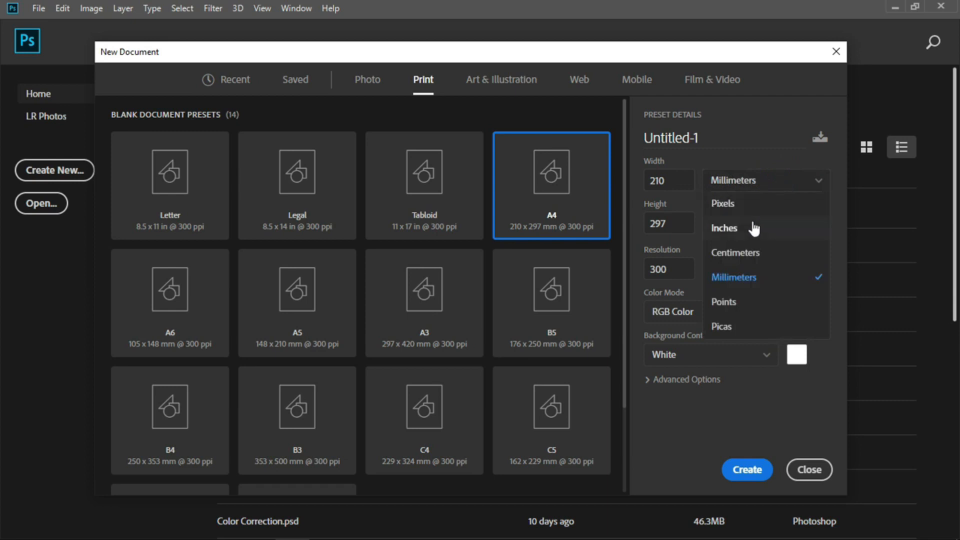
pyautogui.moveTo(754, 275)
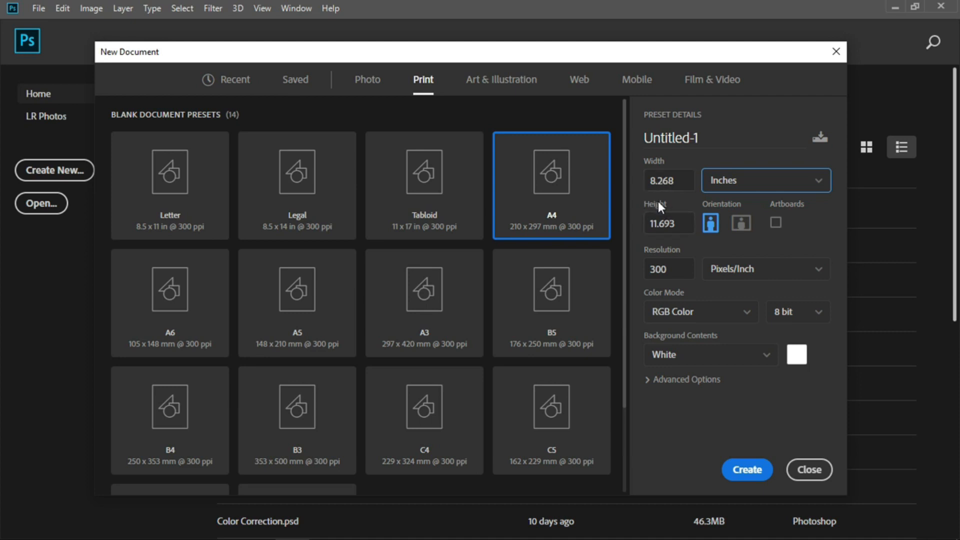
pyautogui.moveTo(667, 242)
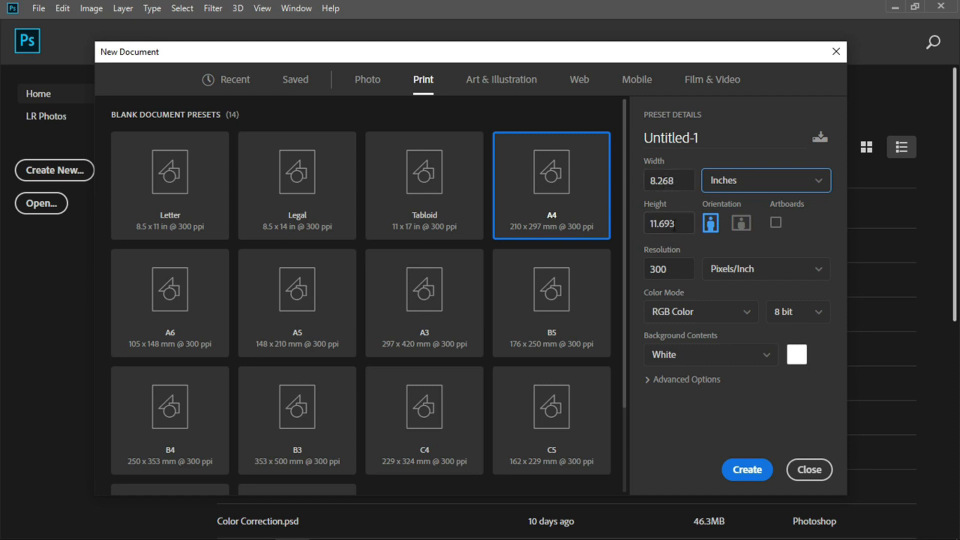
pyautogui.click(766, 180)
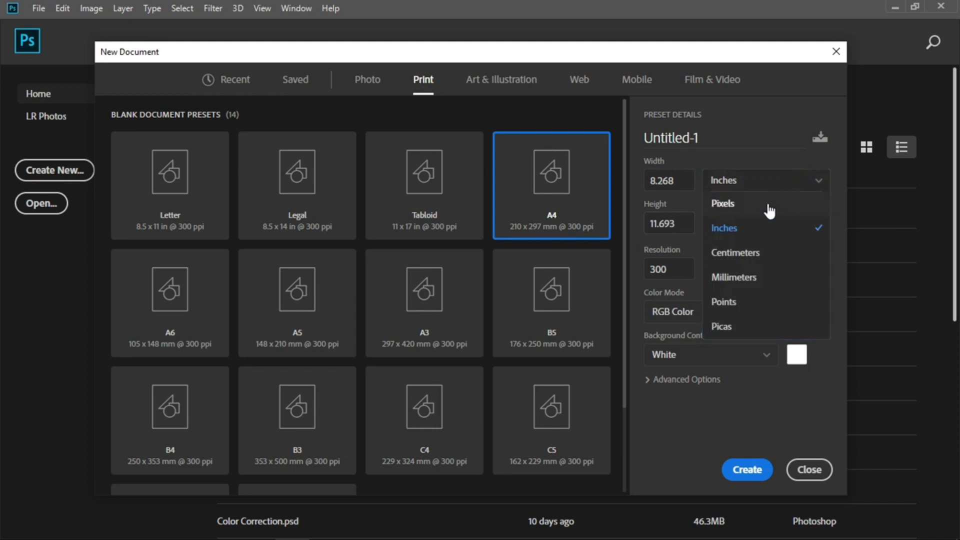
pyautogui.moveTo(762, 214)
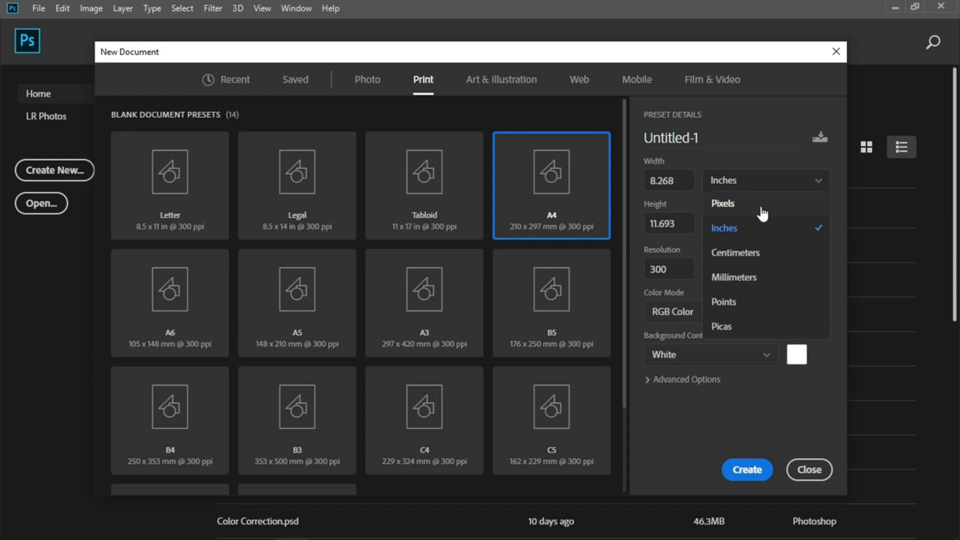
pyautogui.moveTo(757, 210)
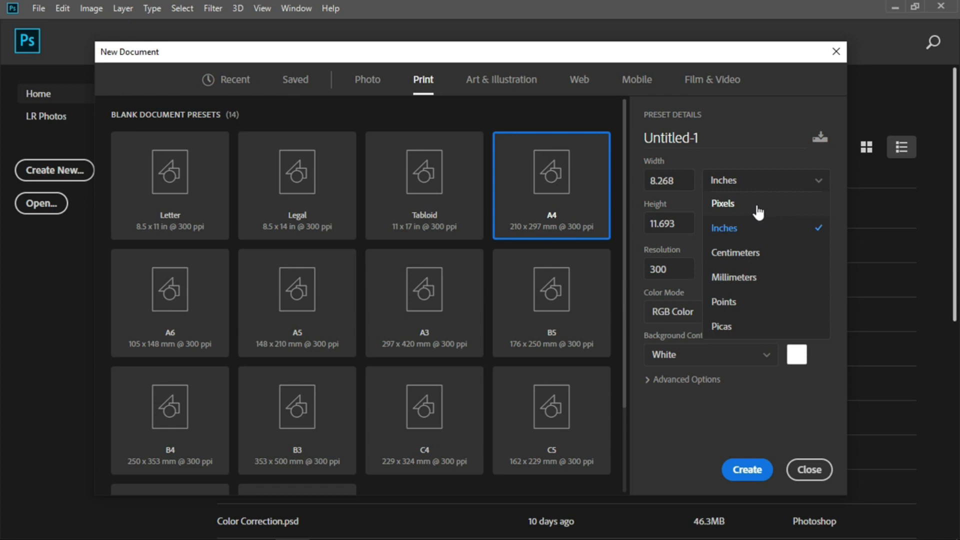
pyautogui.click(722, 204)
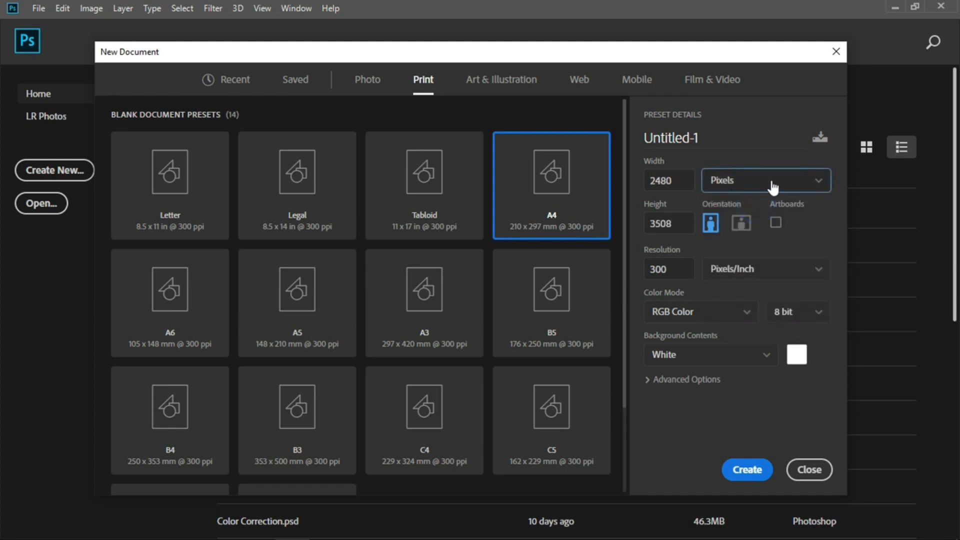
pyautogui.click(766, 180)
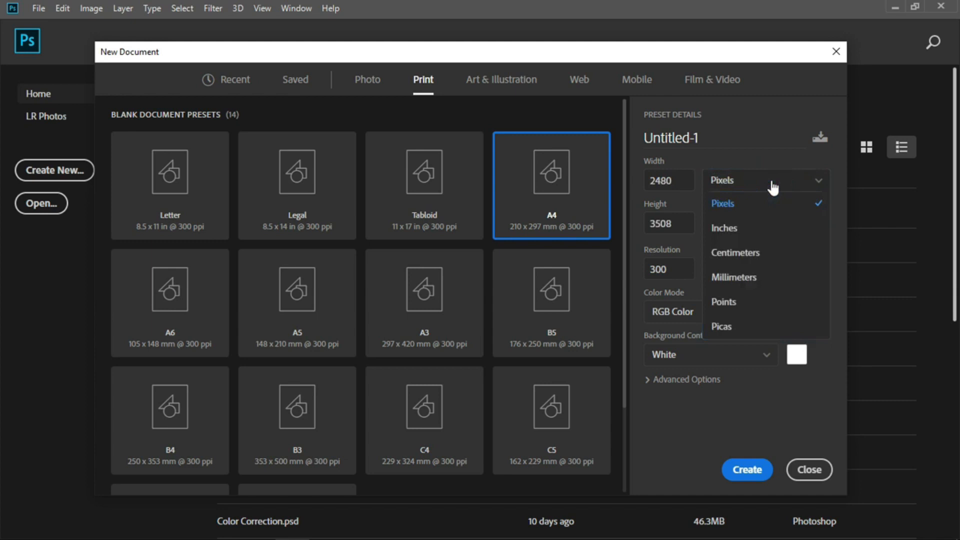
pyautogui.moveTo(756, 231)
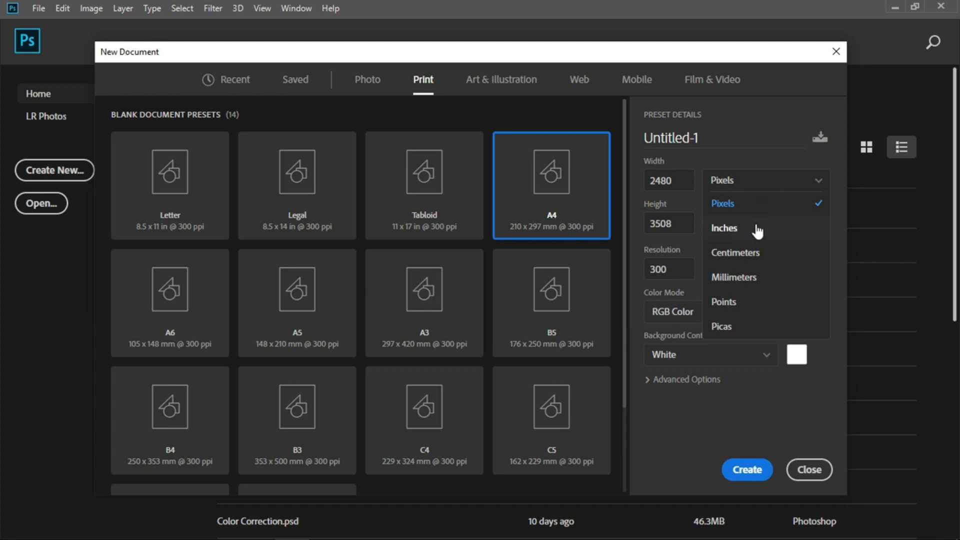
pyautogui.moveTo(745, 233)
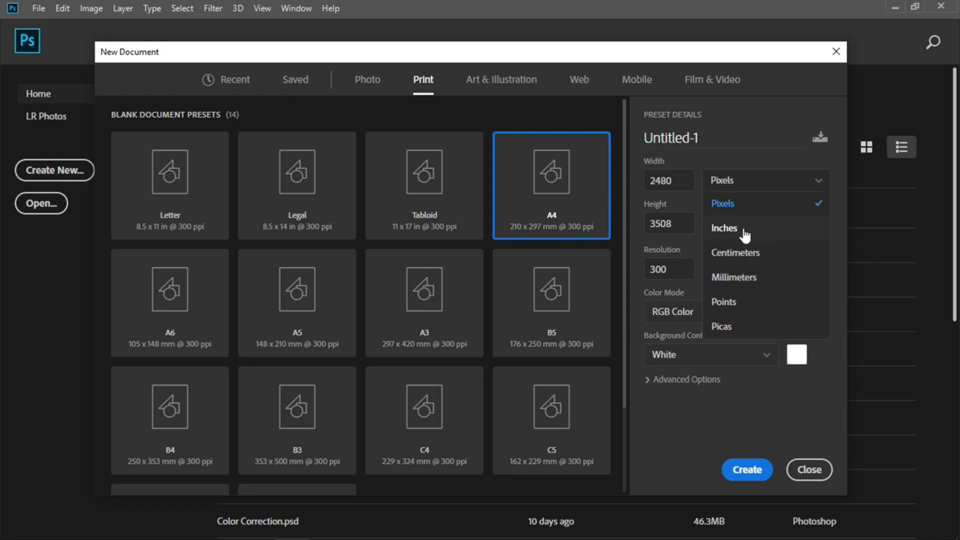
pyautogui.moveTo(748, 218)
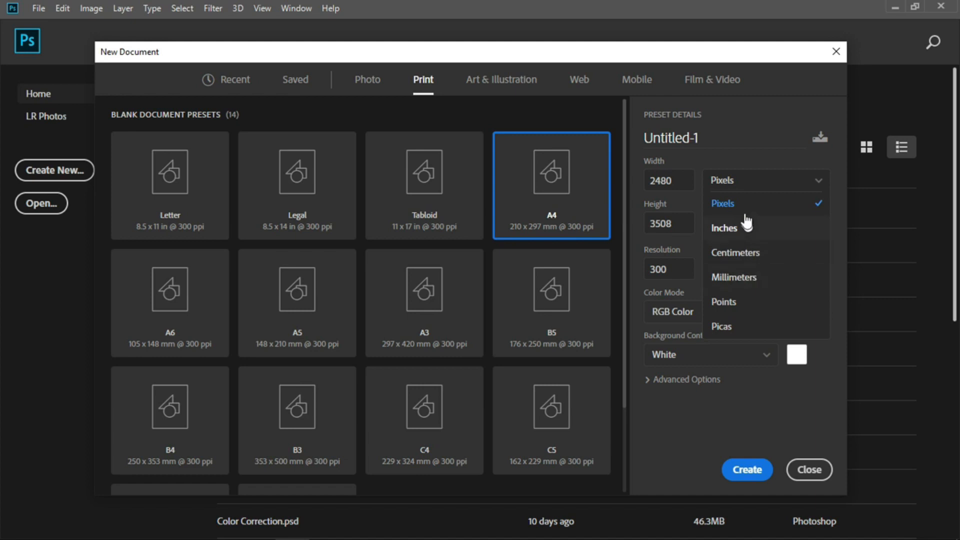
pyautogui.moveTo(744, 235)
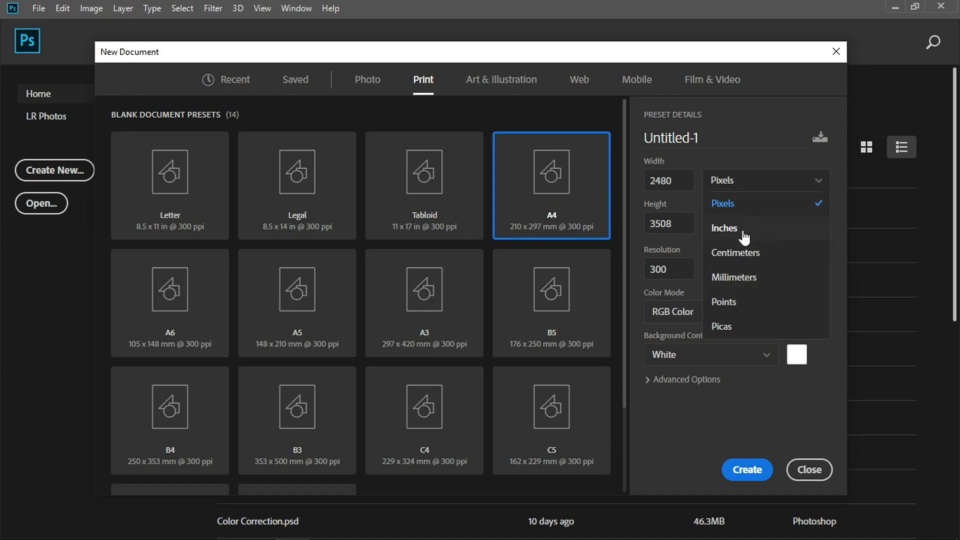
pyautogui.click(748, 228)
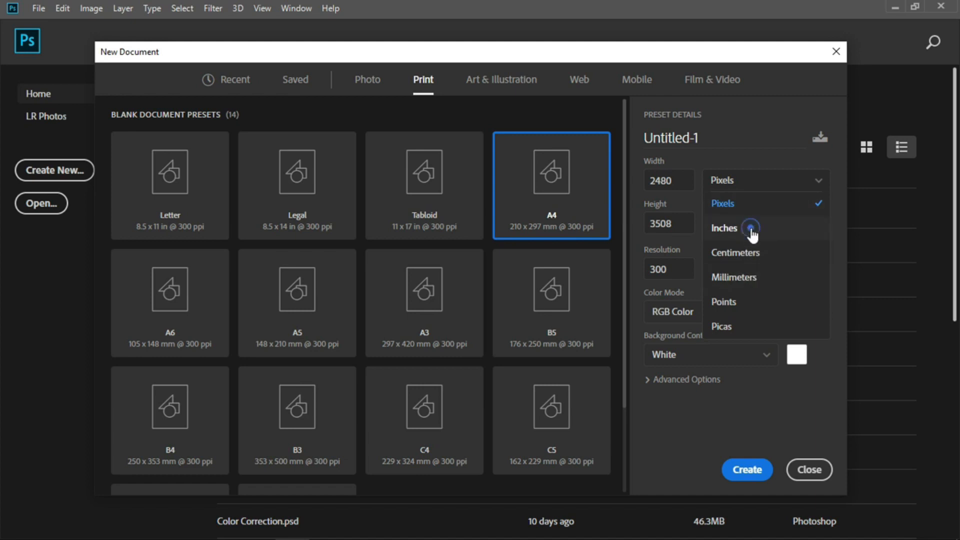
pyautogui.click(724, 228)
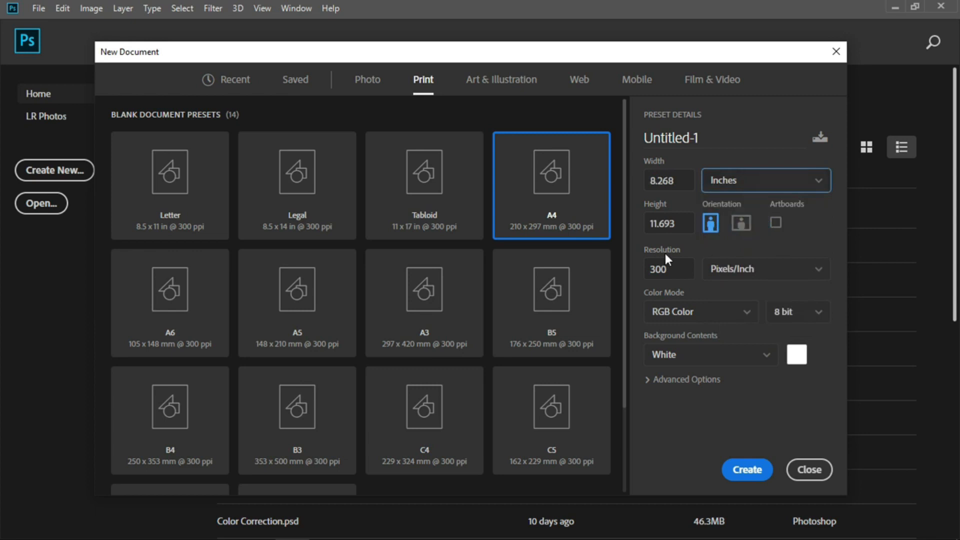
# Step: Change the new document's resolution from 300 to 72 pixels per inch
pyautogui.click(670, 268)
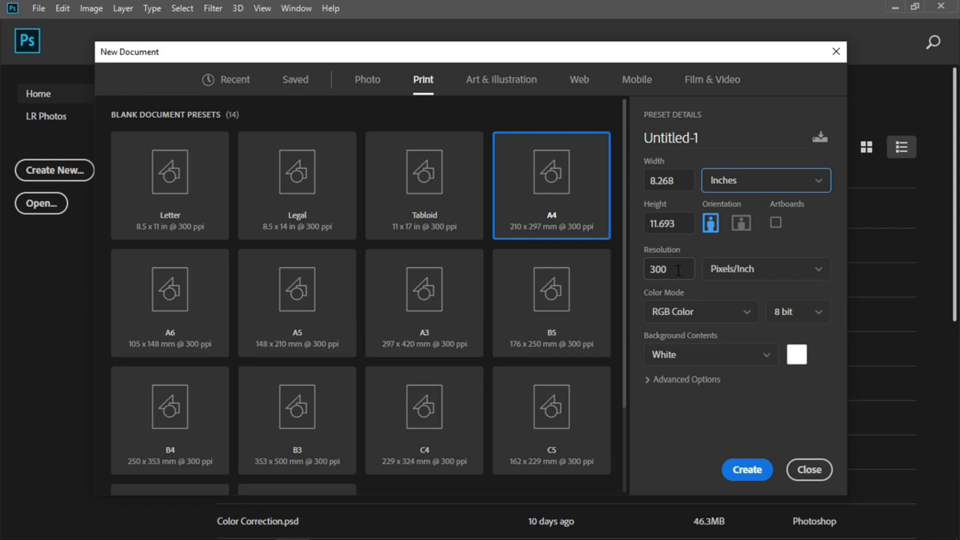
pyautogui.click(667, 269)
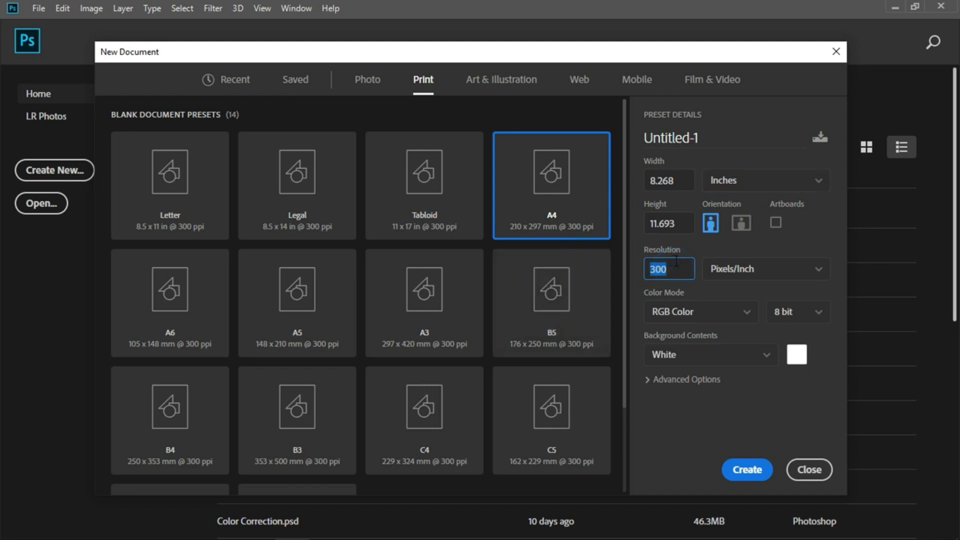
pyautogui.write('72')
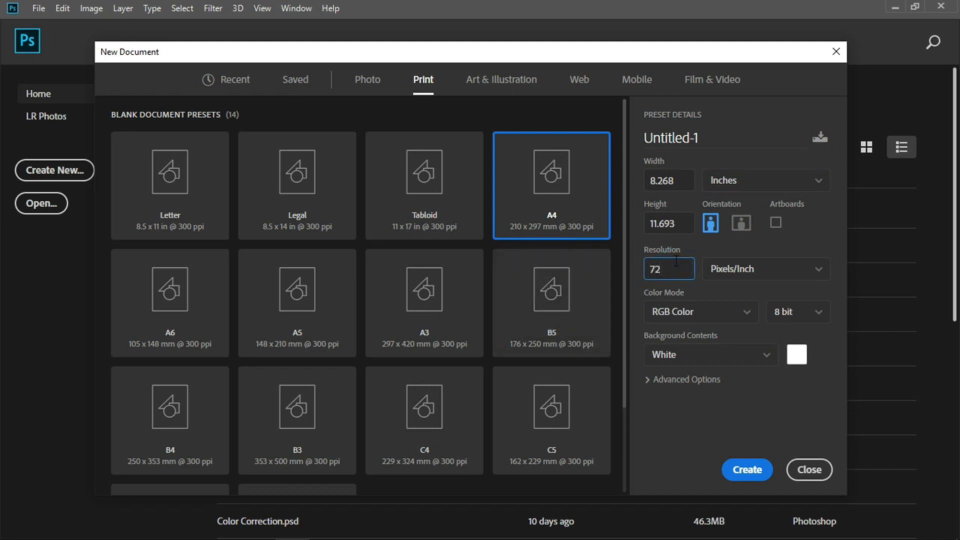
pyautogui.moveTo(672, 274)
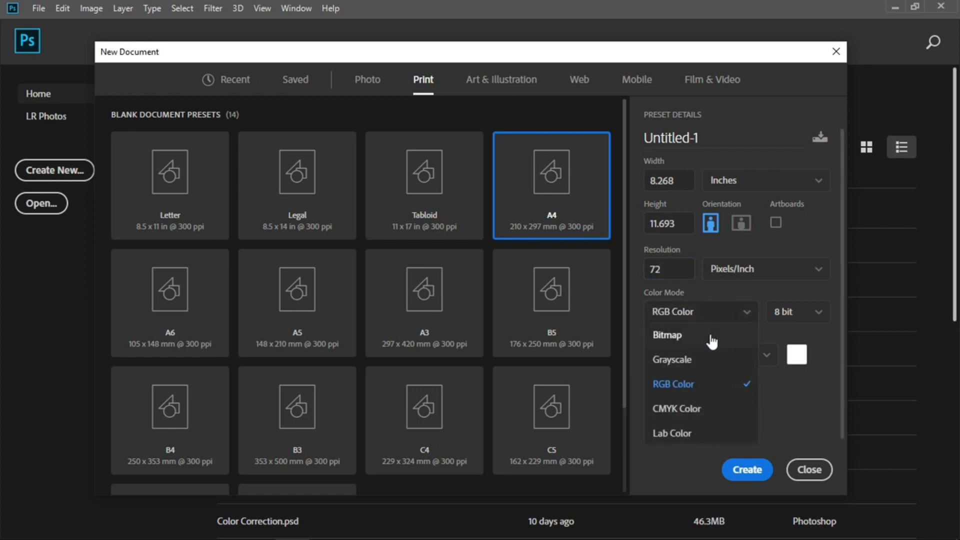
pyautogui.moveTo(712, 362)
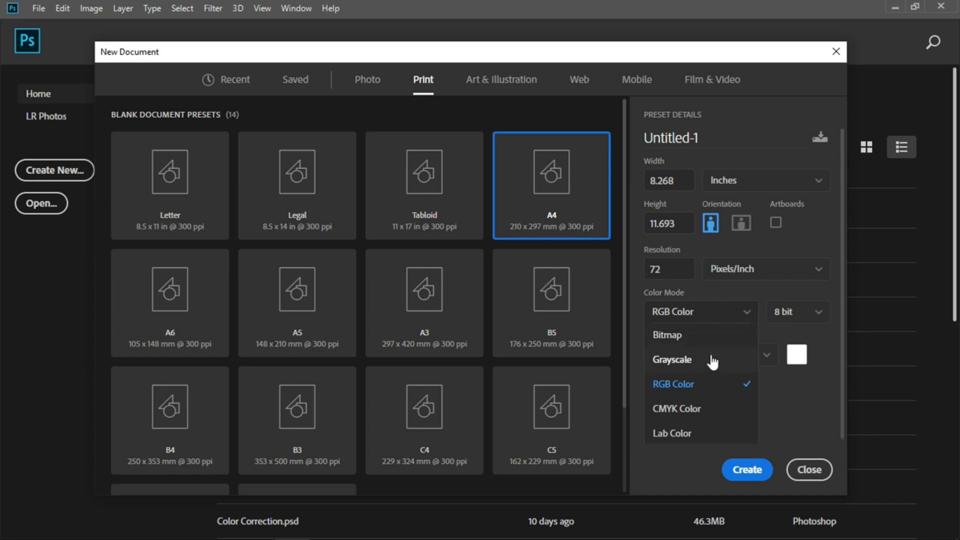
pyautogui.moveTo(722, 385)
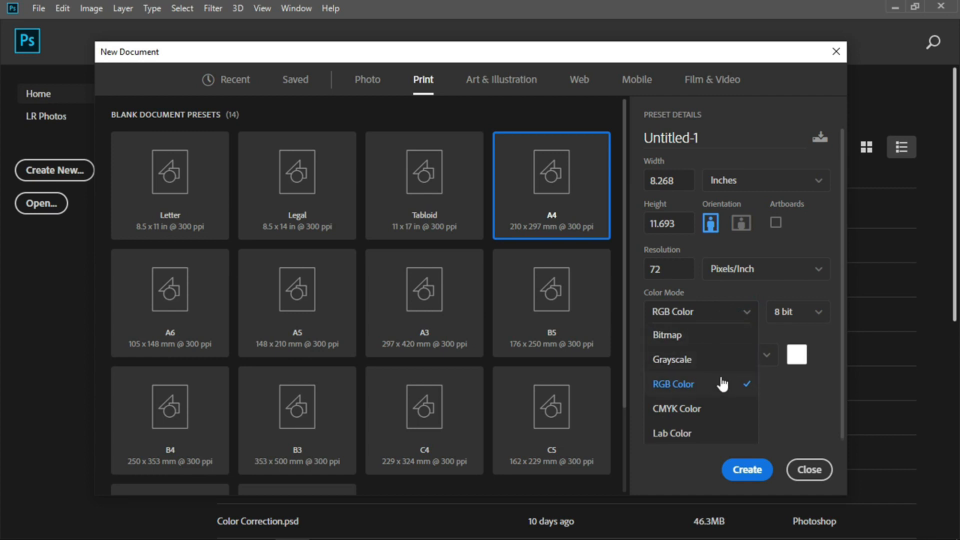
pyautogui.moveTo(688, 395)
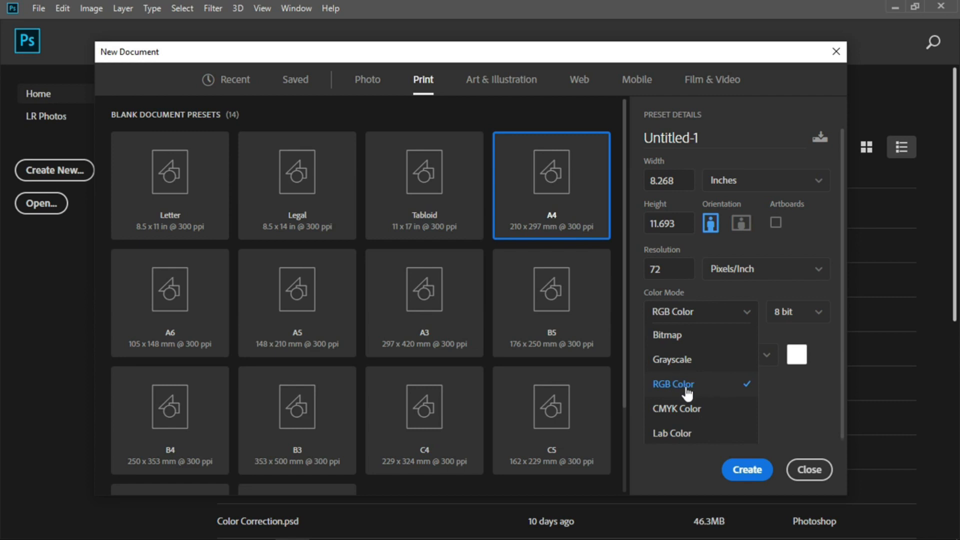
pyautogui.moveTo(692, 398)
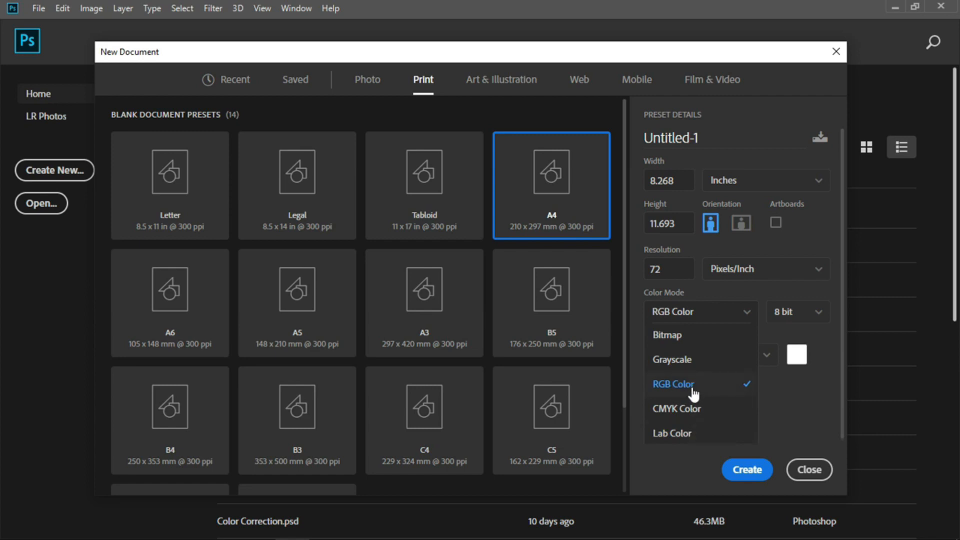
pyautogui.moveTo(705, 419)
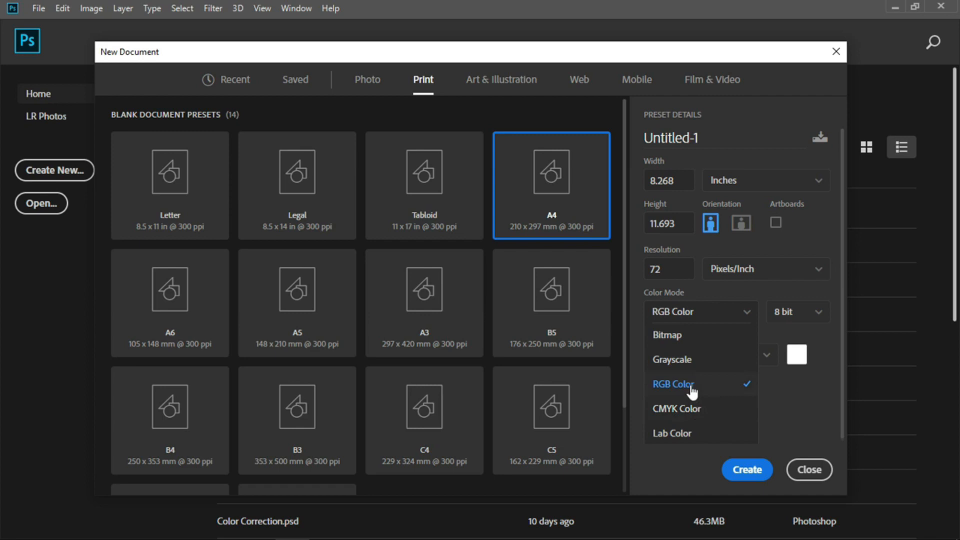
pyautogui.moveTo(700, 395)
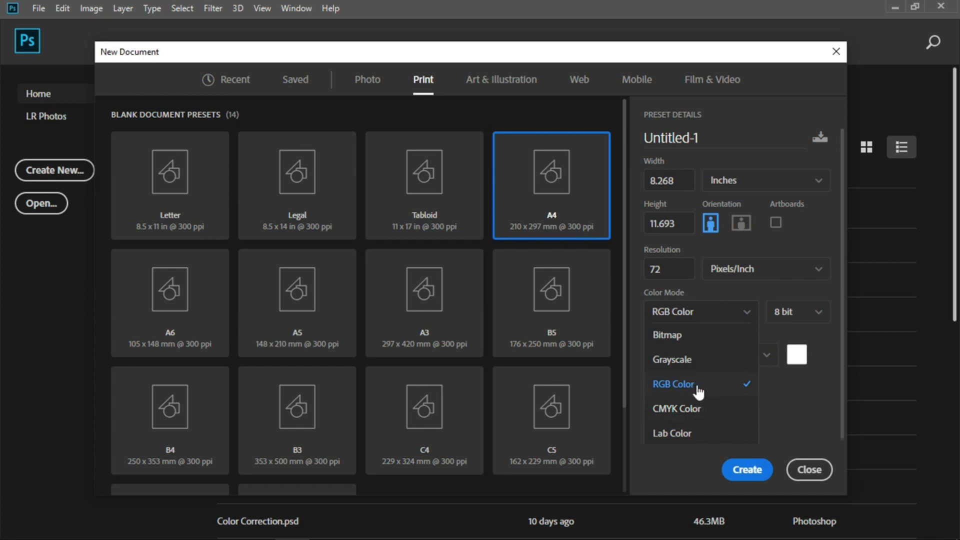
pyautogui.moveTo(695, 422)
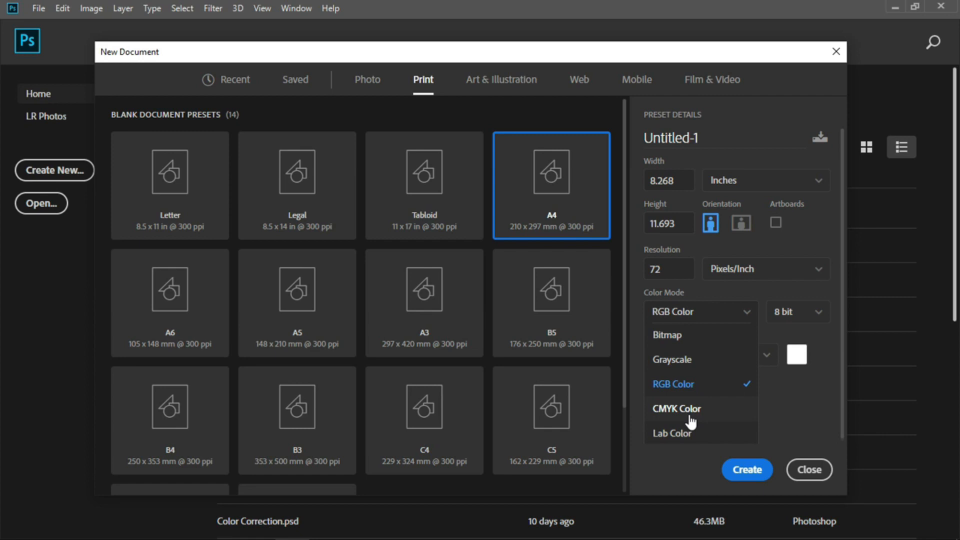
pyautogui.moveTo(713, 391)
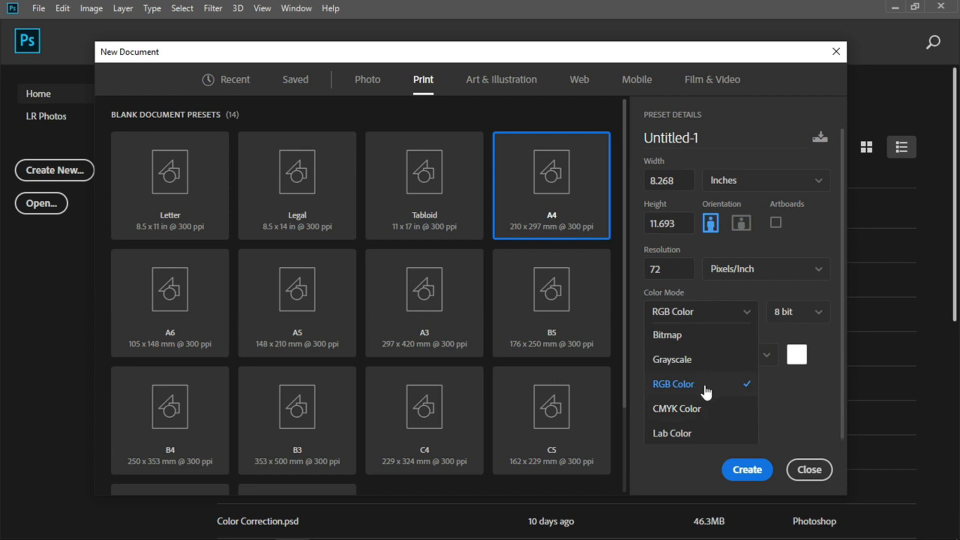
pyautogui.moveTo(702, 410)
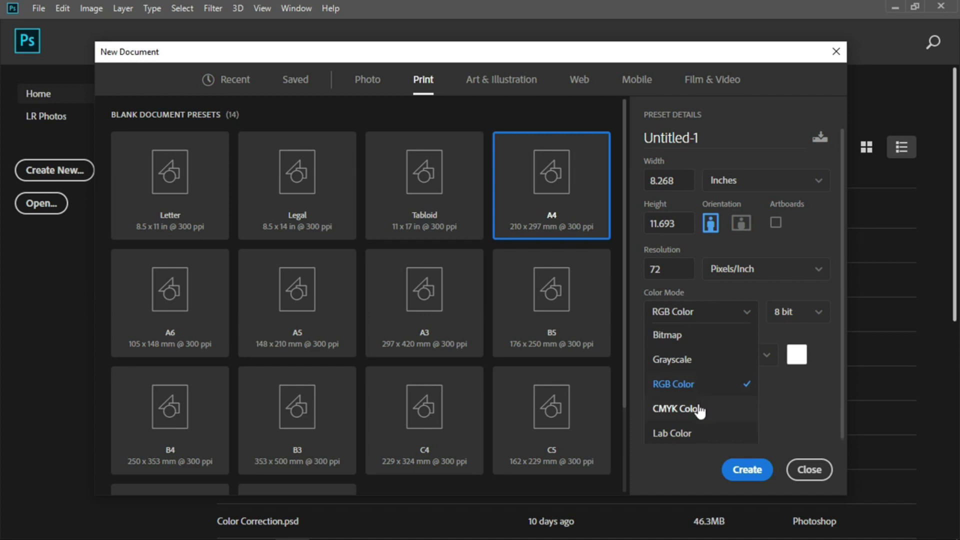
pyautogui.moveTo(708, 388)
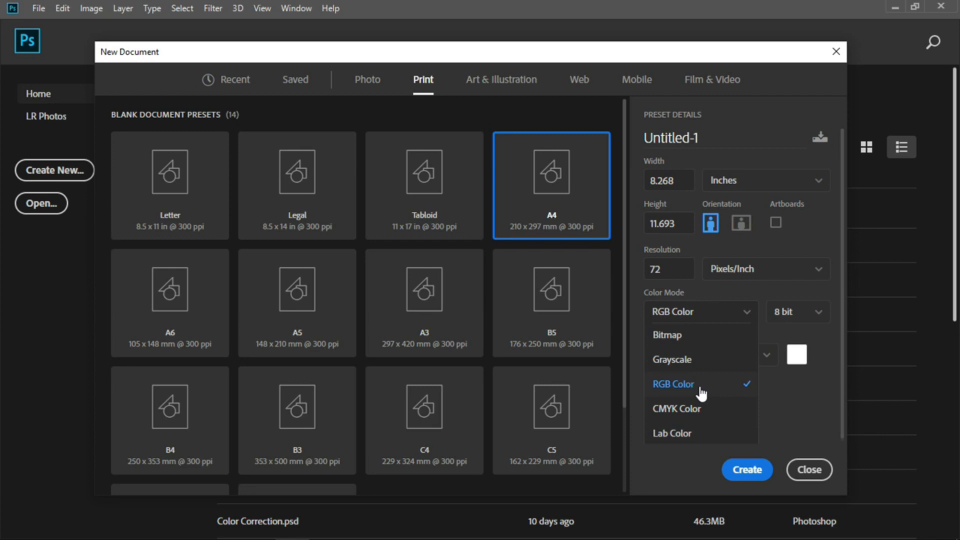
pyautogui.moveTo(711, 423)
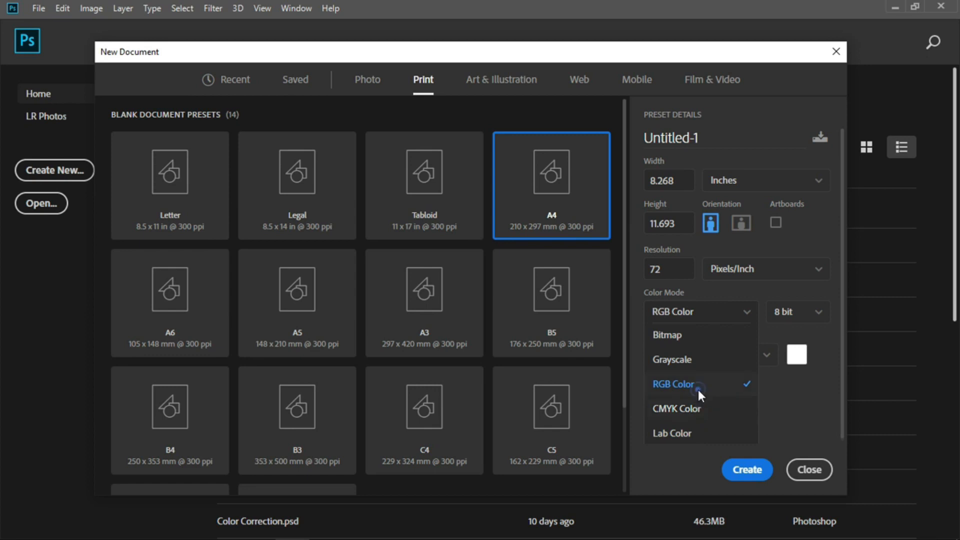
# Step: Review Background Contents and Color Mode options, keeping White and RGB Color
pyautogui.click(674, 384)
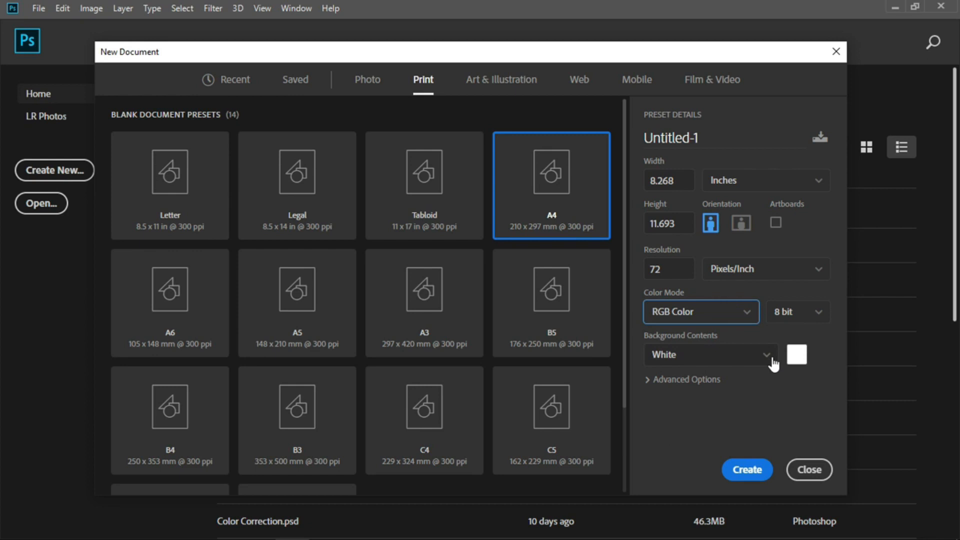
pyautogui.click(710, 354)
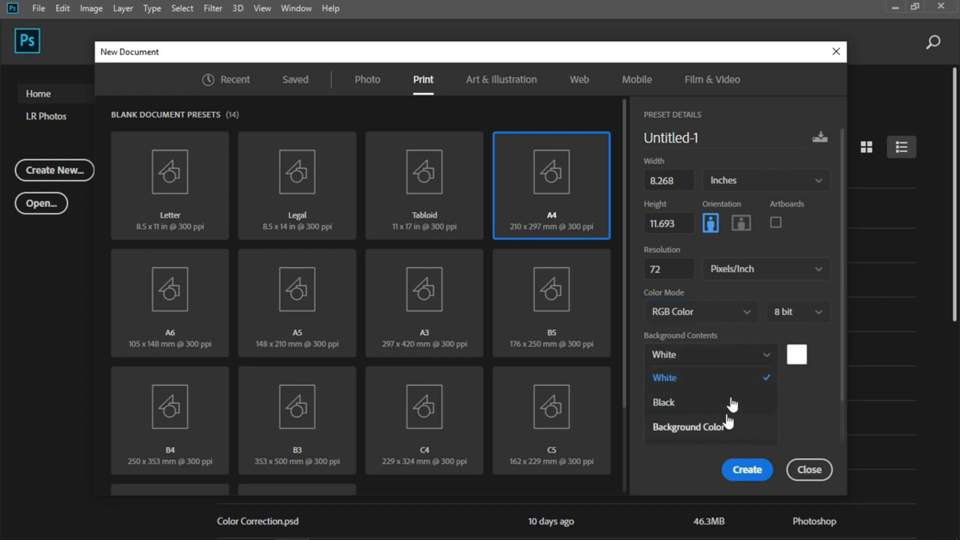
pyautogui.click(664, 378)
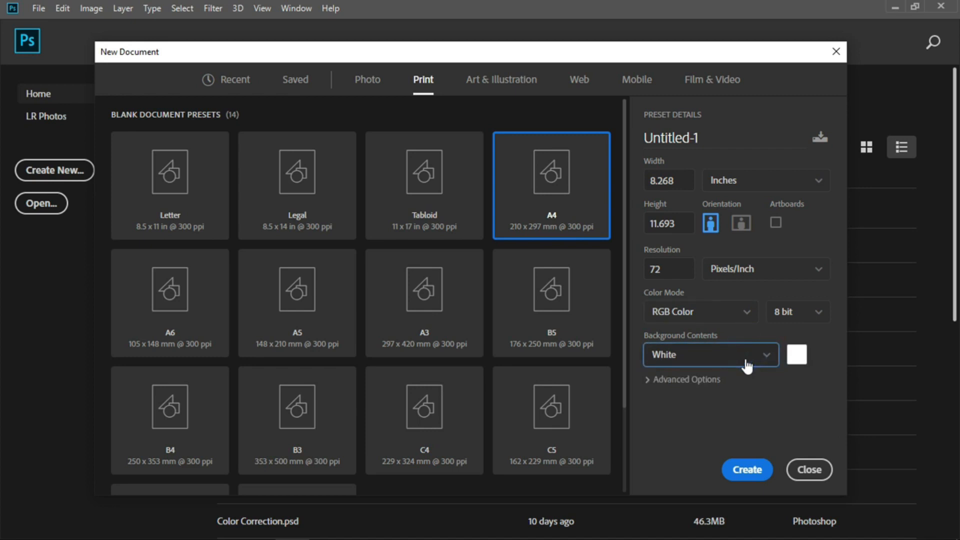
pyautogui.moveTo(715, 352)
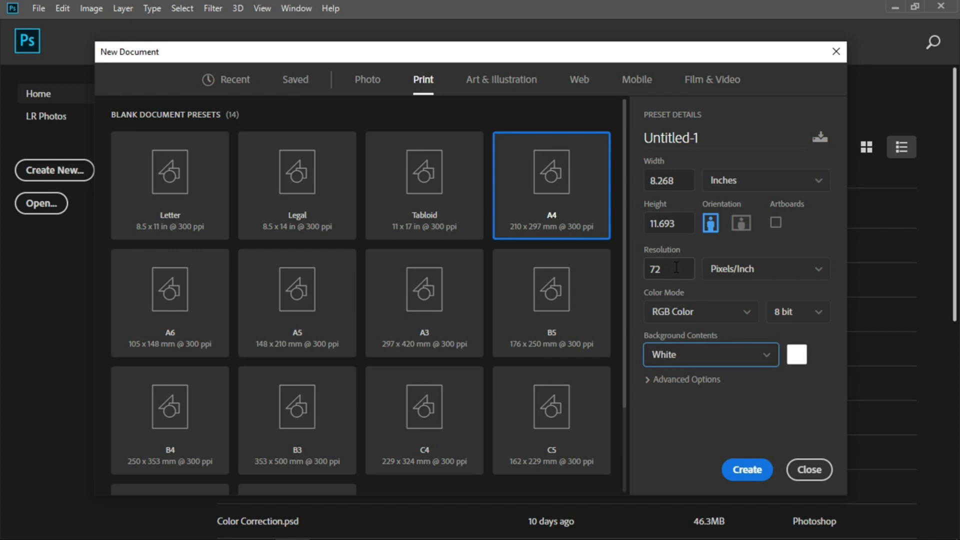
pyautogui.moveTo(703, 319)
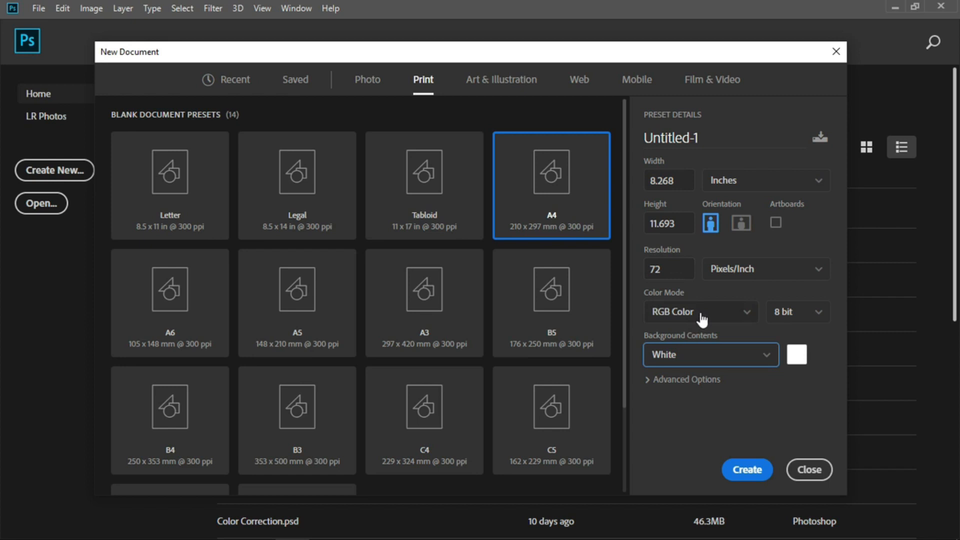
pyautogui.click(669, 268)
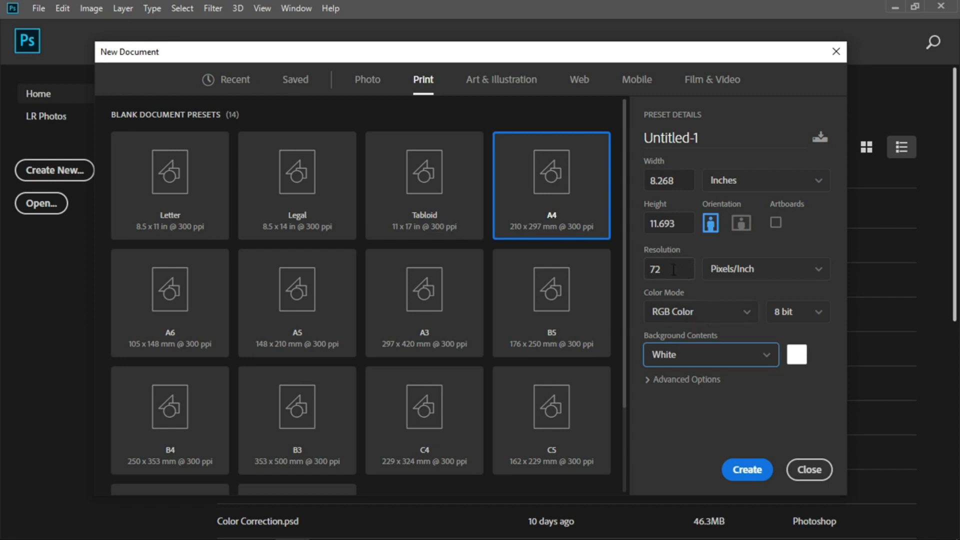
pyautogui.moveTo(706, 317)
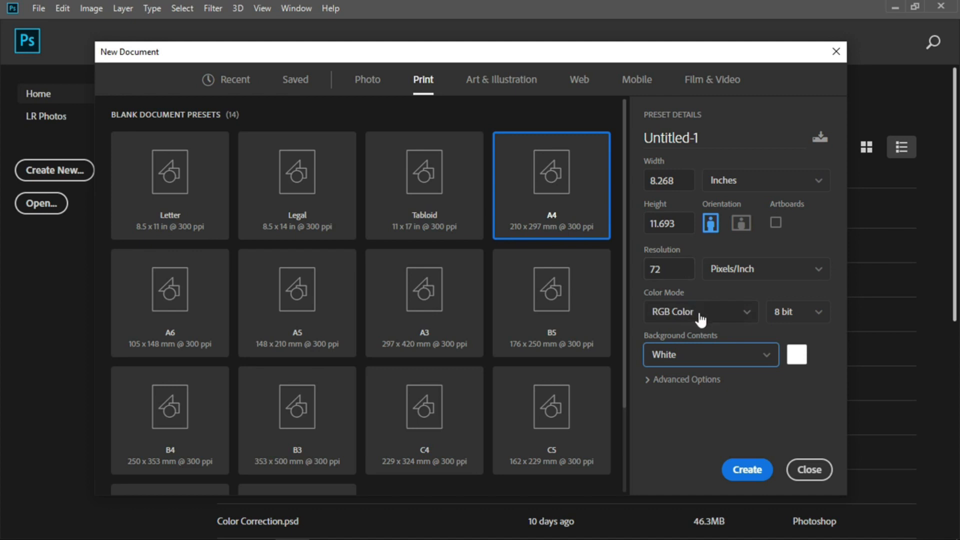
pyautogui.click(700, 312)
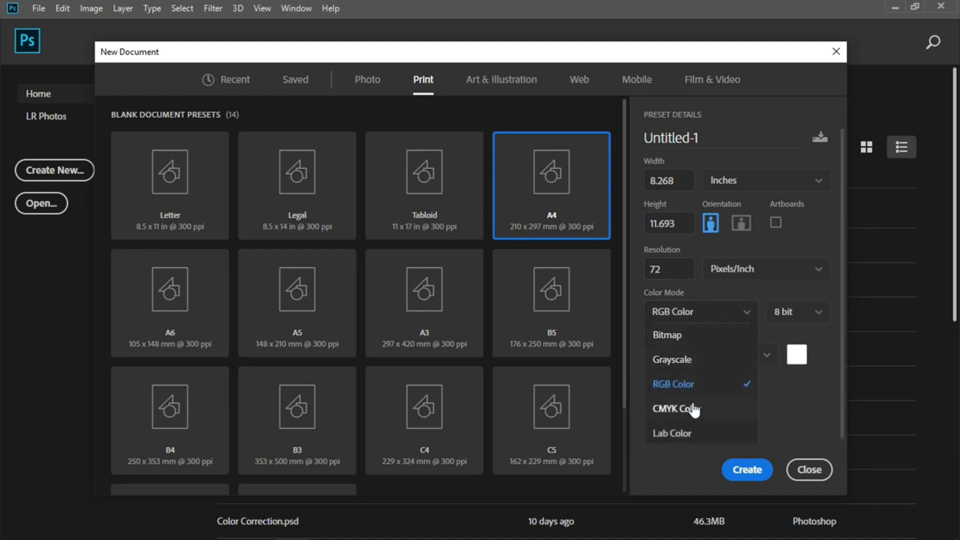
pyautogui.click(674, 384)
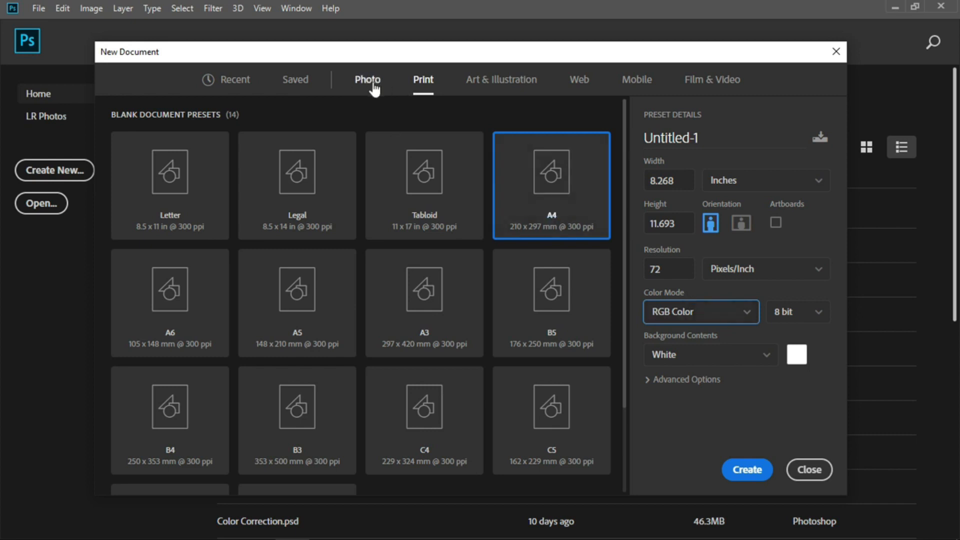
# Step: Browse the Photo, Art & Illustration, Web and Mobile preset categories, landing on iPhone X
pyautogui.click(366, 79)
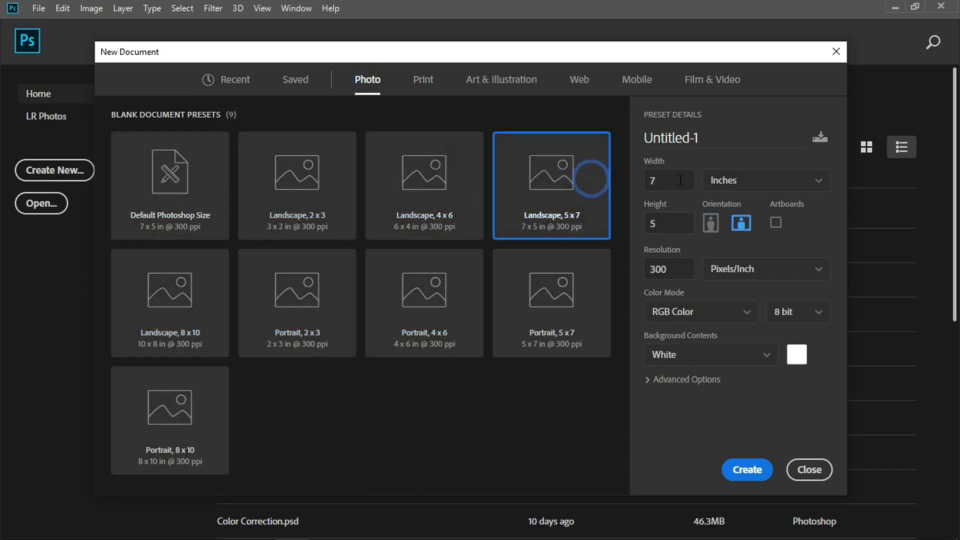
pyautogui.moveTo(464, 94)
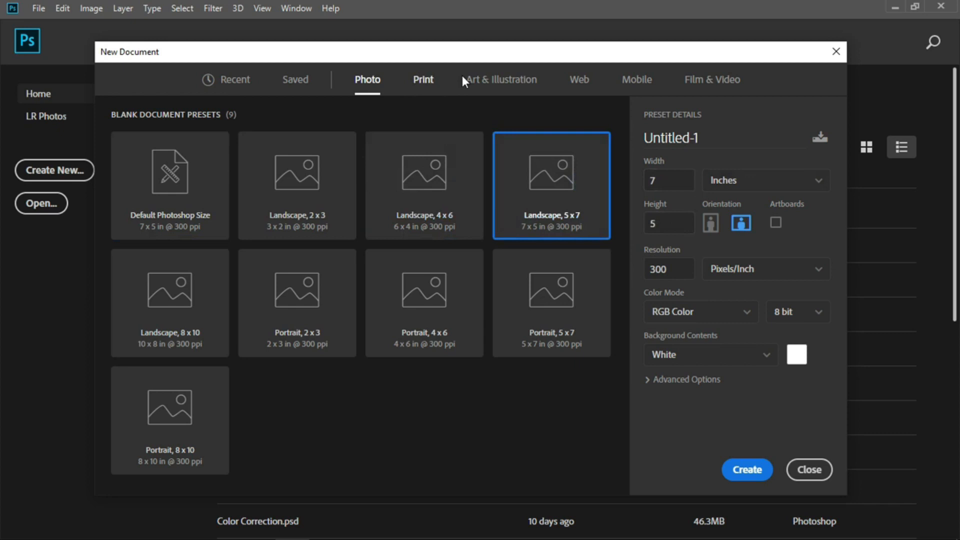
pyautogui.click(501, 79)
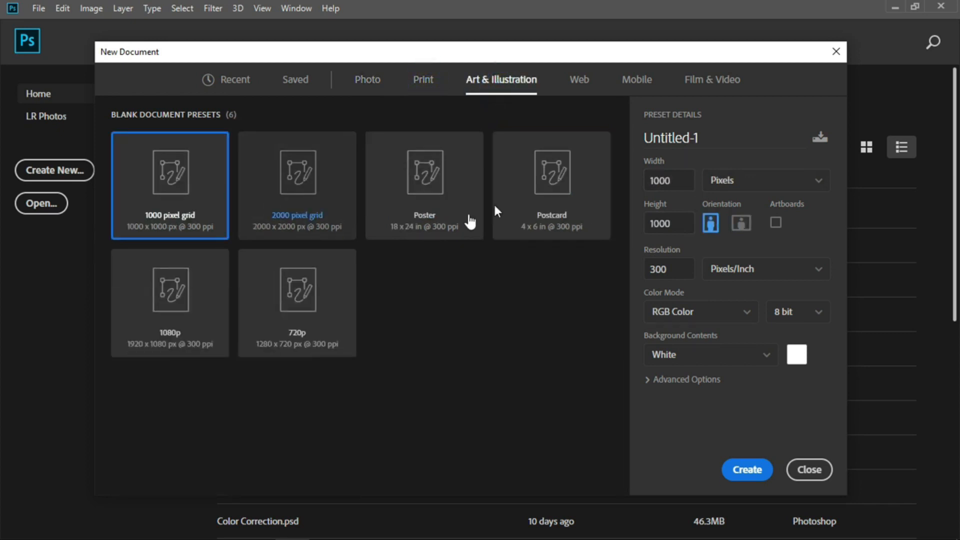
pyautogui.click(578, 79)
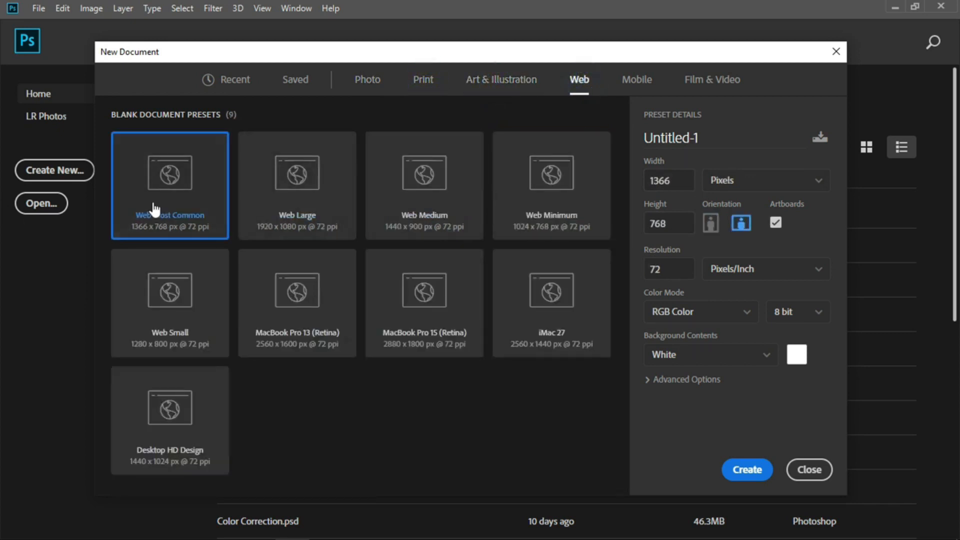
pyautogui.moveTo(497, 198)
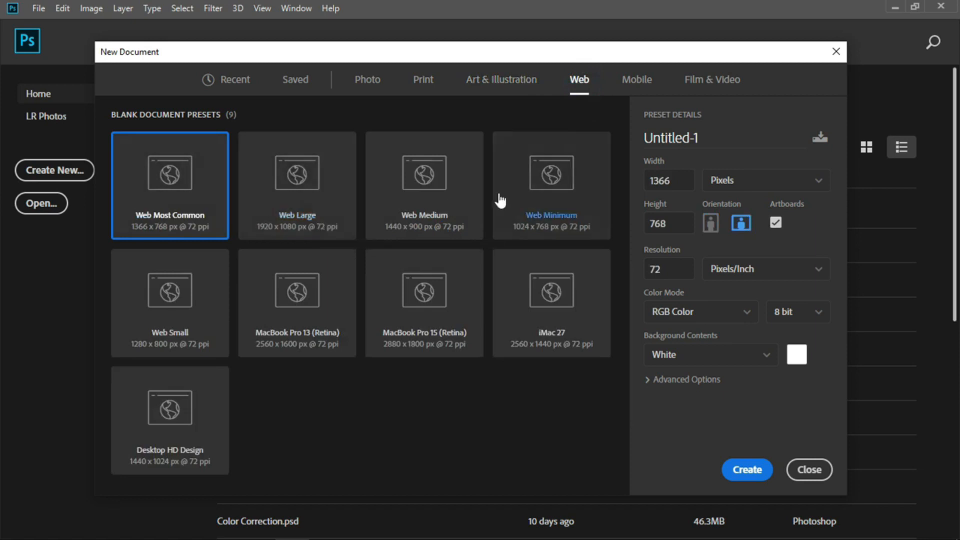
pyautogui.click(635, 79)
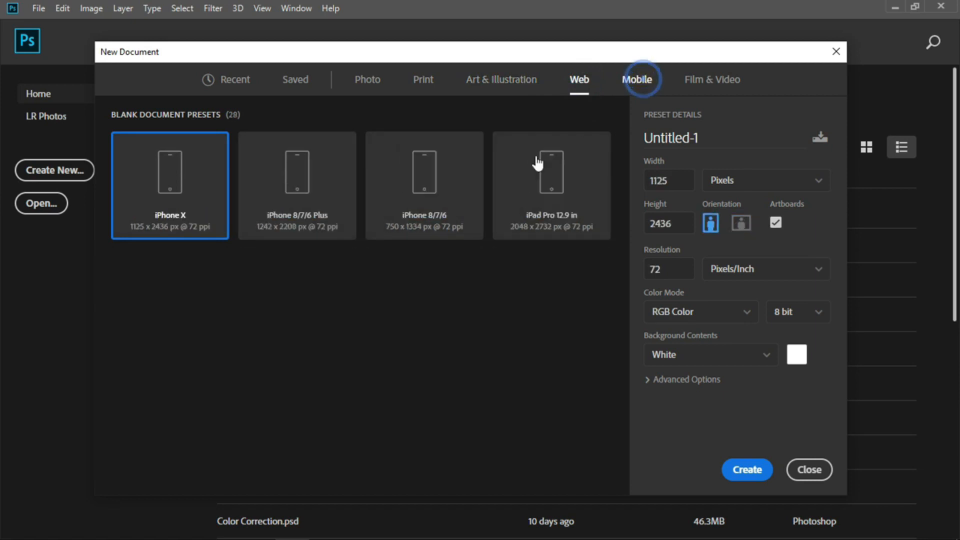
pyautogui.click(637, 79)
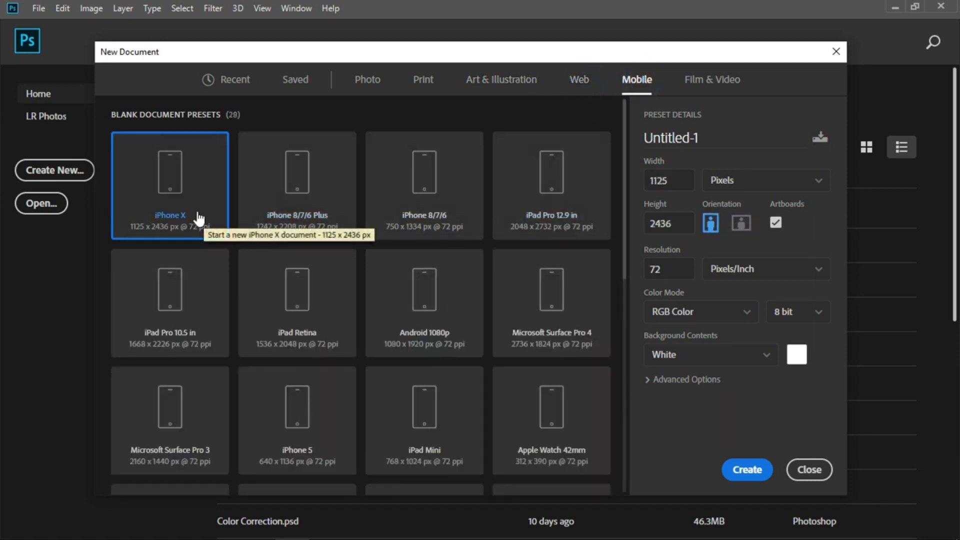
pyautogui.moveTo(205, 221)
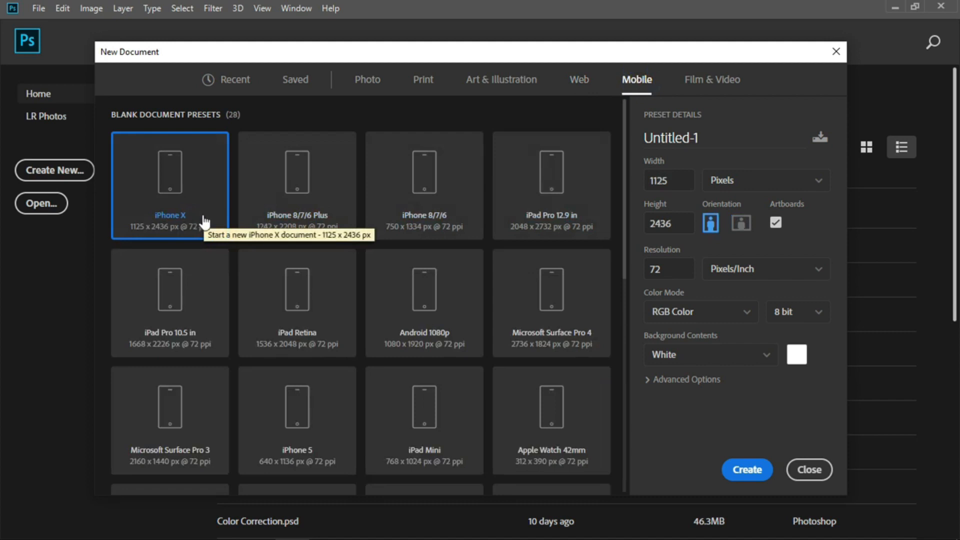
pyautogui.moveTo(273, 240)
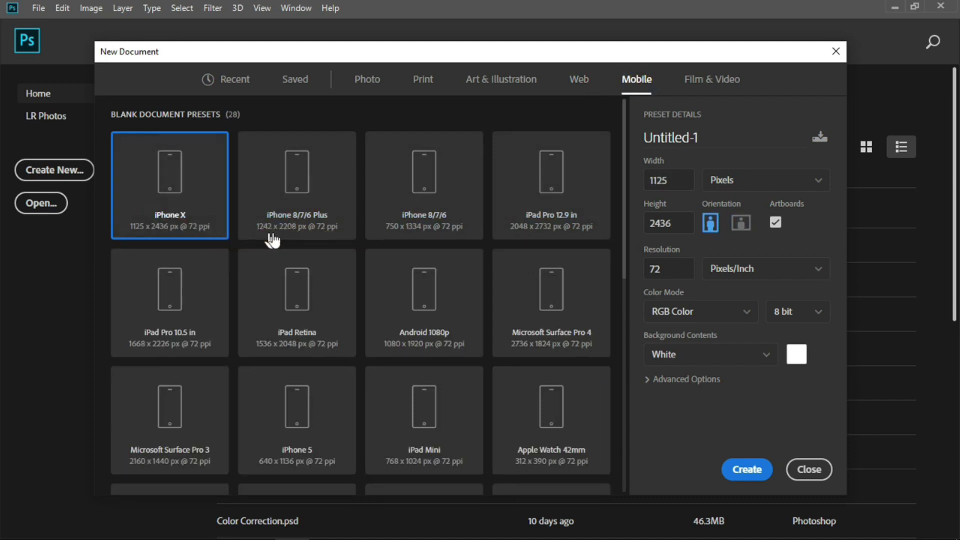
pyautogui.moveTo(308, 228)
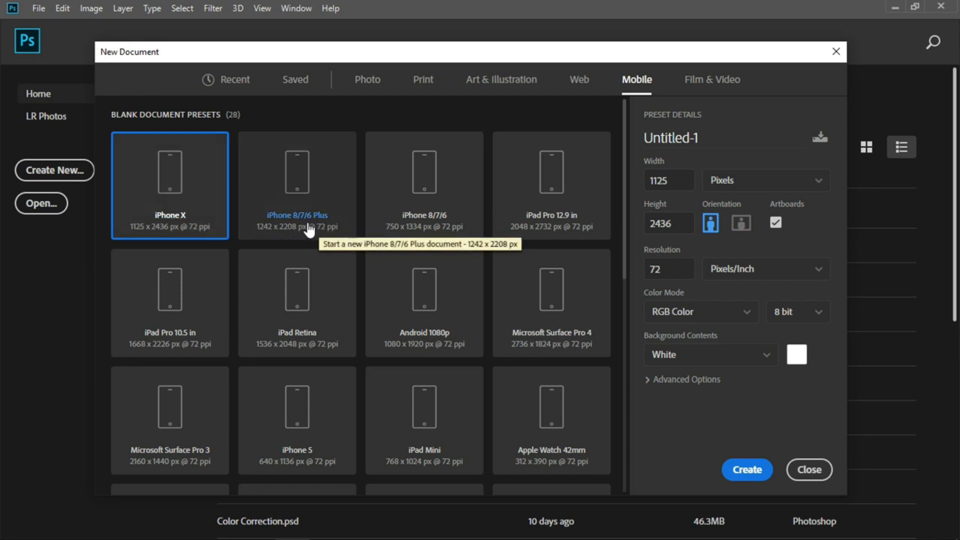
pyautogui.moveTo(396, 181)
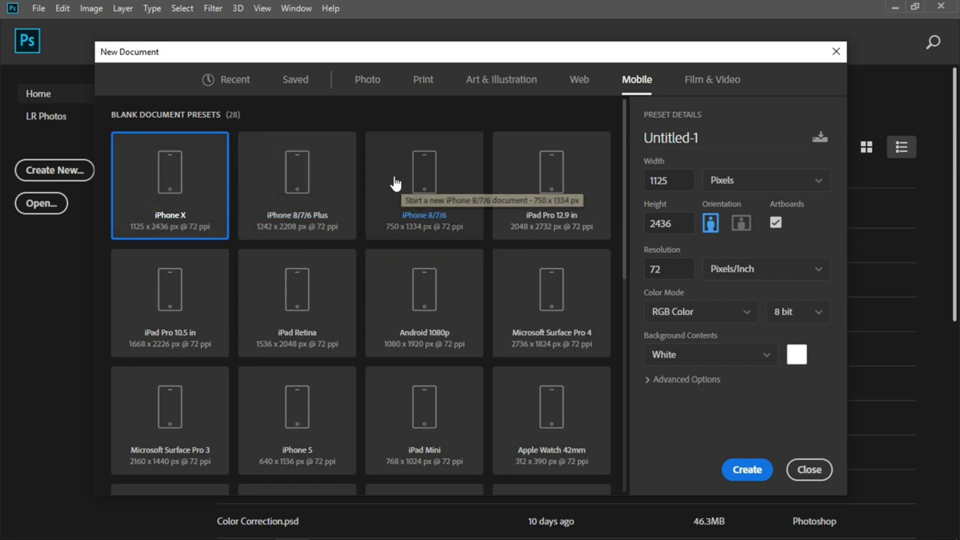
pyautogui.moveTo(428, 88)
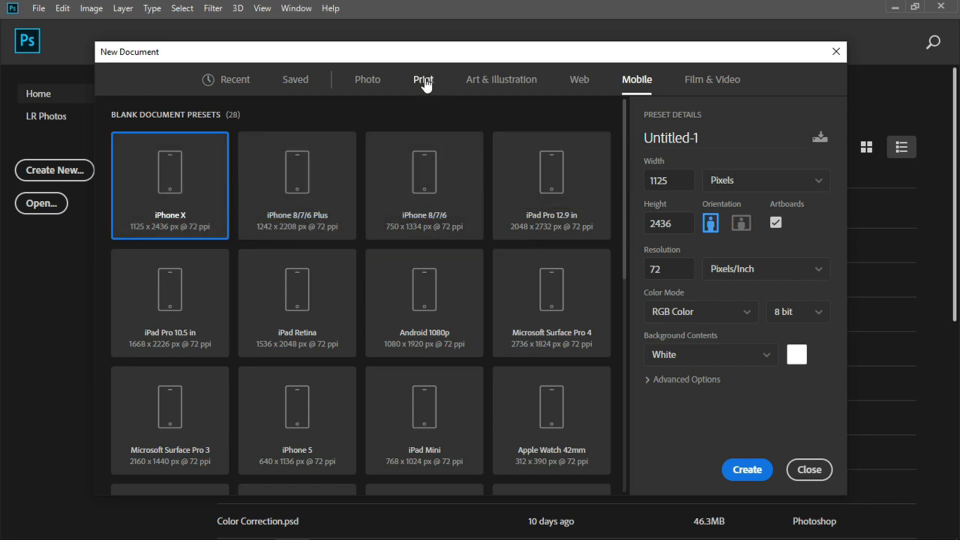
# Step: Return to the Photo presets with Default Photoshop Size (7 x 5 in) selected
pyautogui.click(367, 80)
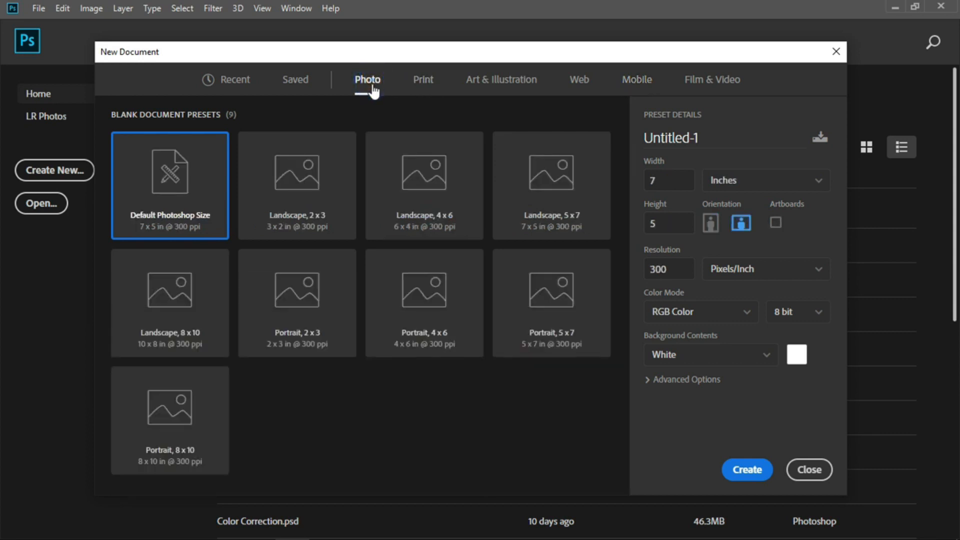
pyautogui.moveTo(196, 168)
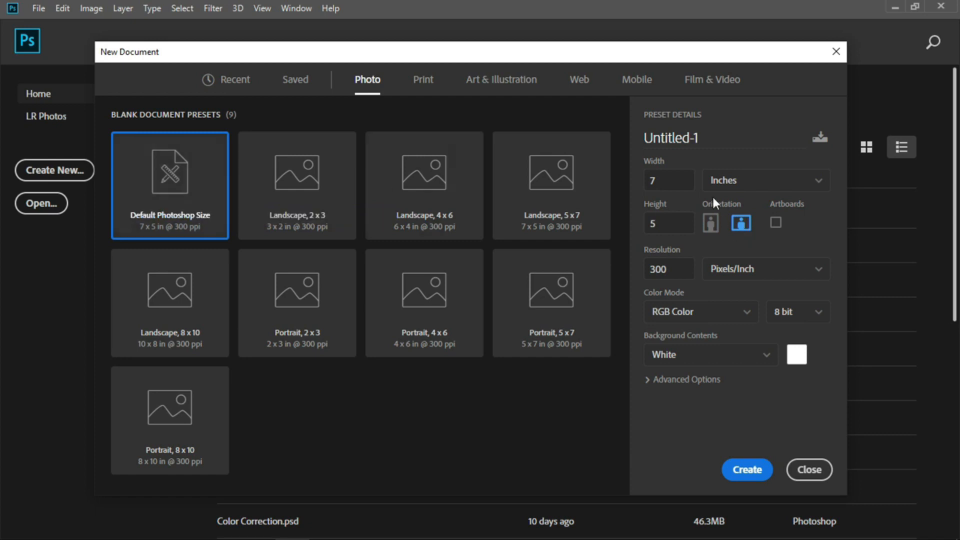
pyautogui.click(668, 222)
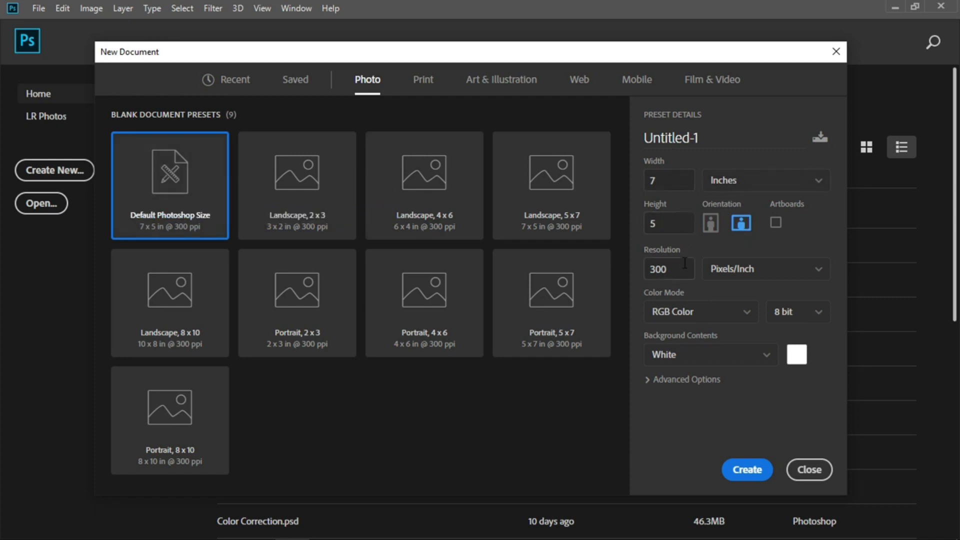
# Step: Set the 7 x 5 inch document to 72 ppi and name it Most Common
pyautogui.tripleClick(666, 268)
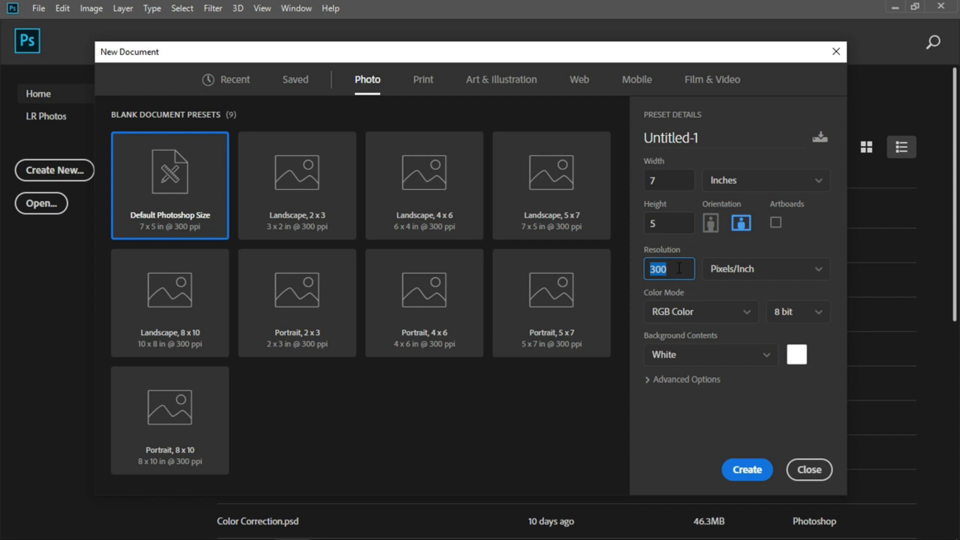
pyautogui.write('72')
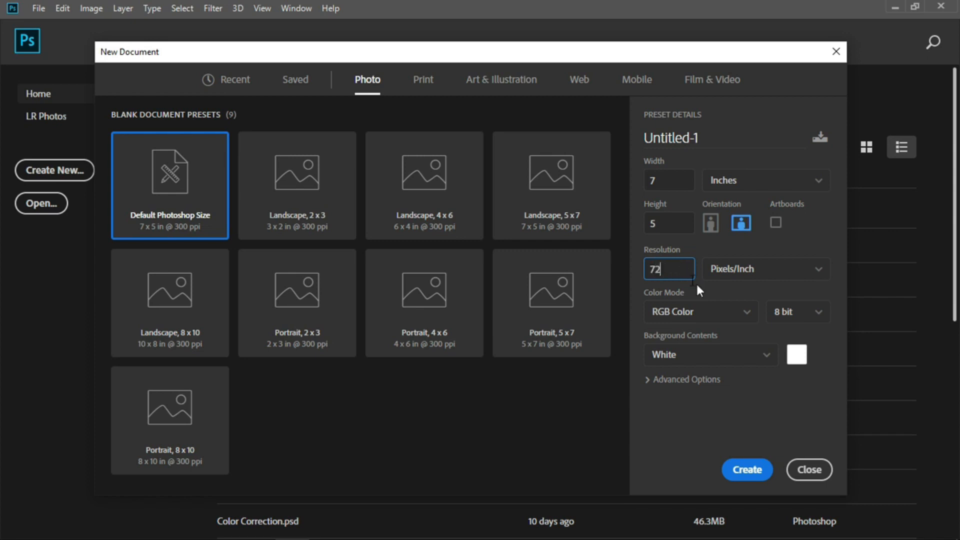
pyautogui.moveTo(713, 317)
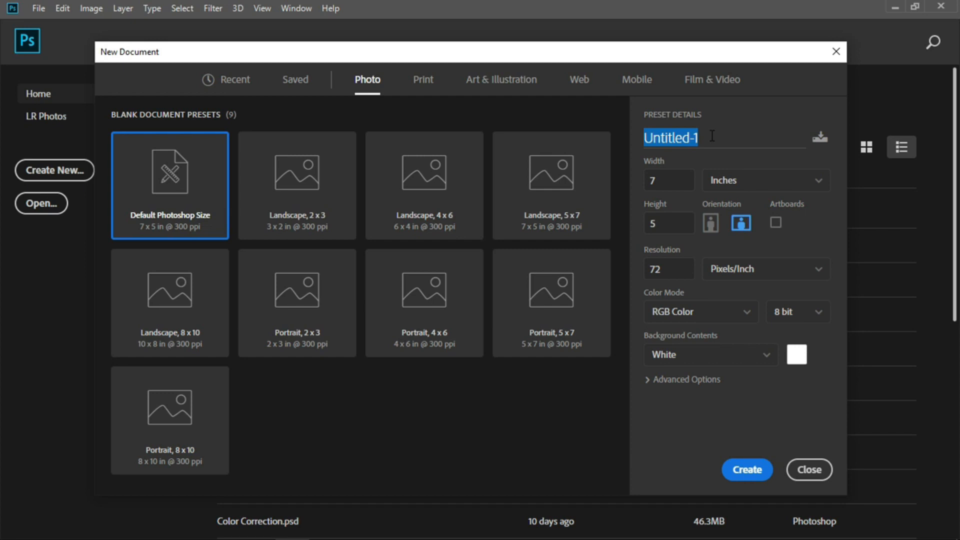
pyautogui.write('Most')
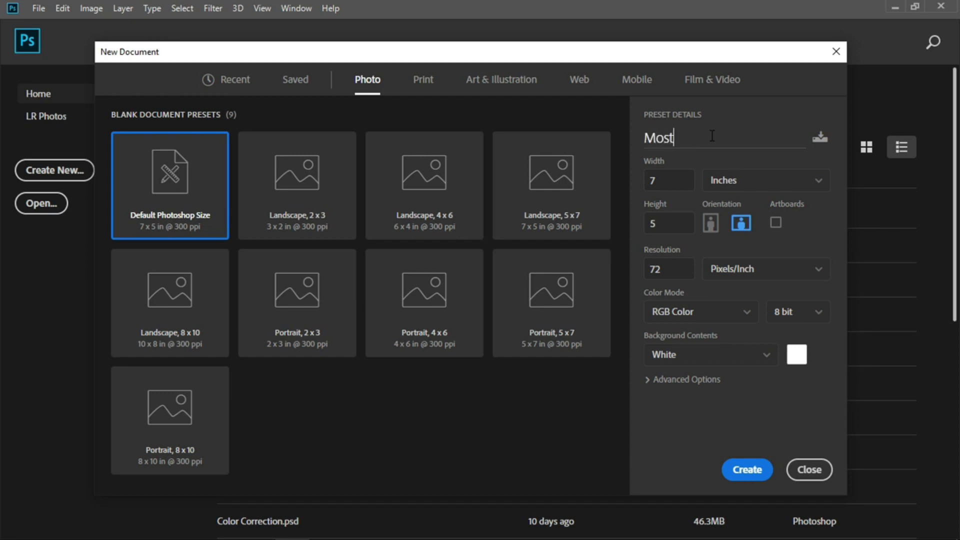
pyautogui.write('Commo')
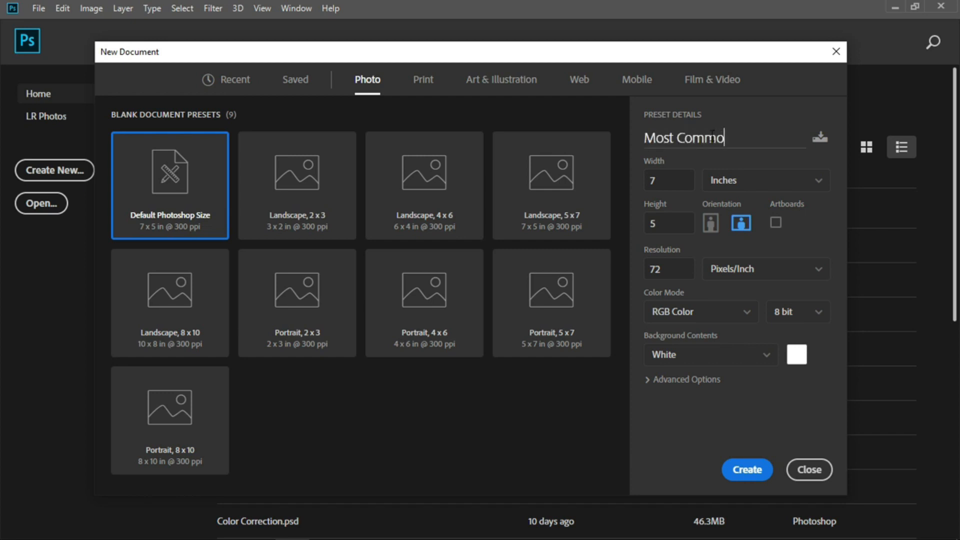
pyautogui.write('n')
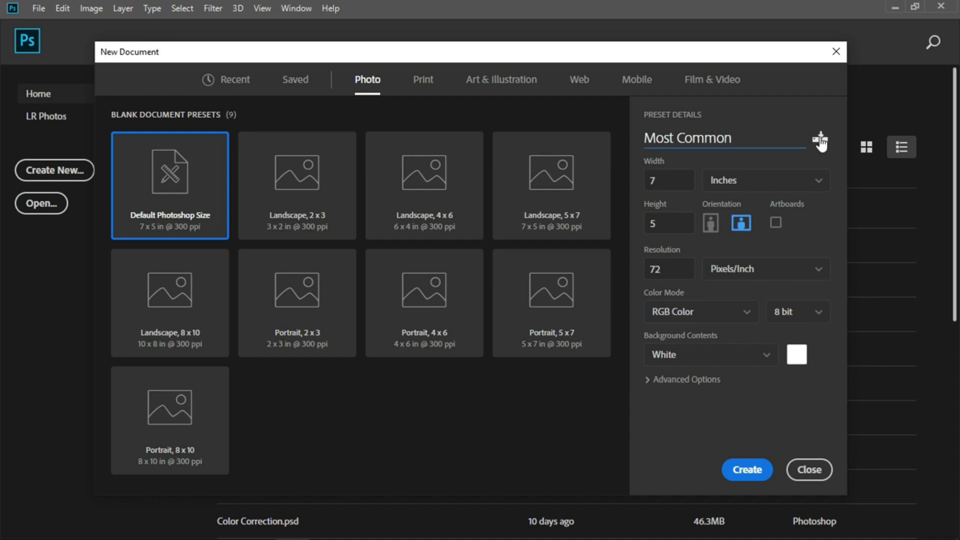
# Step: Save the settings as a document preset named Most Common
pyautogui.click(820, 141)
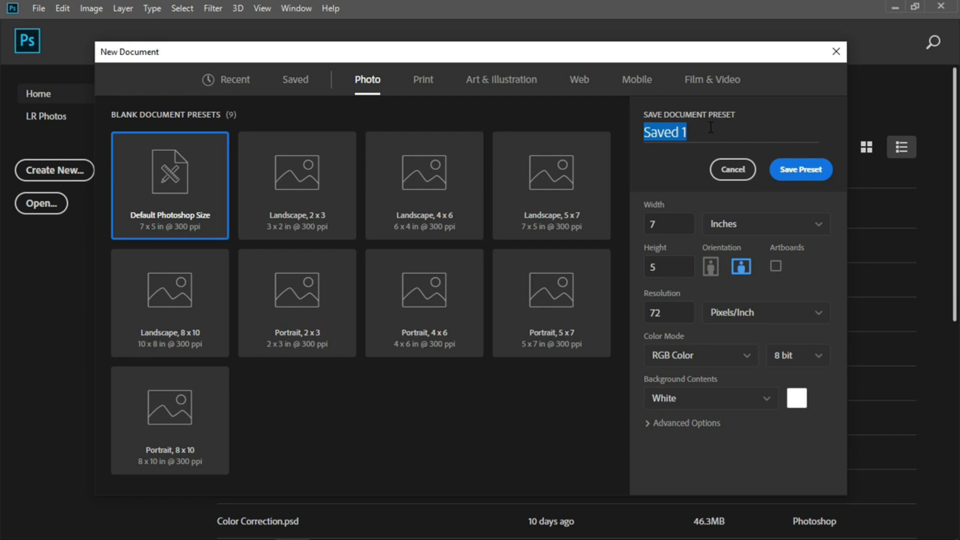
pyautogui.write('Most')
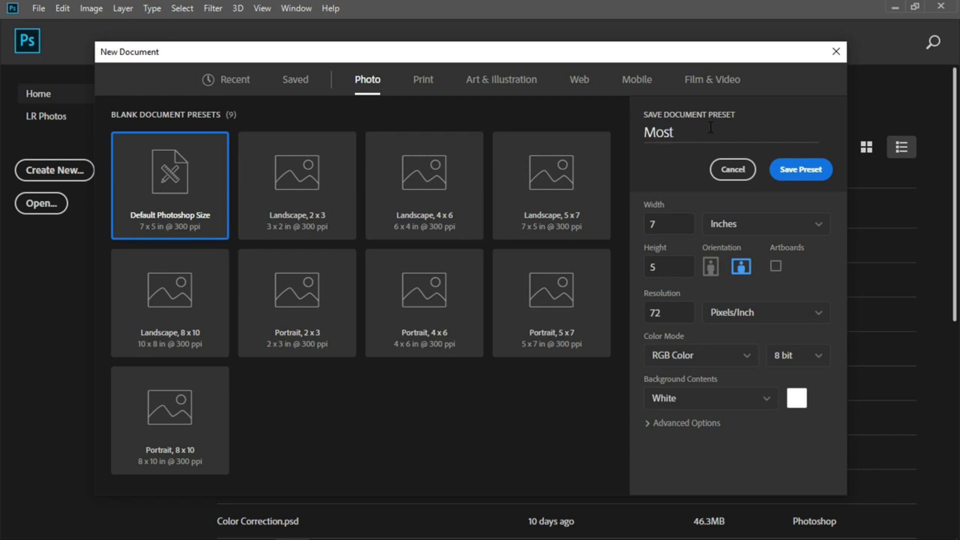
pyautogui.write('Common')
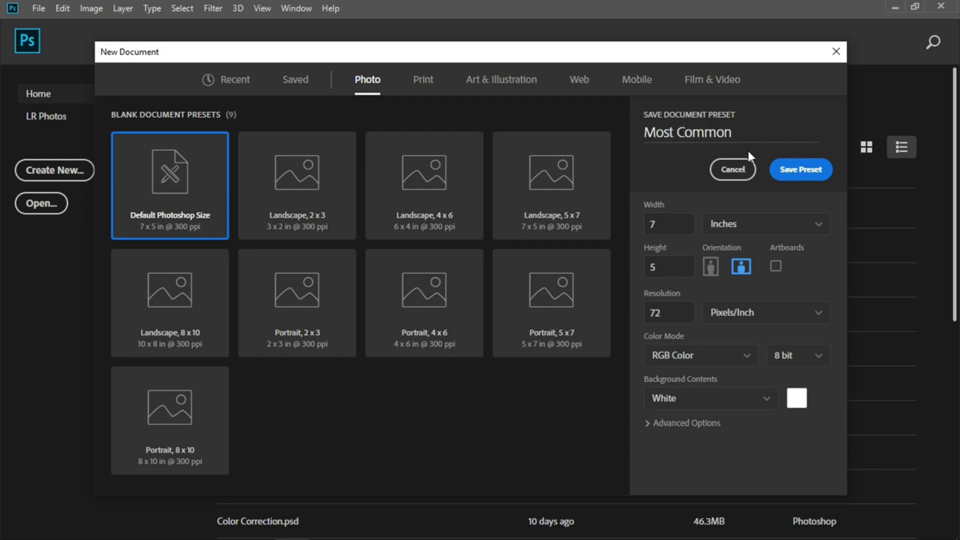
pyautogui.click(294, 80)
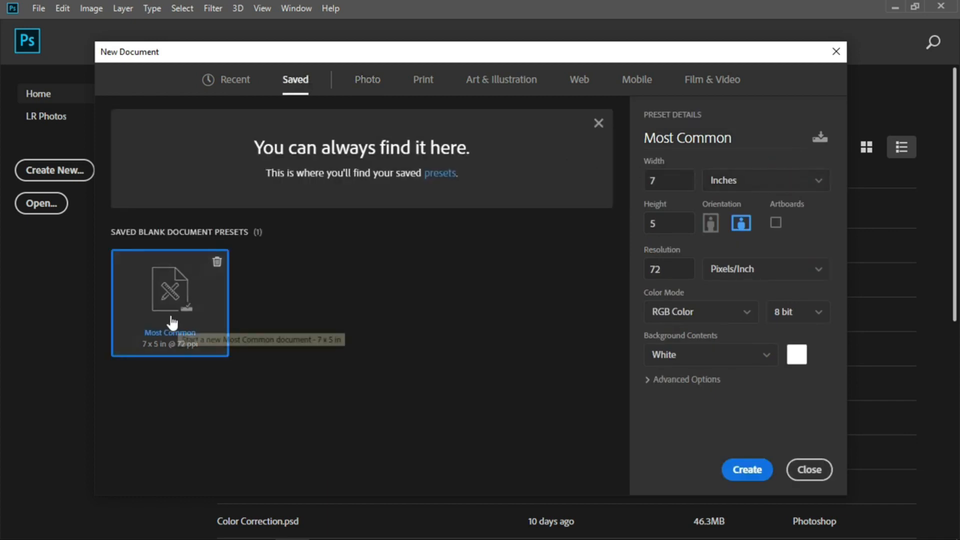
# Step: Create a new blank document from the saved Most Common preset
pyautogui.click(235, 80)
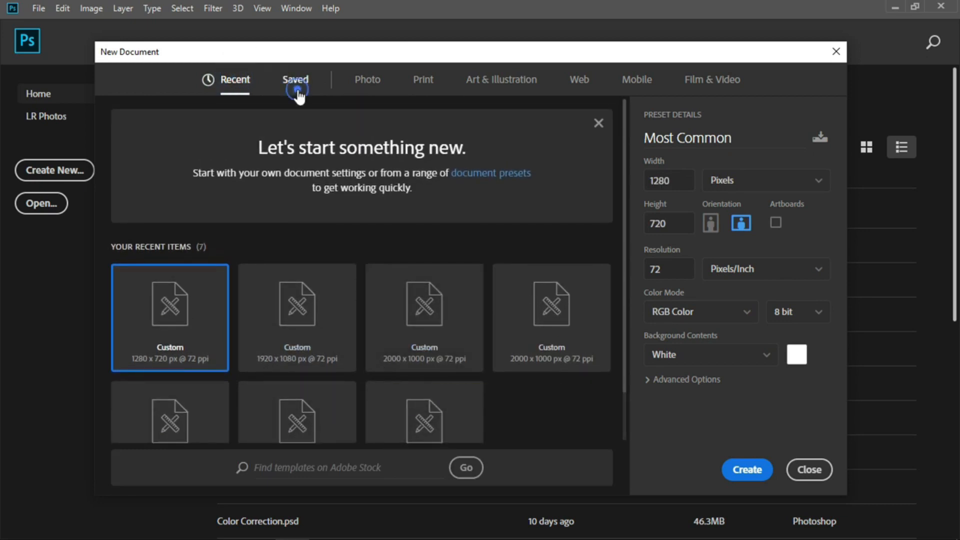
pyautogui.click(296, 80)
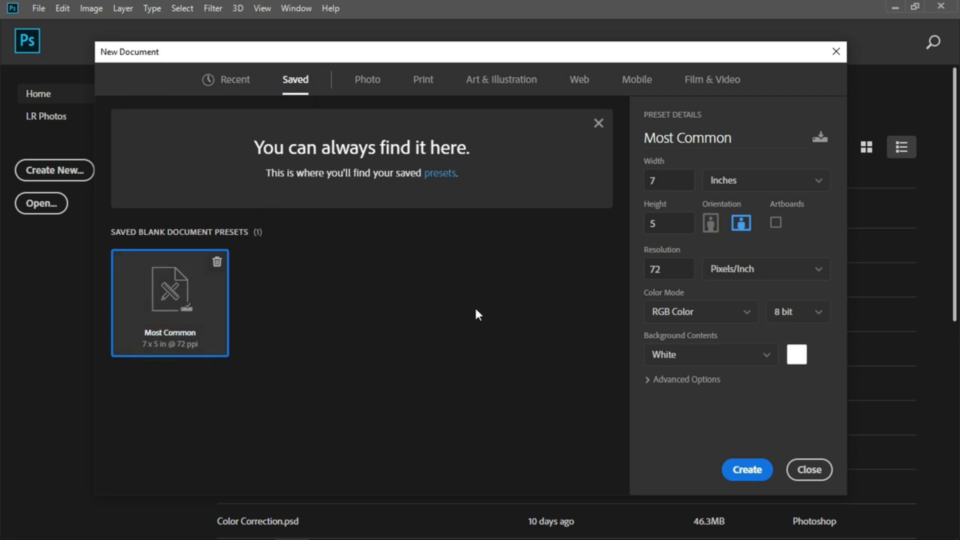
pyautogui.moveTo(677, 240)
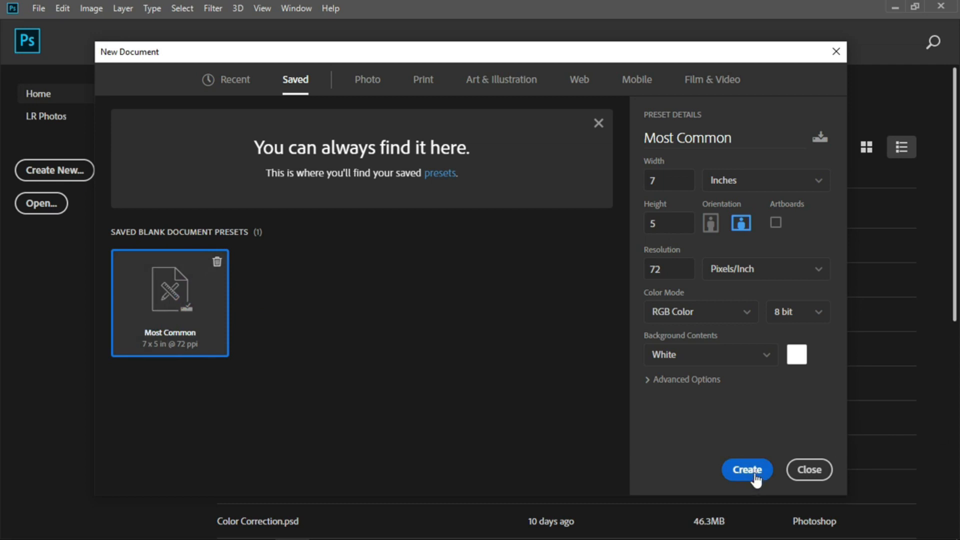
pyautogui.click(808, 470)
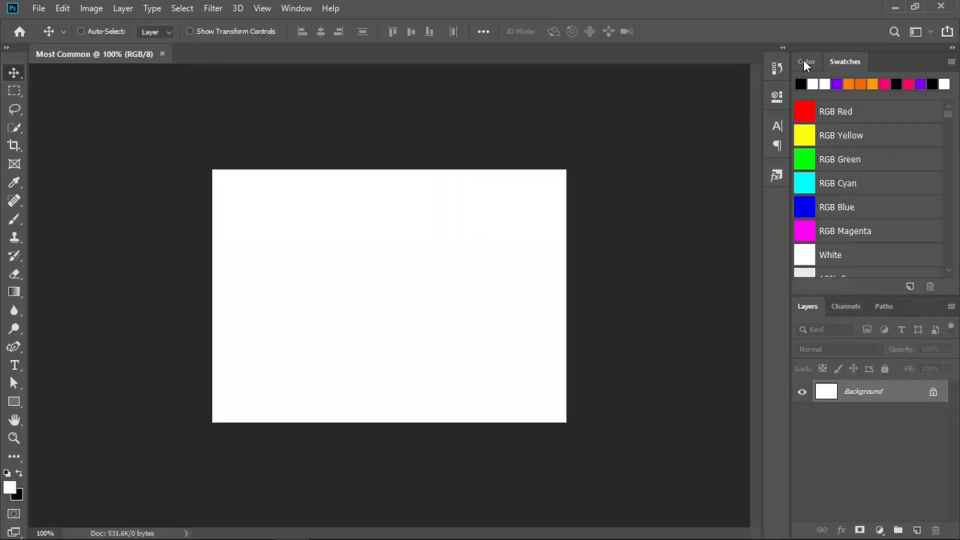
# Step: Switch the docked Swatches panel to the Color panel beside the blank document
pyautogui.click(806, 62)
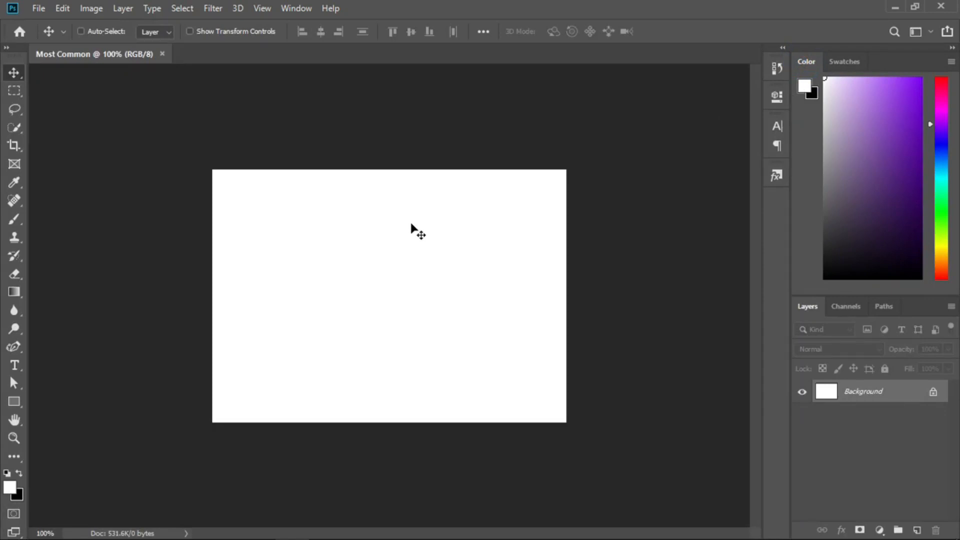
pyautogui.moveTo(13, 243)
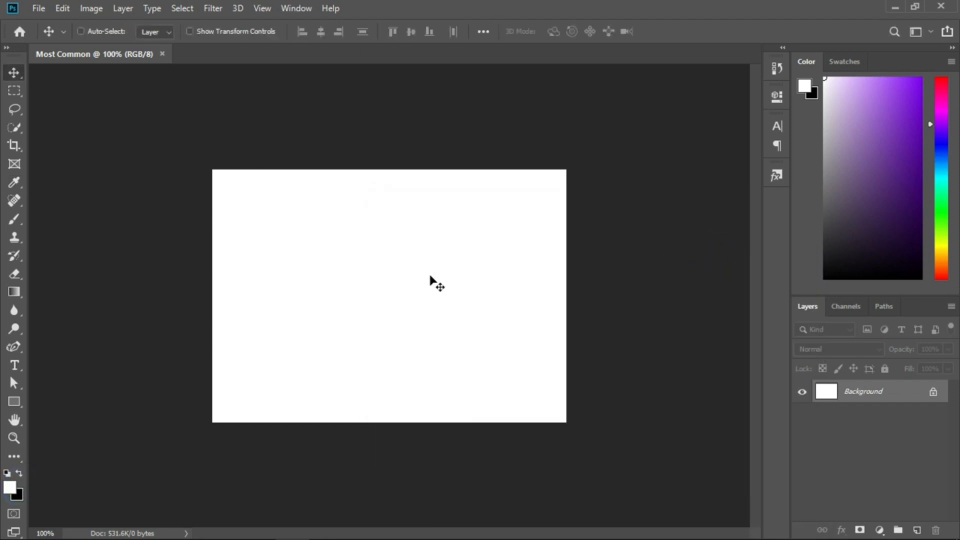
pyautogui.click(13, 494)
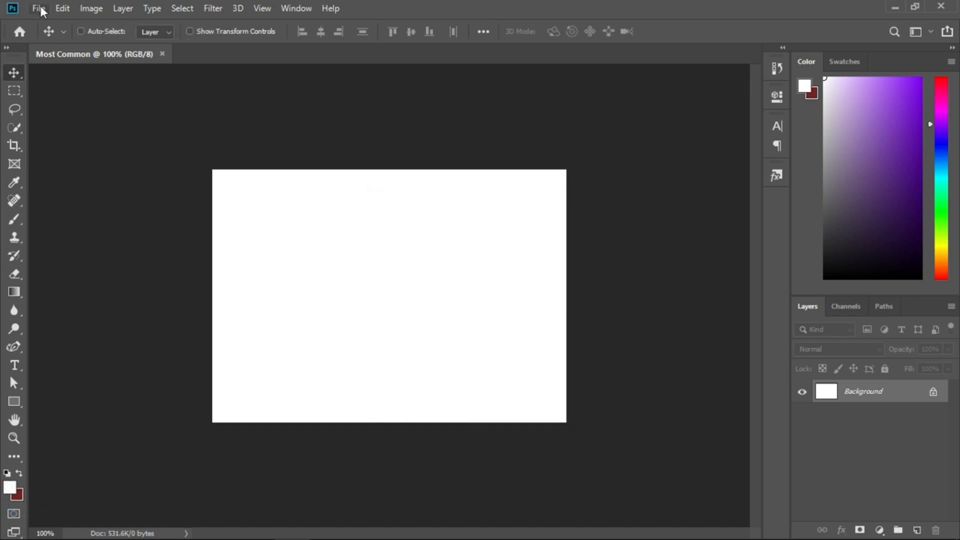
pyautogui.moveTo(122, 35)
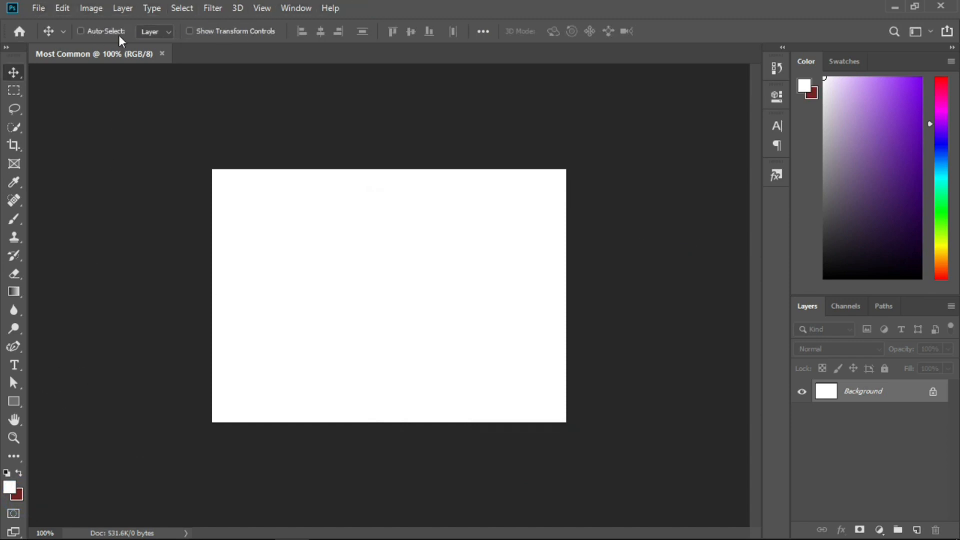
pyautogui.click(40, 8)
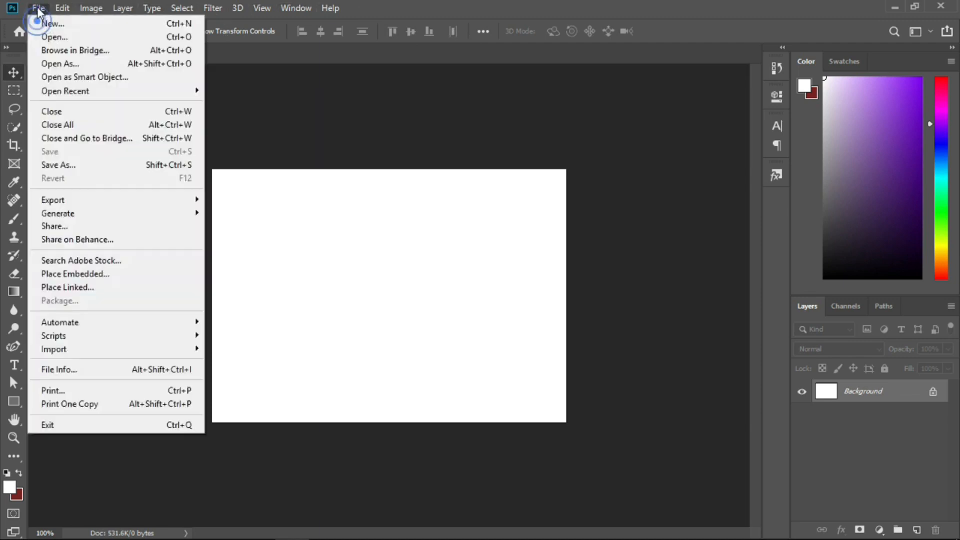
pyautogui.moveTo(52, 200)
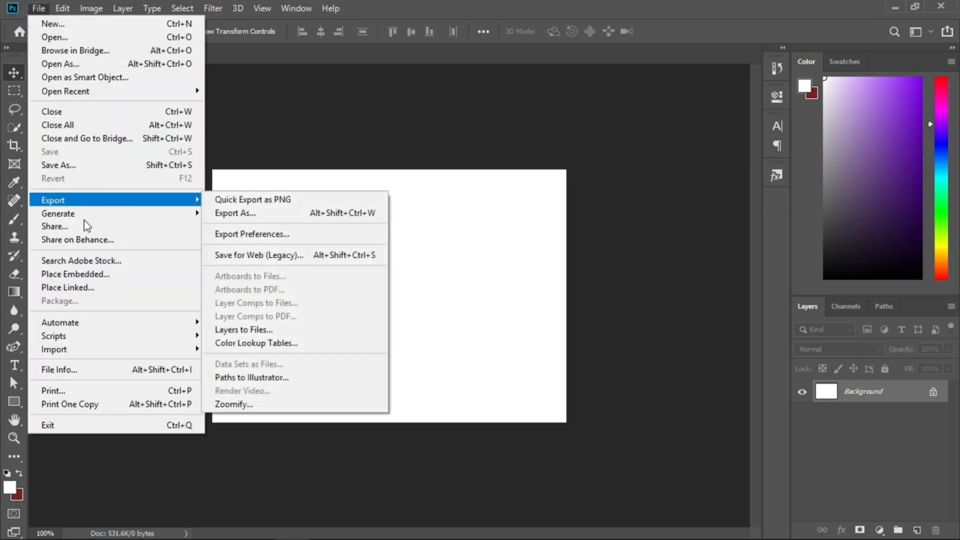
pyautogui.click(63, 8)
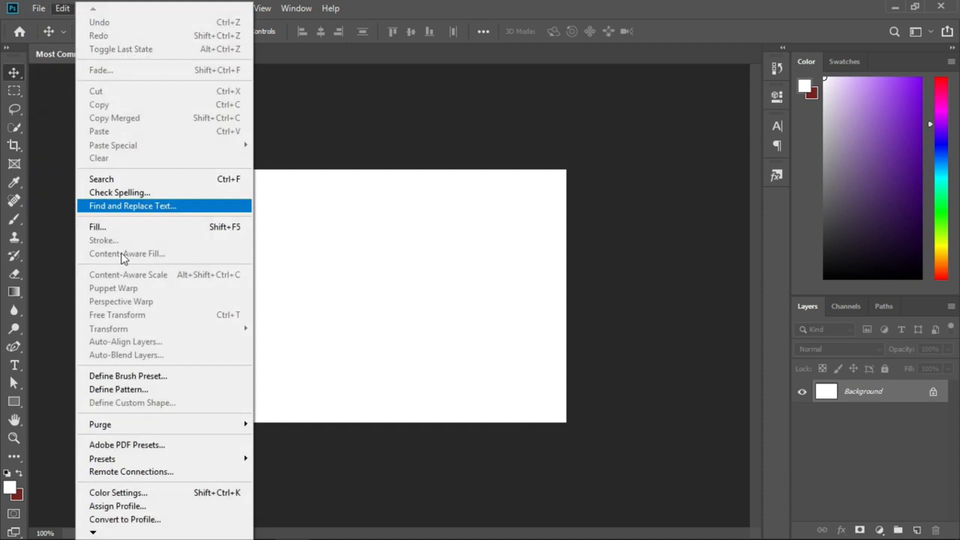
pyautogui.click(213, 8)
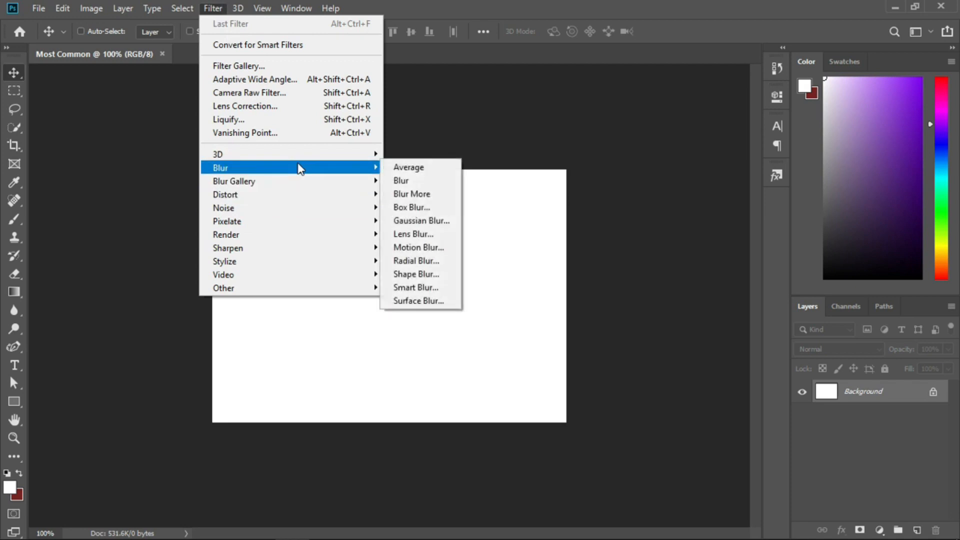
pyautogui.moveTo(276, 258)
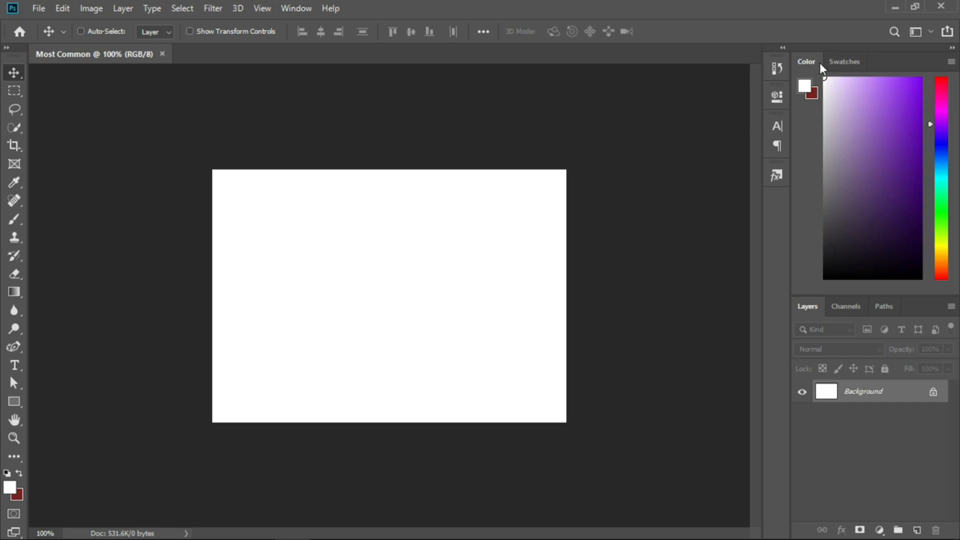
# Step: Float the Color/Swatches panels out of the dock and close them along with Channels
pyautogui.moveTo(806, 61); pyautogui.dragTo(631, 110)
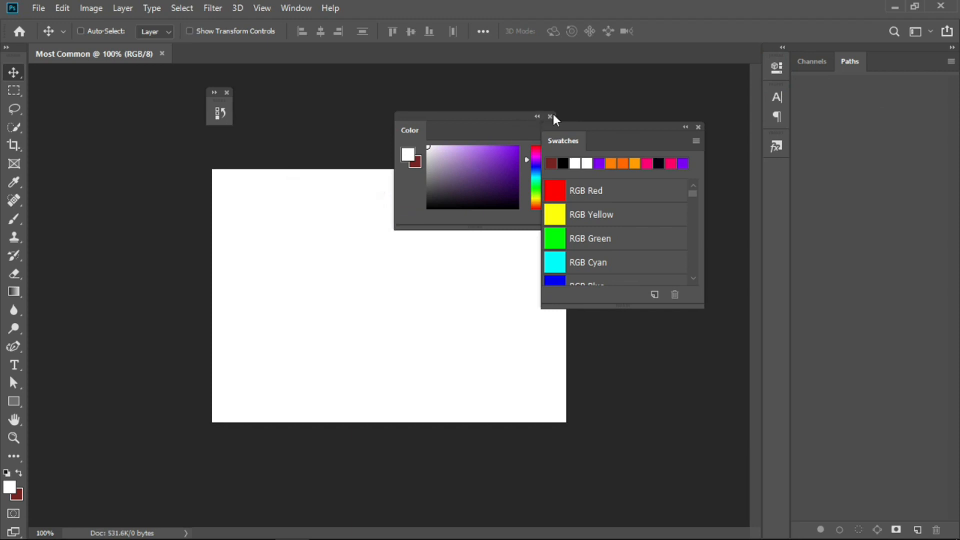
pyautogui.click(548, 116)
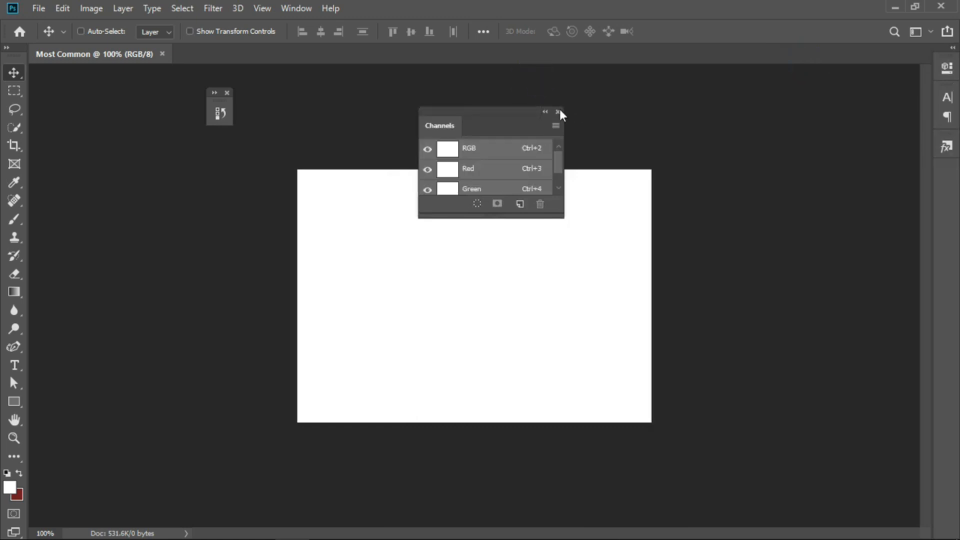
pyautogui.click(556, 112)
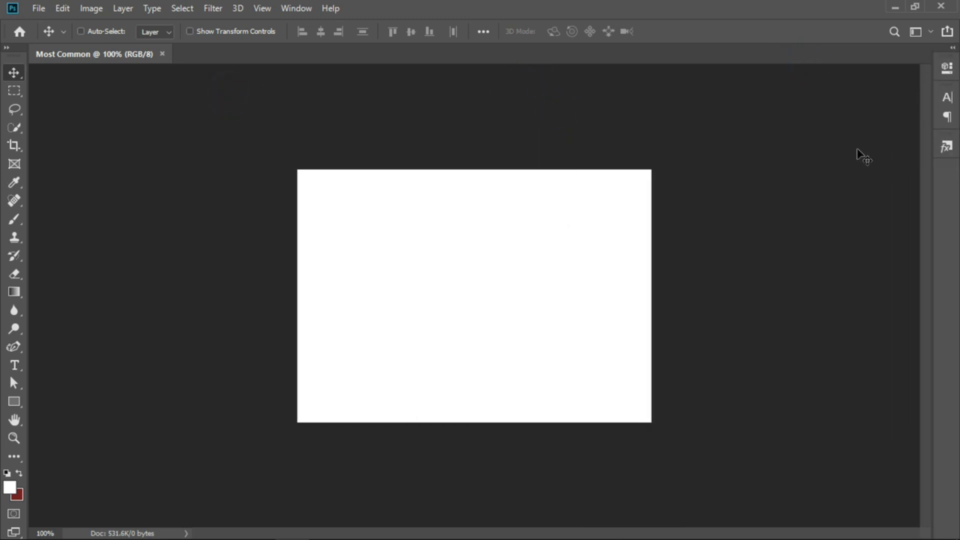
pyautogui.moveTo(12, 40)
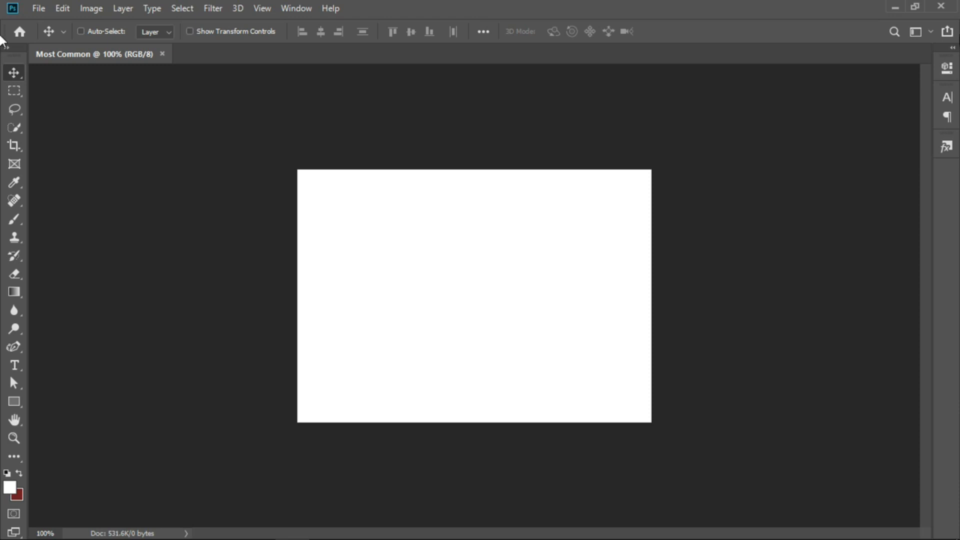
# Step: Reset the Essentials workspace to restore the default Color, Libraries and Layers panels
pyautogui.click(933, 31)
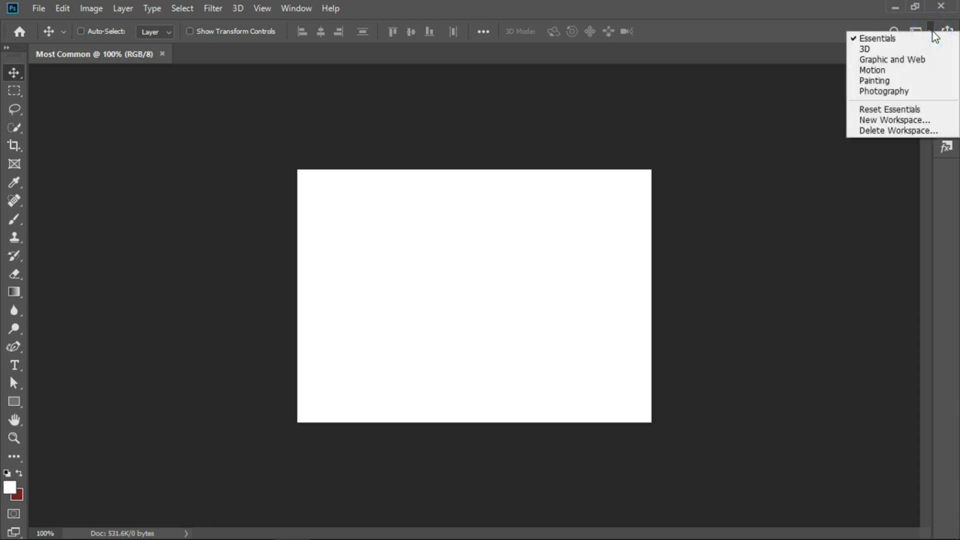
pyautogui.moveTo(892, 109)
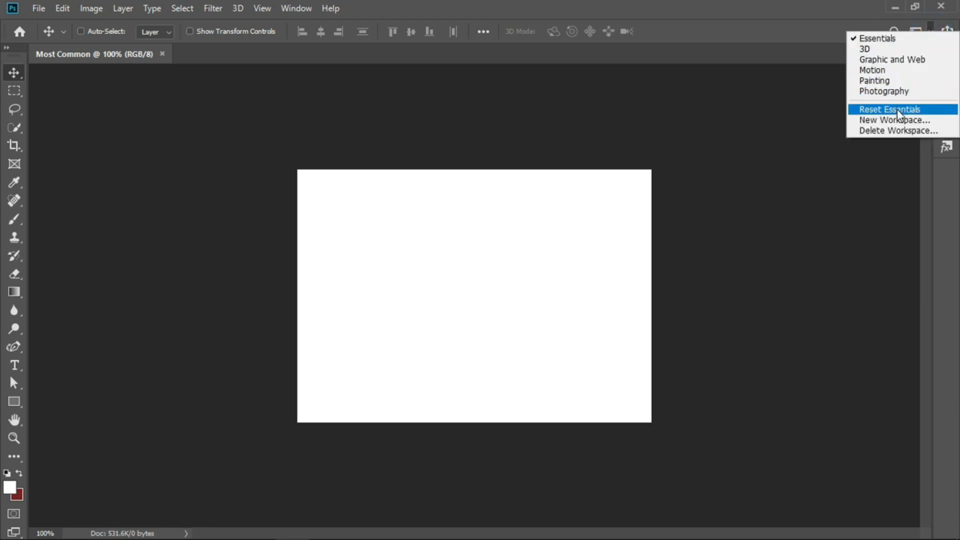
pyautogui.click(890, 109)
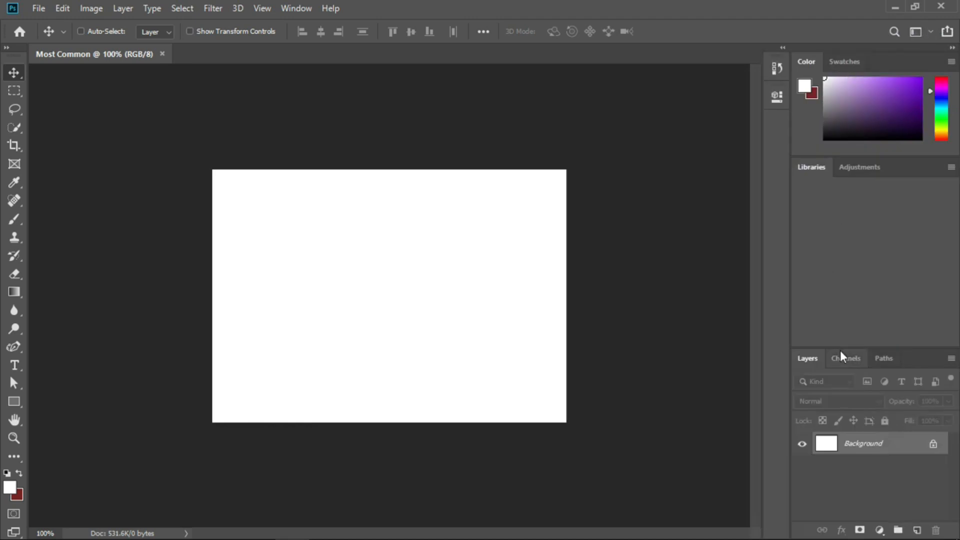
pyautogui.click(809, 167)
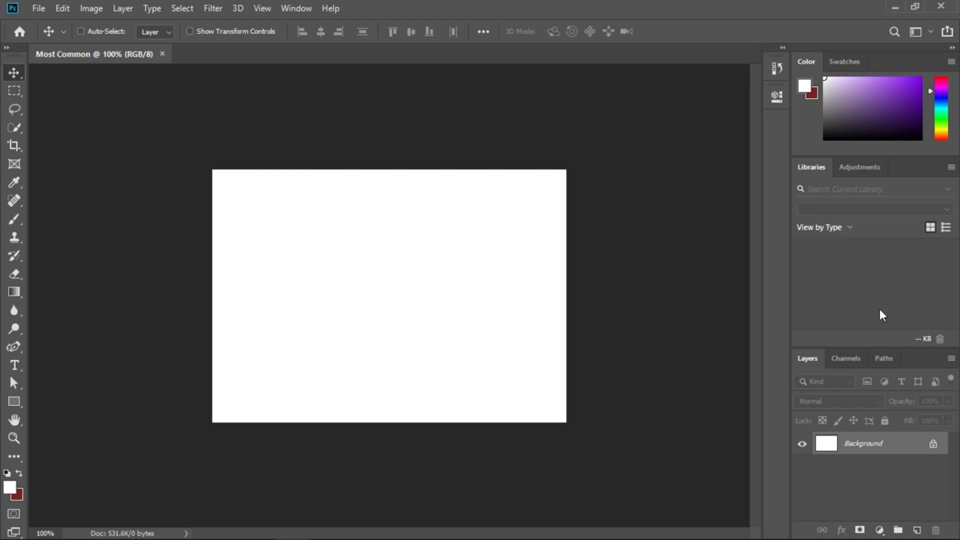
pyautogui.moveTo(800, 96)
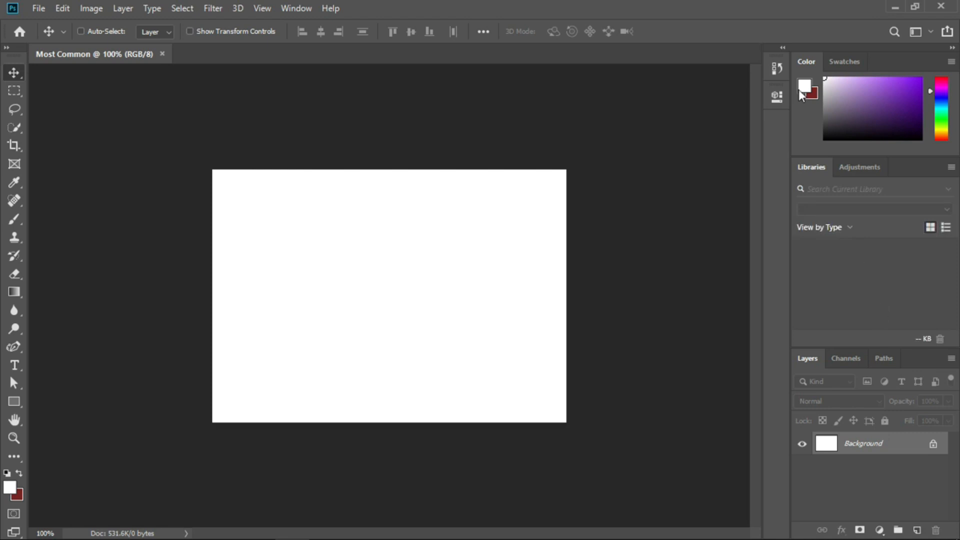
pyautogui.moveTo(940, 494)
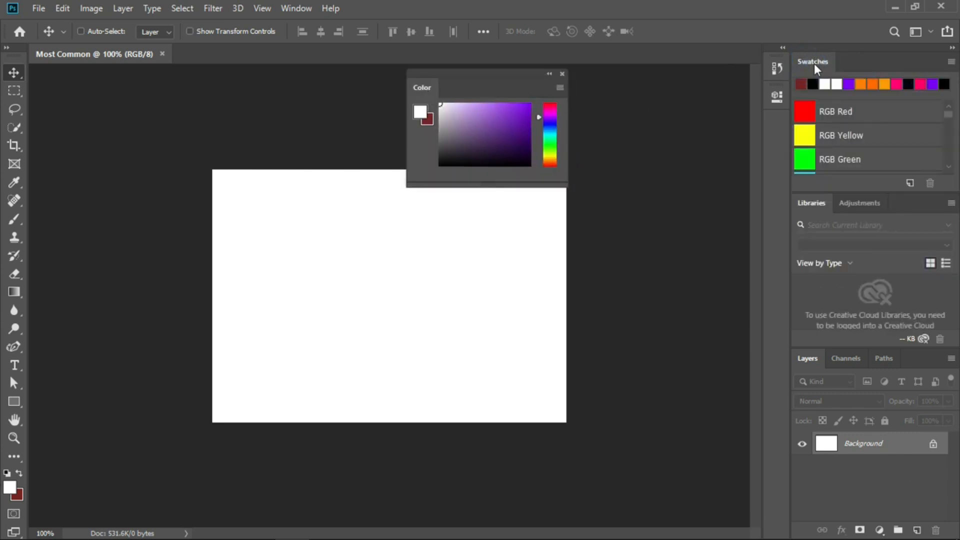
# Step: Float Swatches over the canvas, then reset the Essentials workspace from the switcher
pyautogui.moveTo(812, 61); pyautogui.dragTo(577, 96)
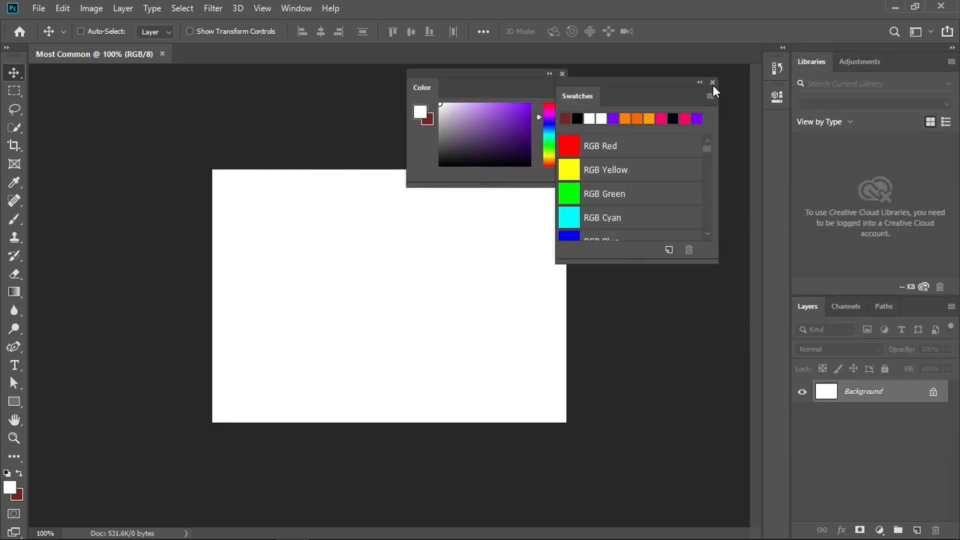
pyautogui.click(923, 30)
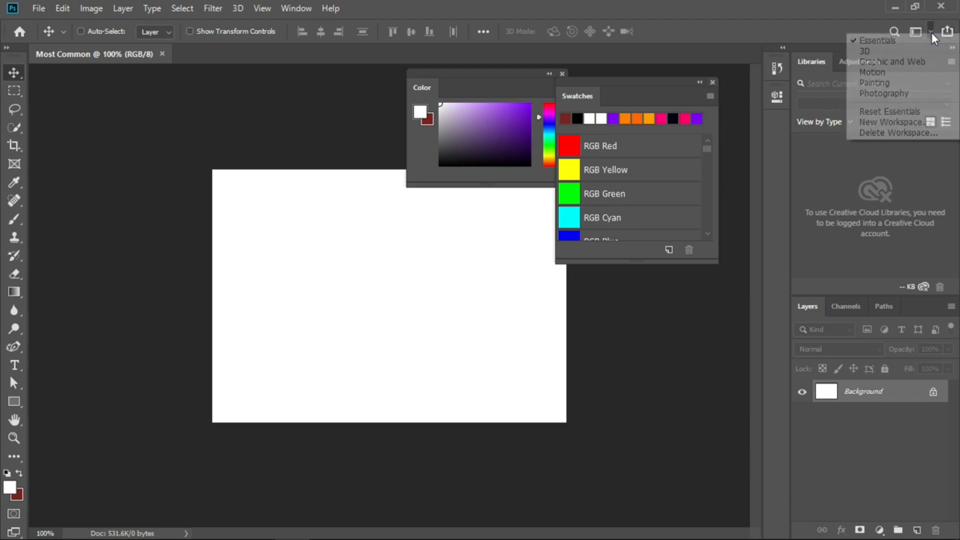
pyautogui.moveTo(889, 111)
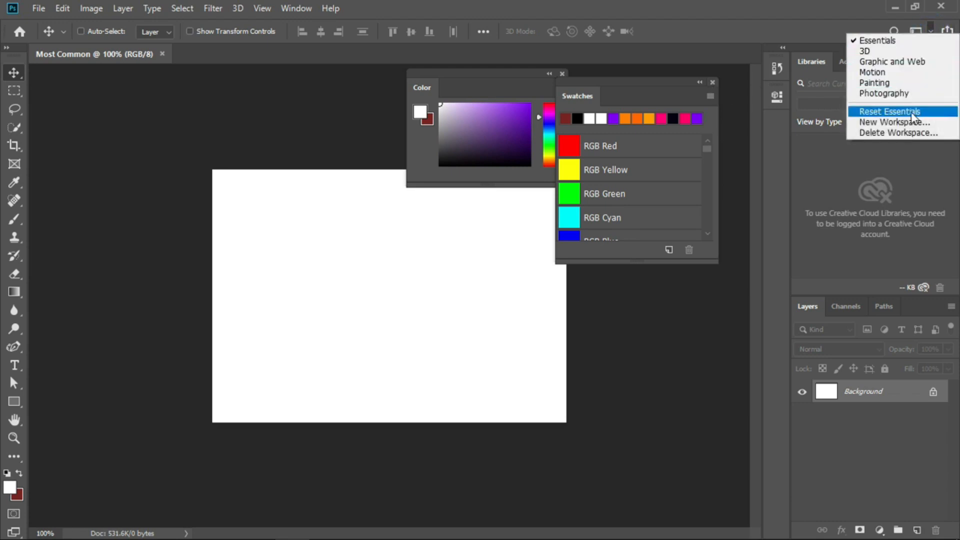
pyautogui.click(888, 111)
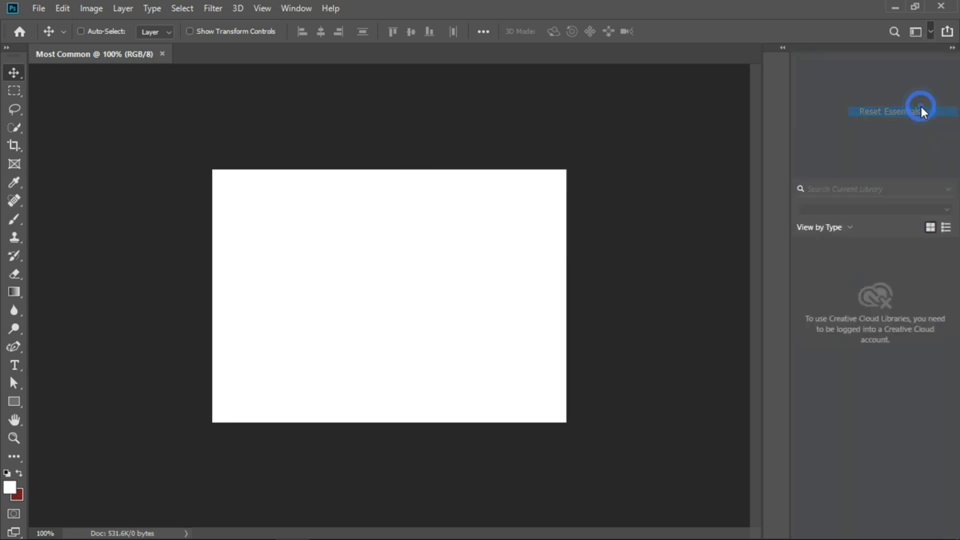
pyautogui.click(915, 111)
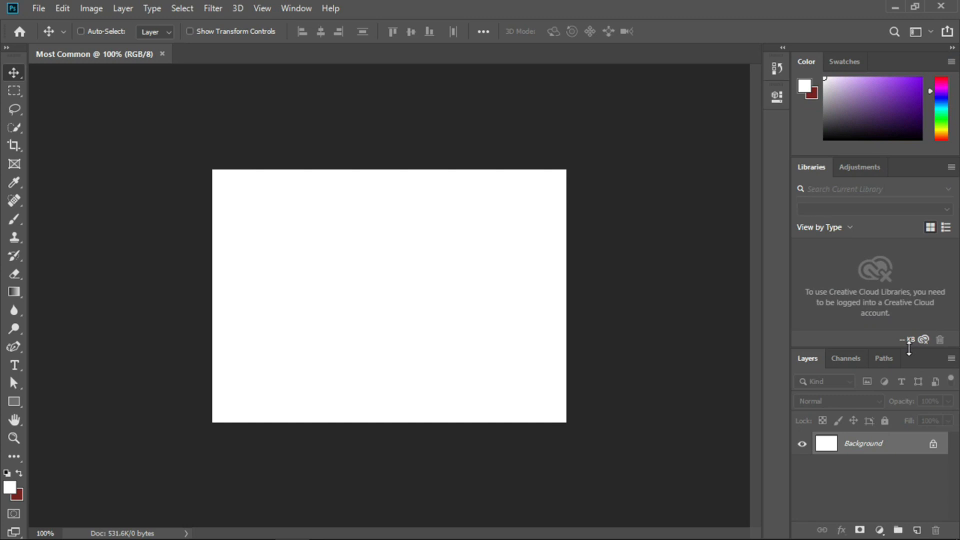
pyautogui.moveTo(903, 356)
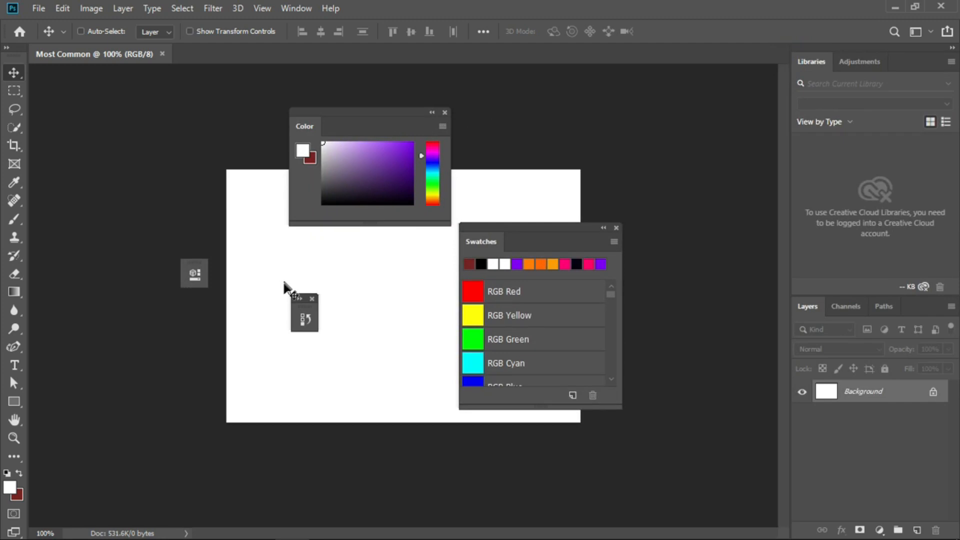
# Step: With the panels floating, drag the Layers panel back to the right dock edge
pyautogui.click(194, 273)
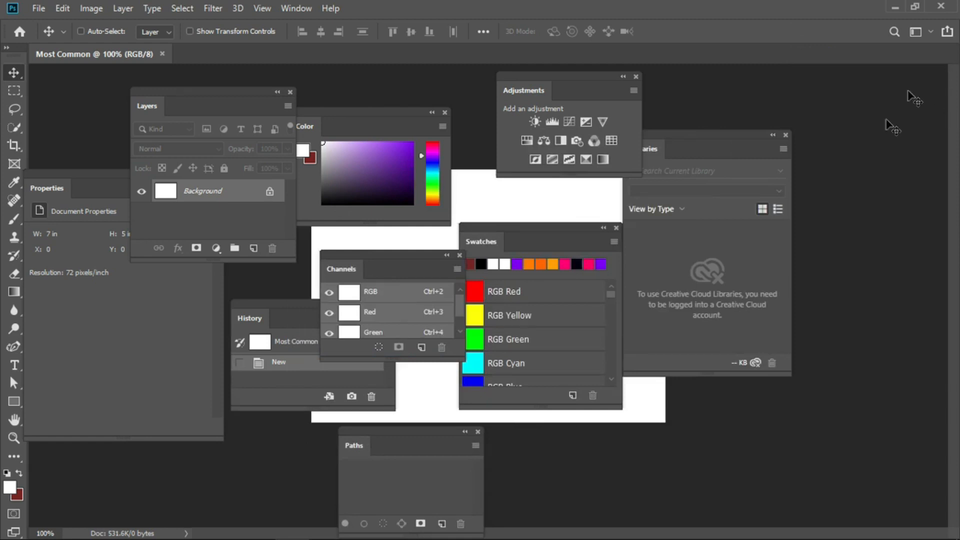
pyautogui.moveTo(149, 308)
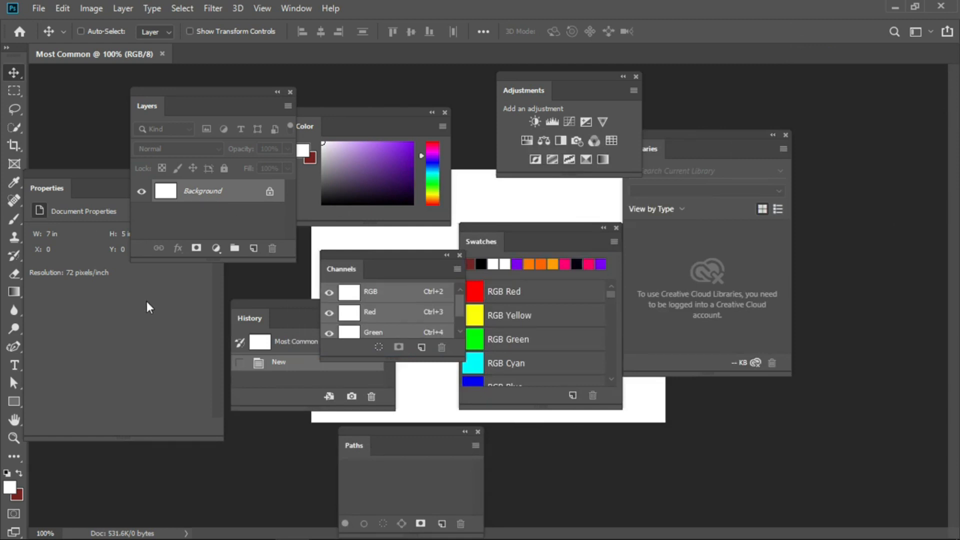
pyautogui.moveTo(304, 320)
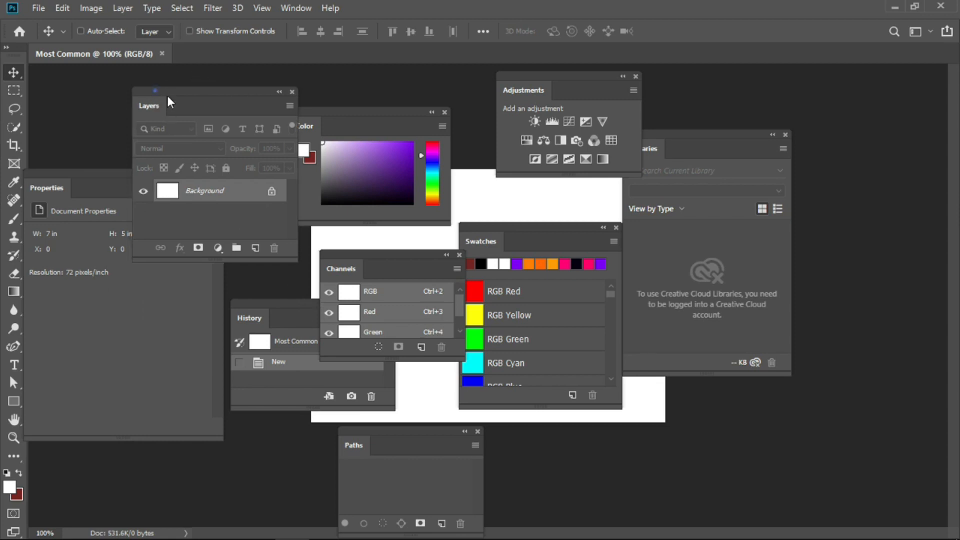
pyautogui.moveTo(149, 105); pyautogui.dragTo(893, 87)
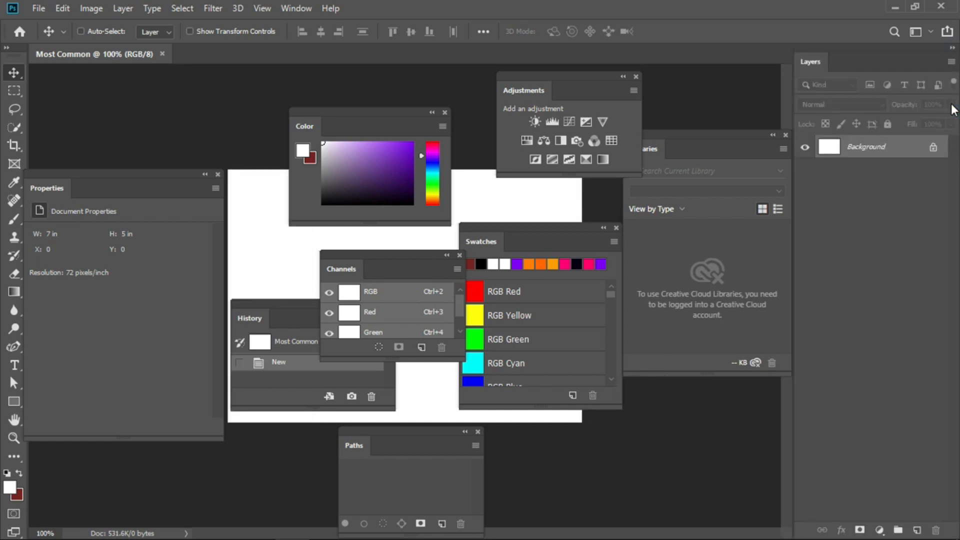
pyautogui.moveTo(262, 60)
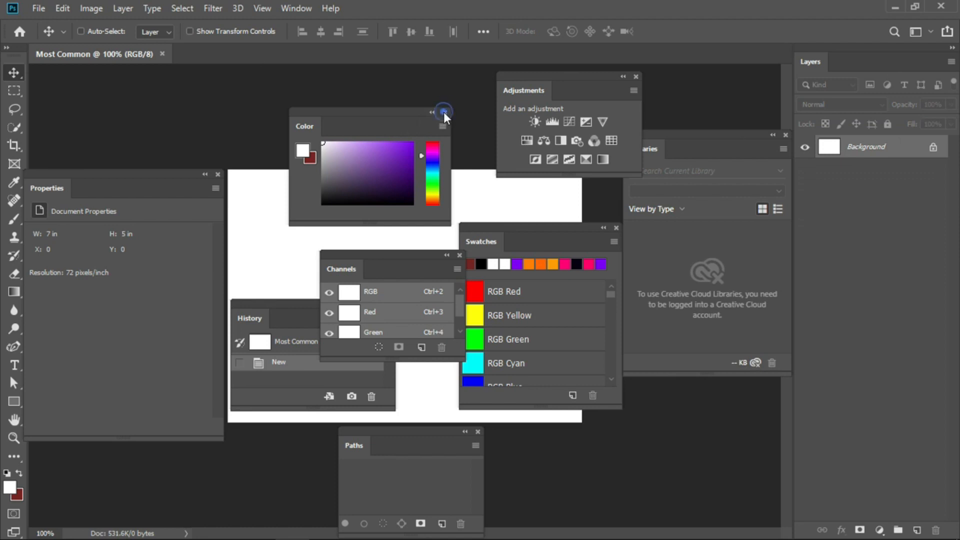
# Step: Close the floating Color, Adjustments and Channels panels and hide History via the Window menu
pyautogui.click(442, 111)
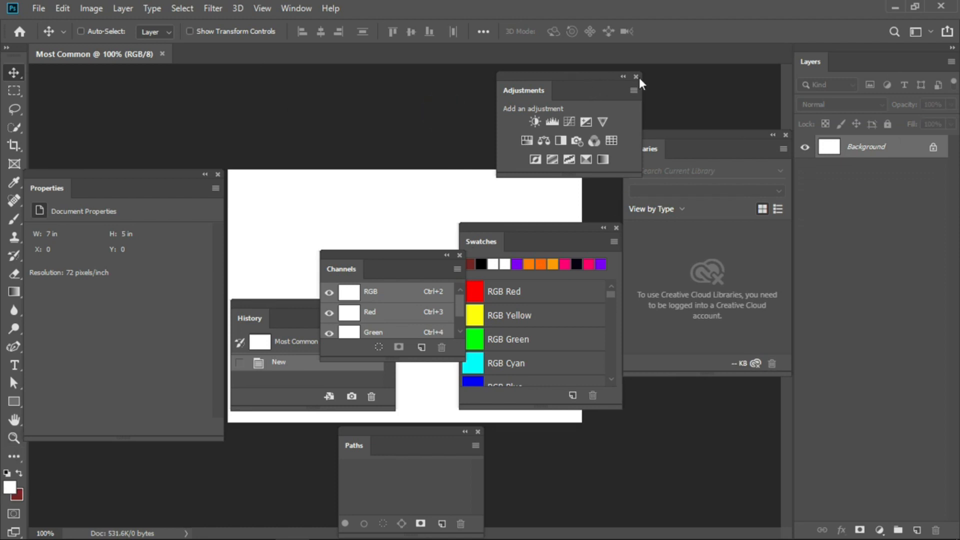
pyautogui.click(636, 76)
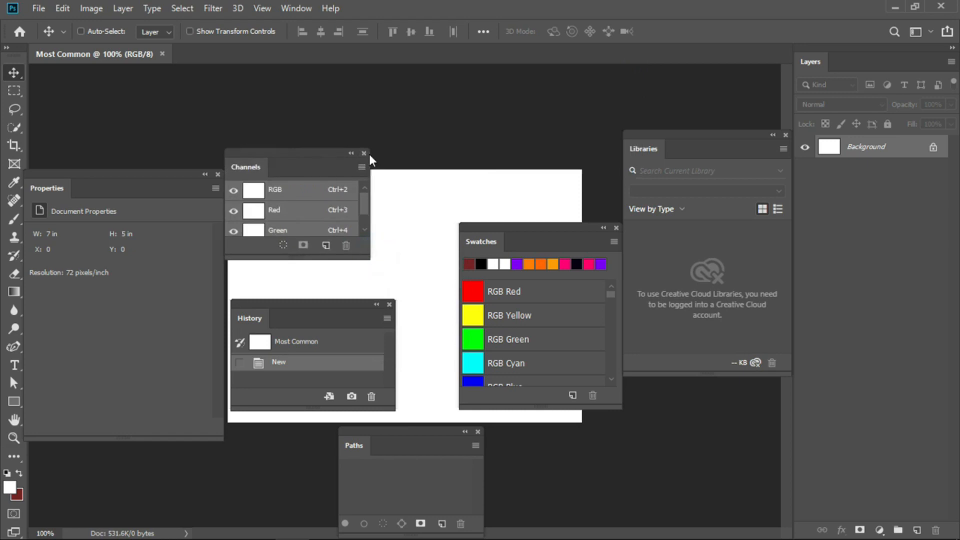
pyautogui.click(364, 152)
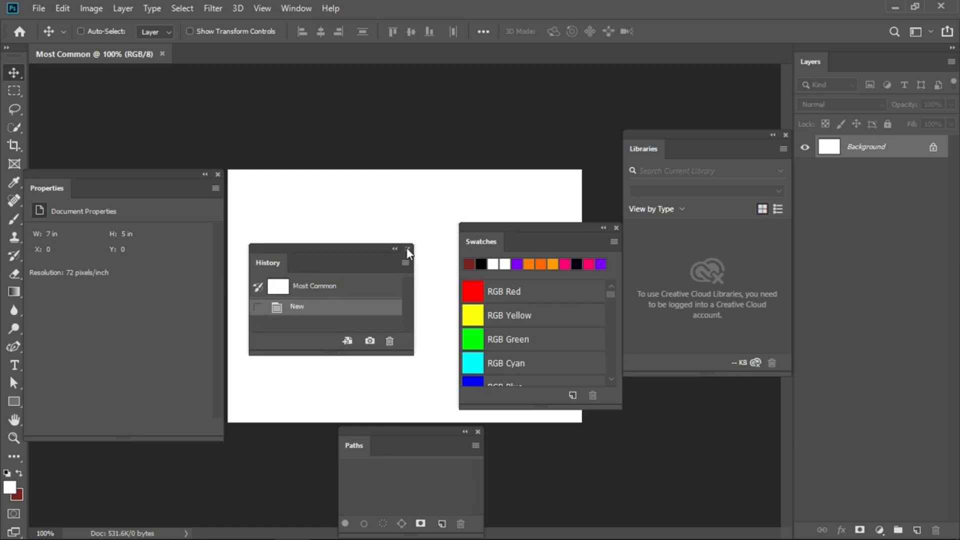
pyautogui.click(296, 8)
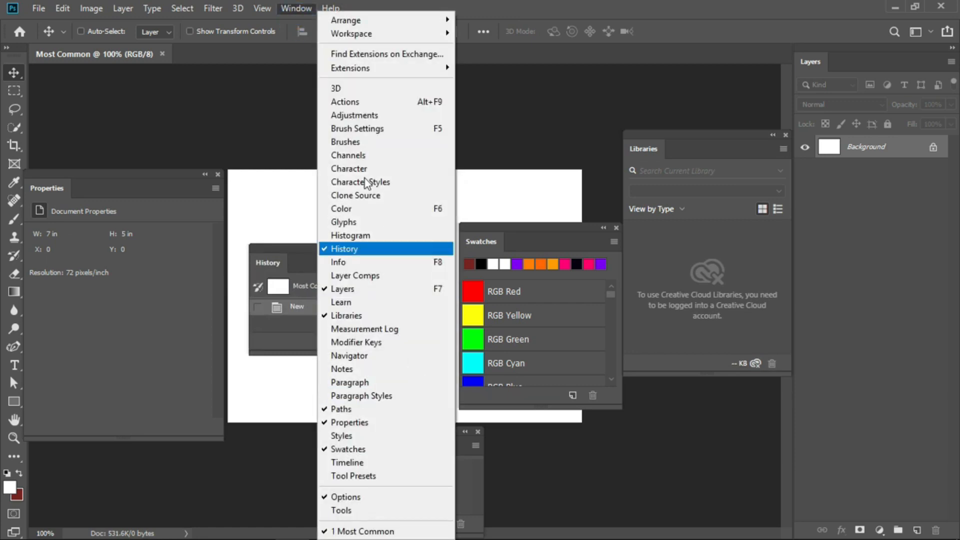
pyautogui.moveTo(342, 248)
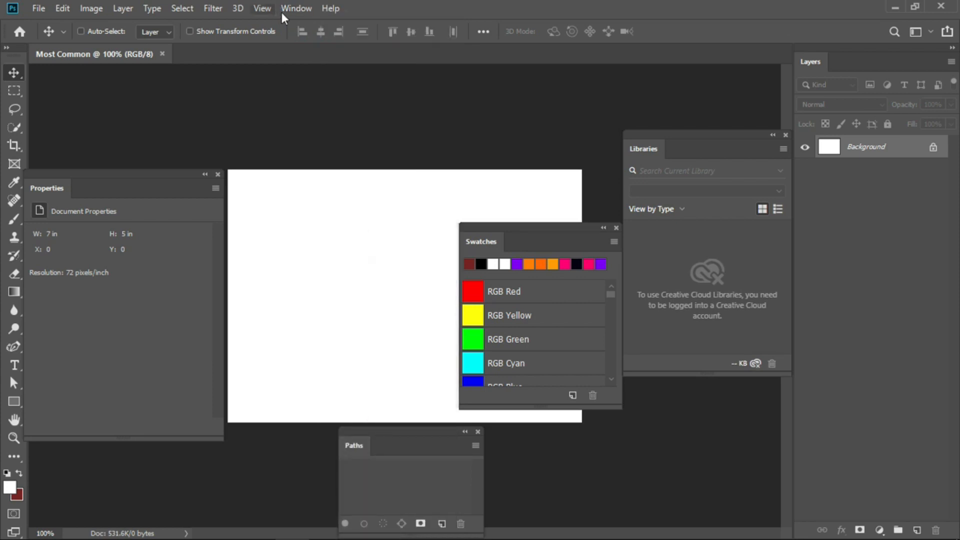
pyautogui.click(296, 8)
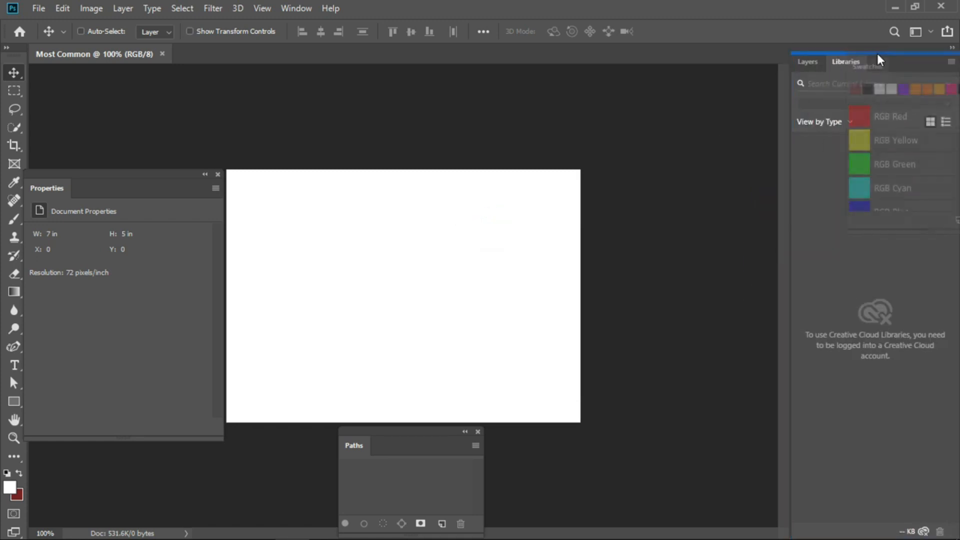
# Step: Group Swatches and Libraries as tabs with Layers, checking each tab before returning to Layers
pyautogui.click(883, 62)
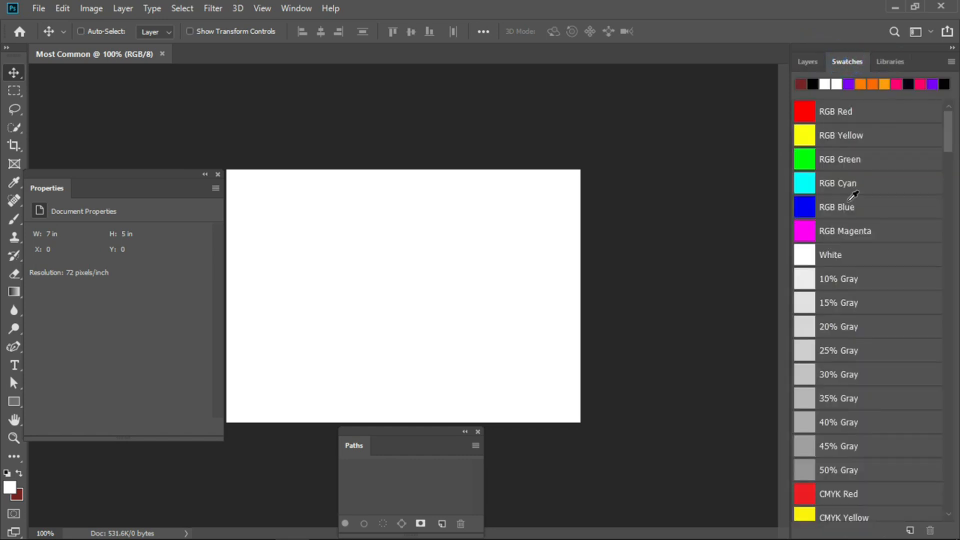
pyautogui.click(890, 61)
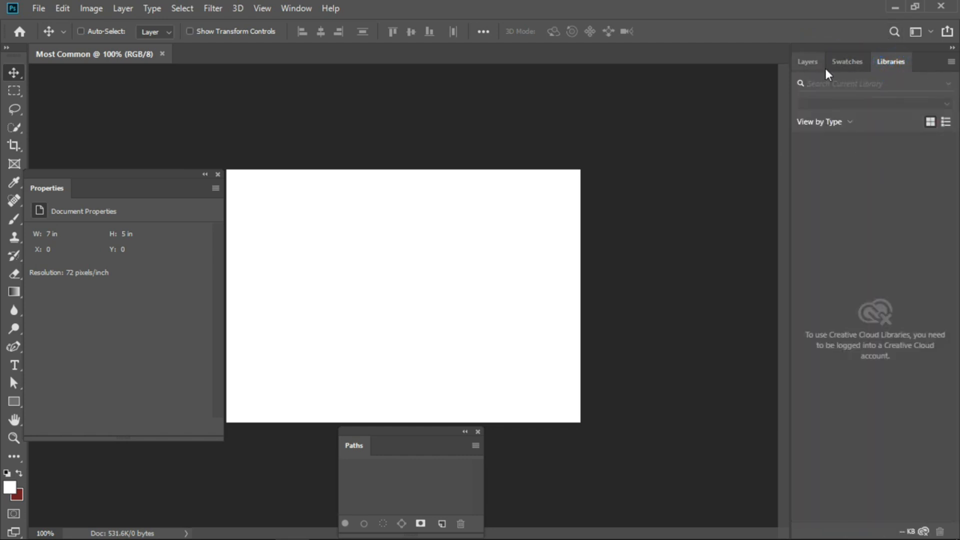
pyautogui.click(806, 62)
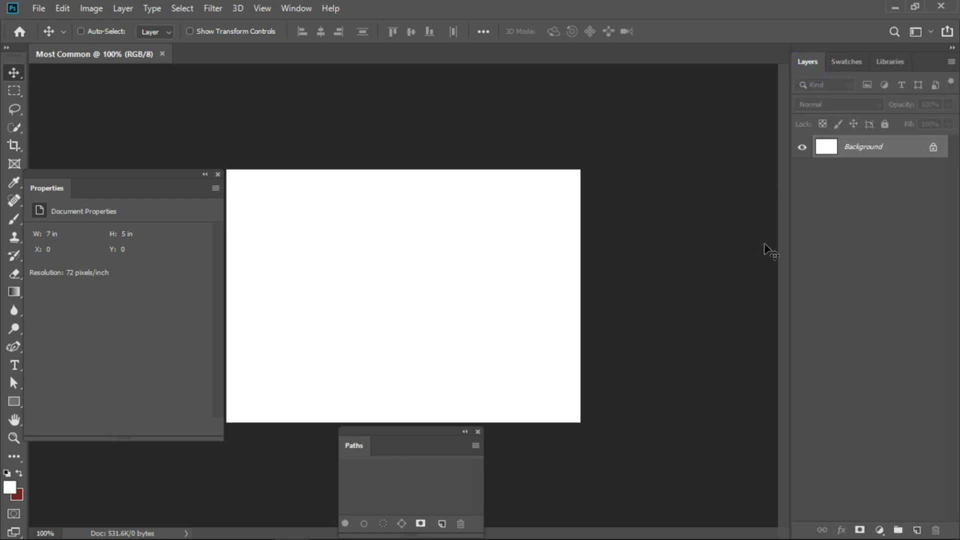
pyautogui.moveTo(395, 447)
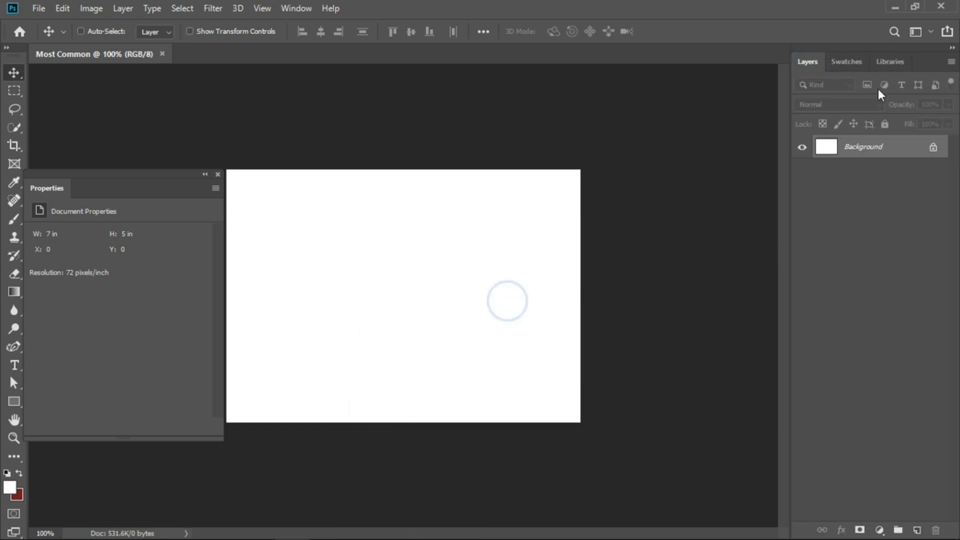
pyautogui.moveTo(833, 194)
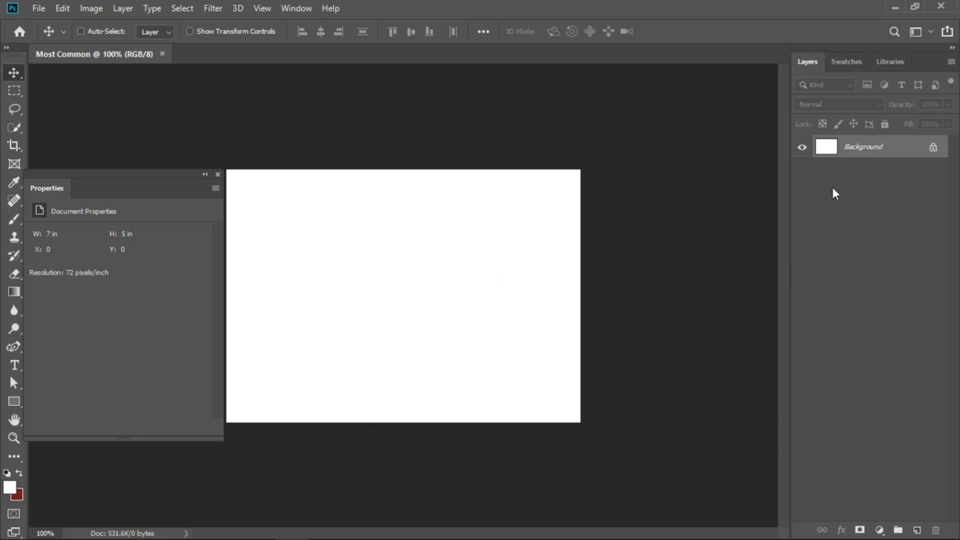
pyautogui.moveTo(840, 272)
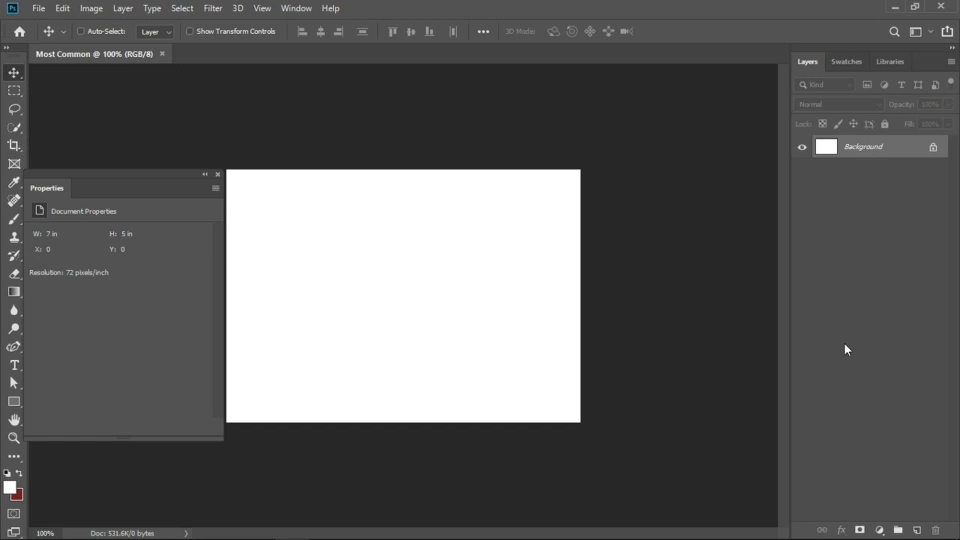
pyautogui.click(845, 62)
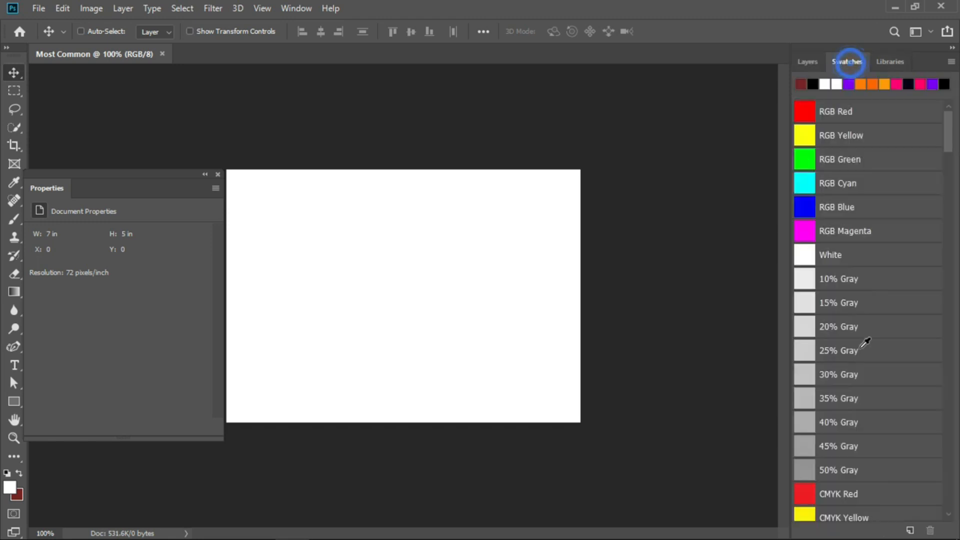
pyautogui.scroll(-3)
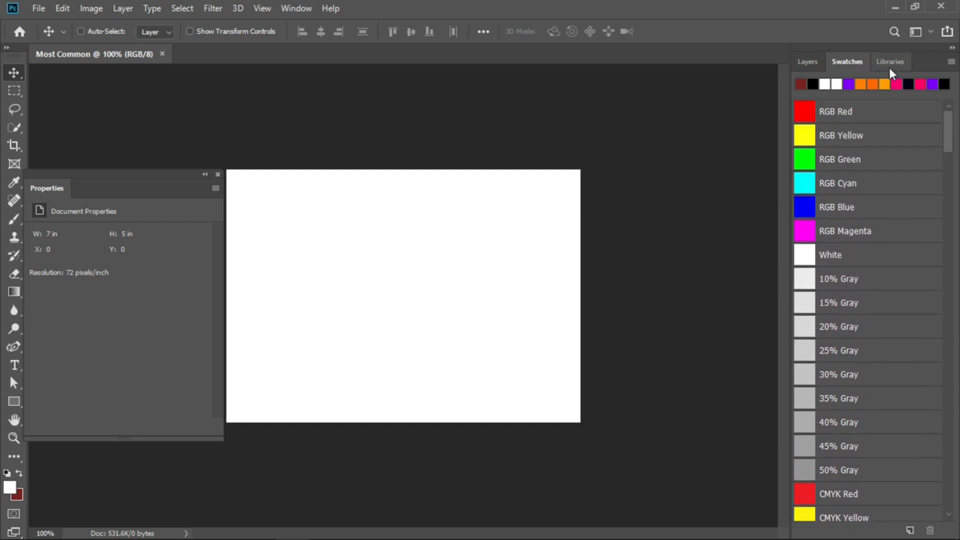
pyautogui.click(890, 61)
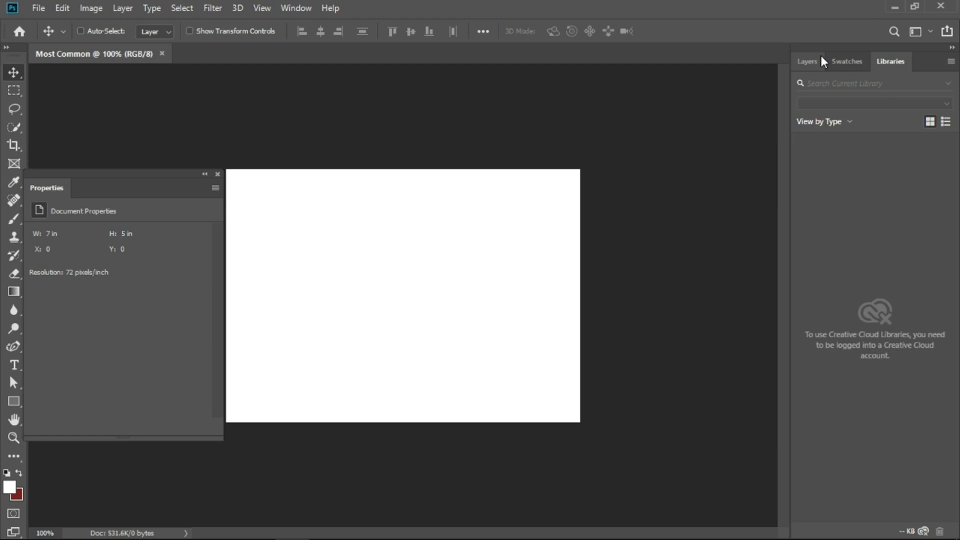
pyautogui.moveTo(829, 68)
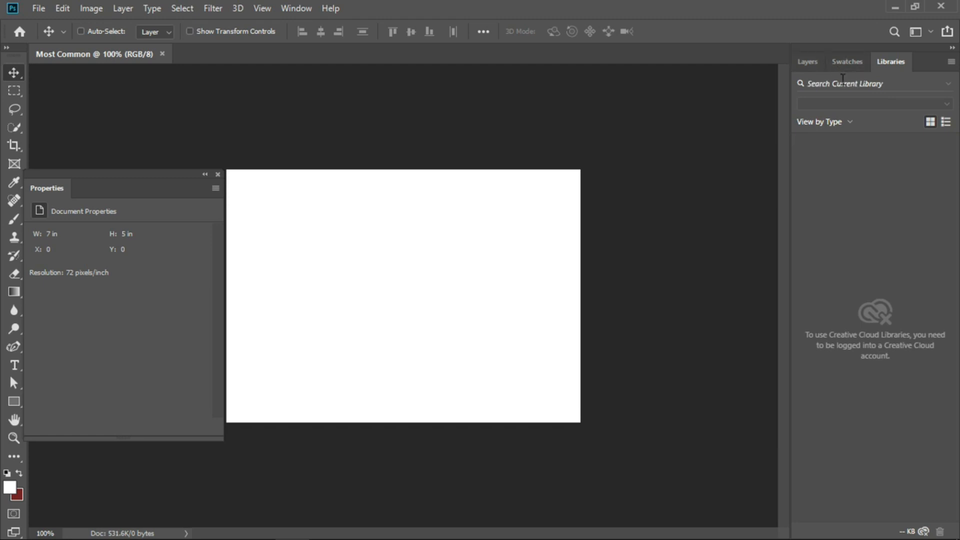
pyautogui.moveTo(812, 74)
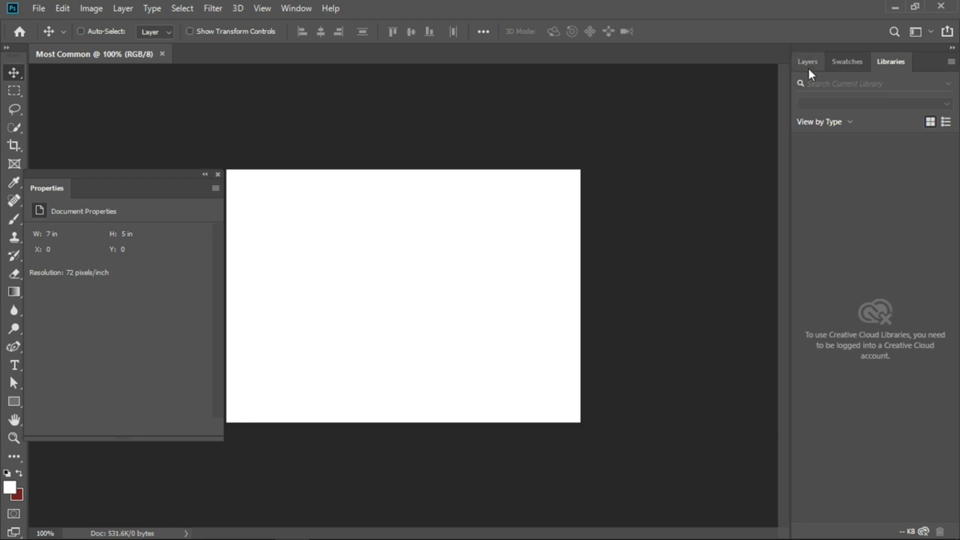
pyautogui.click(808, 62)
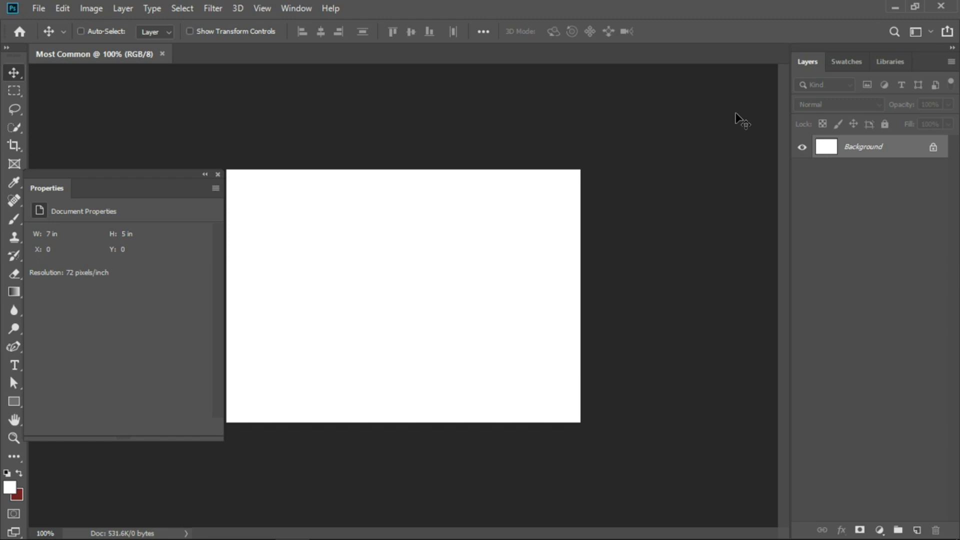
# Step: Move Properties into an icon column beside the Layers group and collapse it to its icon
pyautogui.click(62, 180)
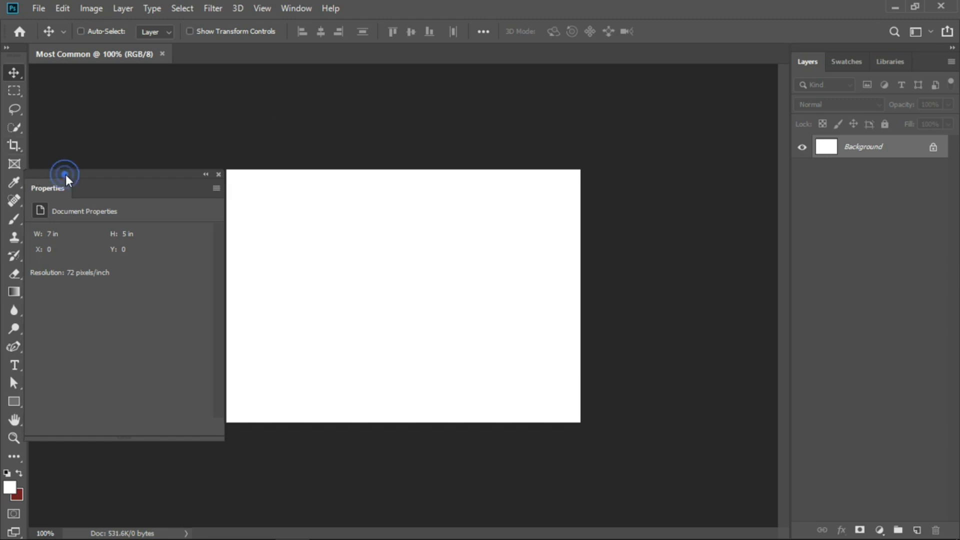
pyautogui.moveTo(48, 188); pyautogui.dragTo(663, 99)
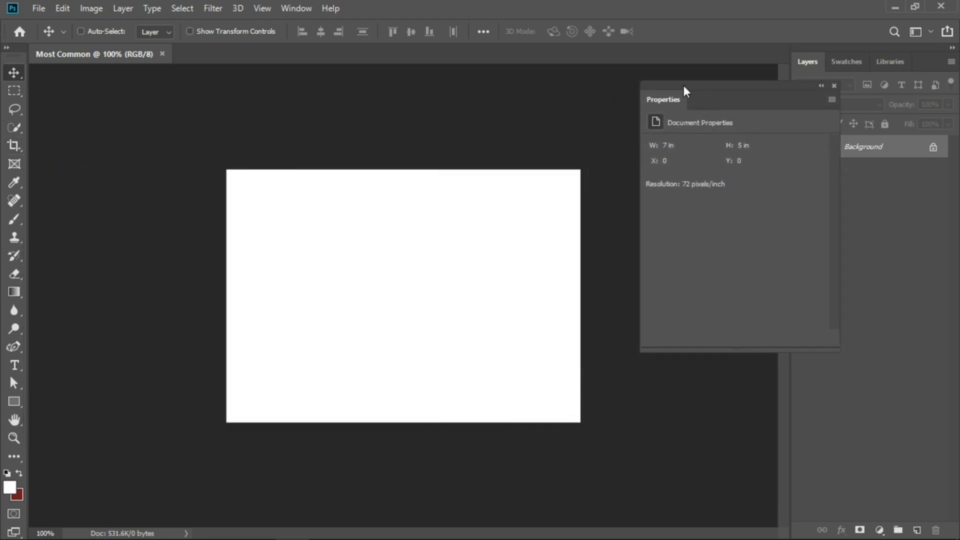
pyautogui.click(834, 86)
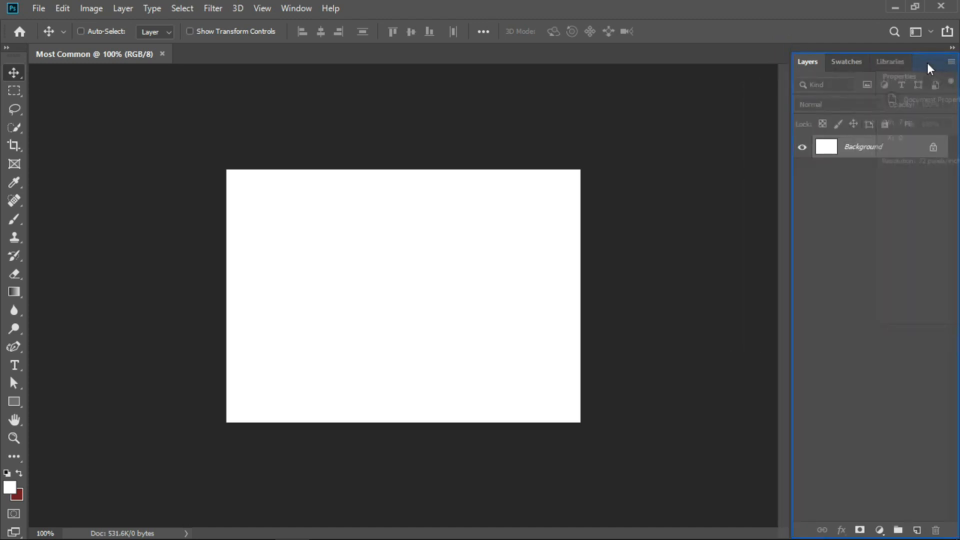
pyautogui.moveTo(923, 65)
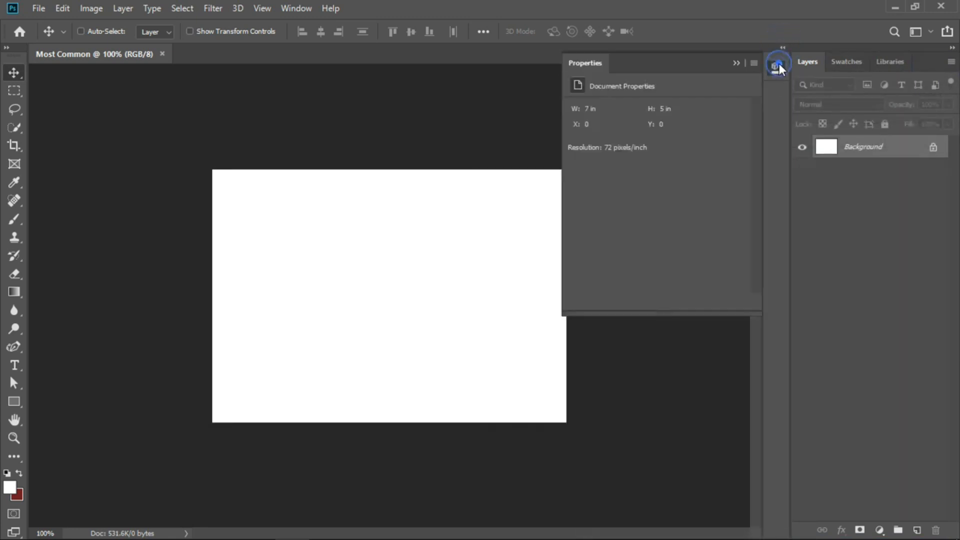
pyautogui.click(775, 66)
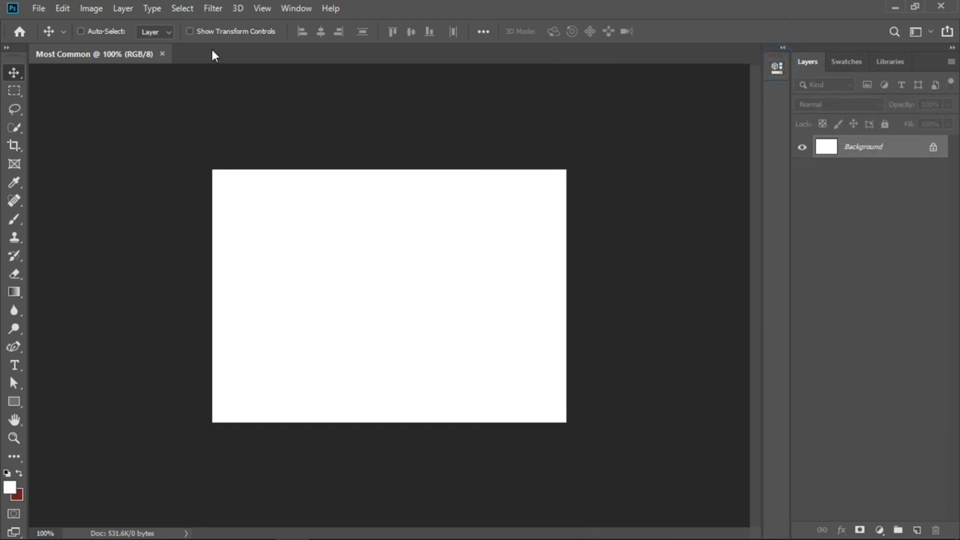
pyautogui.moveTo(304, 15)
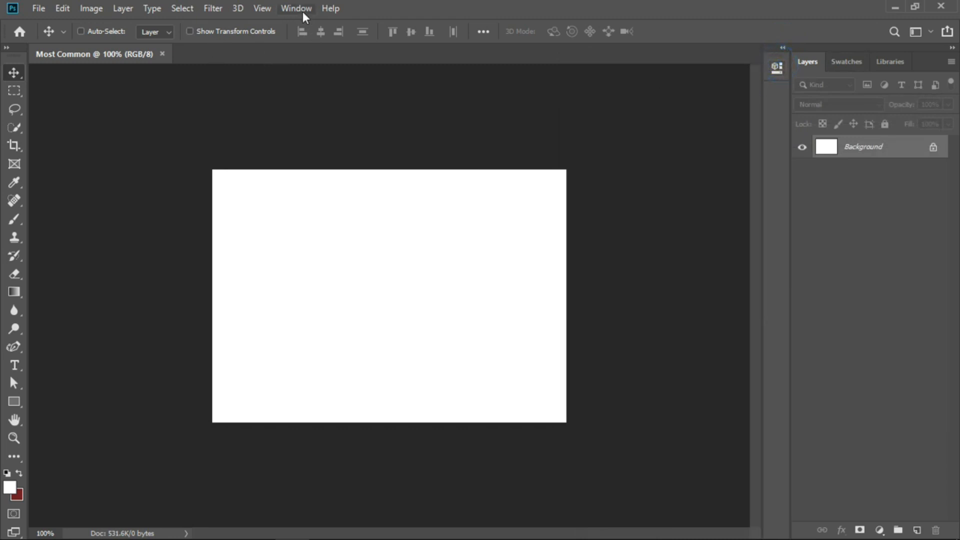
# Step: Bring up the Character/Paragraph group, dock it beside Properties and collapse it to icons
pyautogui.click(296, 8)
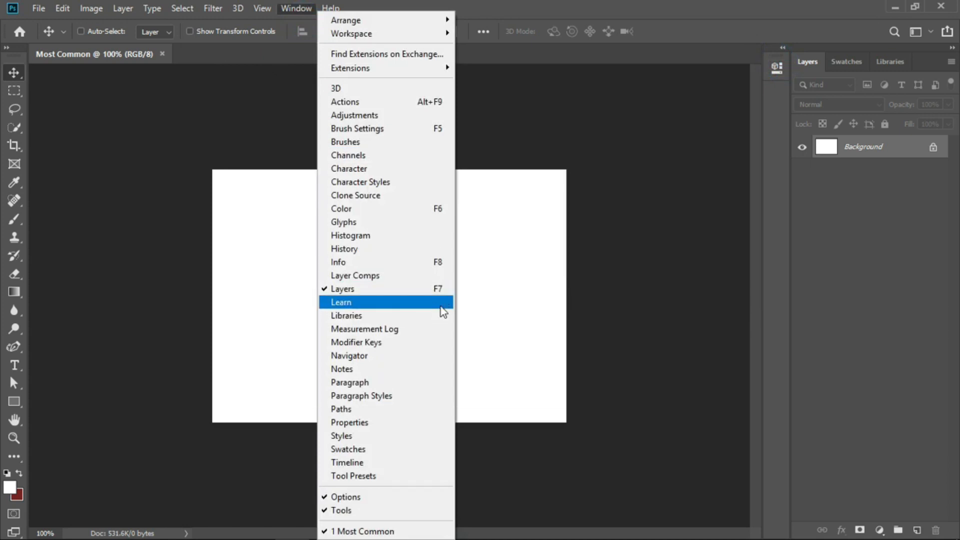
pyautogui.moveTo(391, 371)
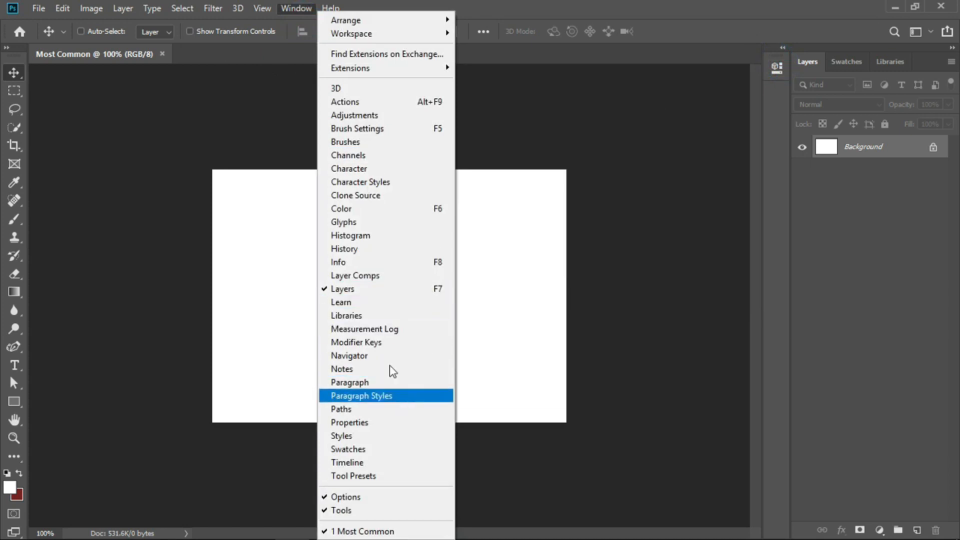
pyautogui.moveTo(371, 172)
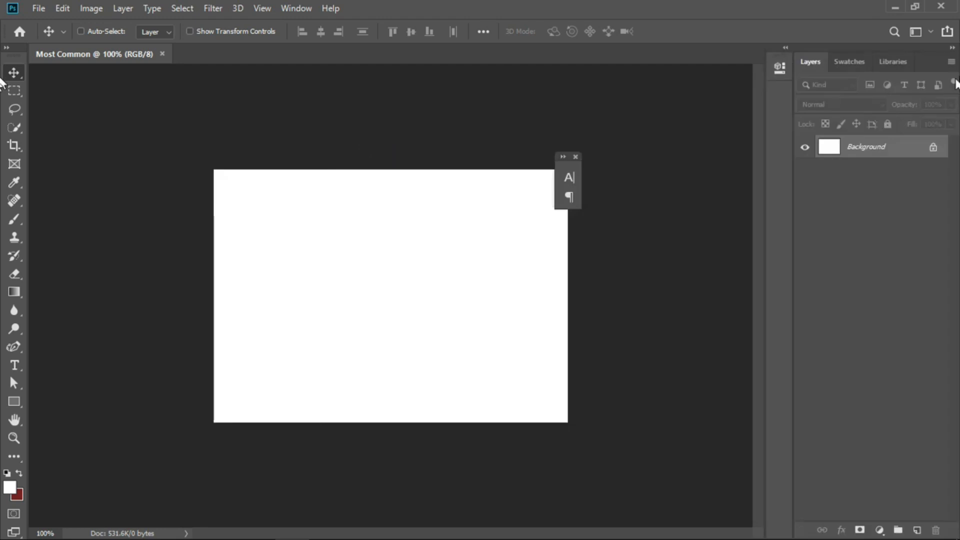
pyautogui.moveTo(571, 162)
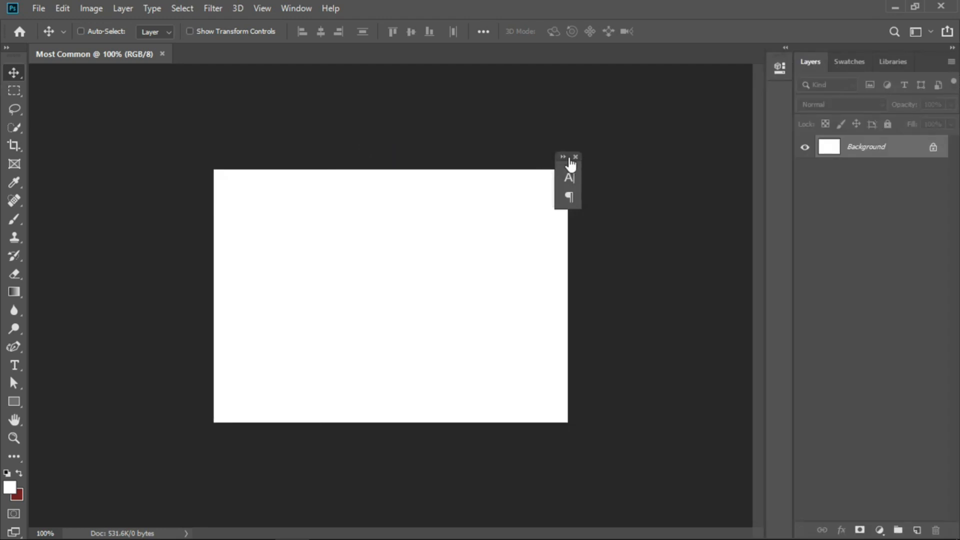
pyautogui.moveTo(568, 156); pyautogui.dragTo(523, 152)
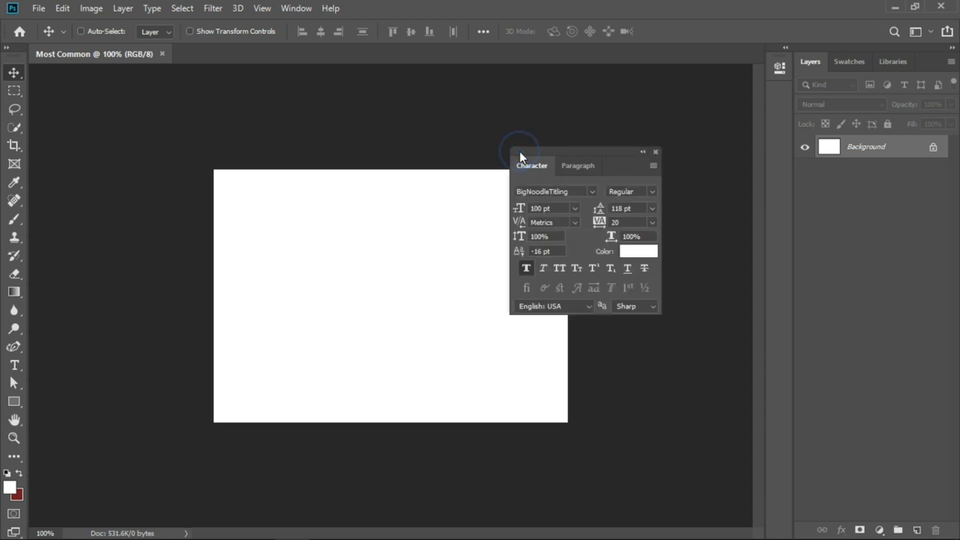
pyautogui.click(644, 152)
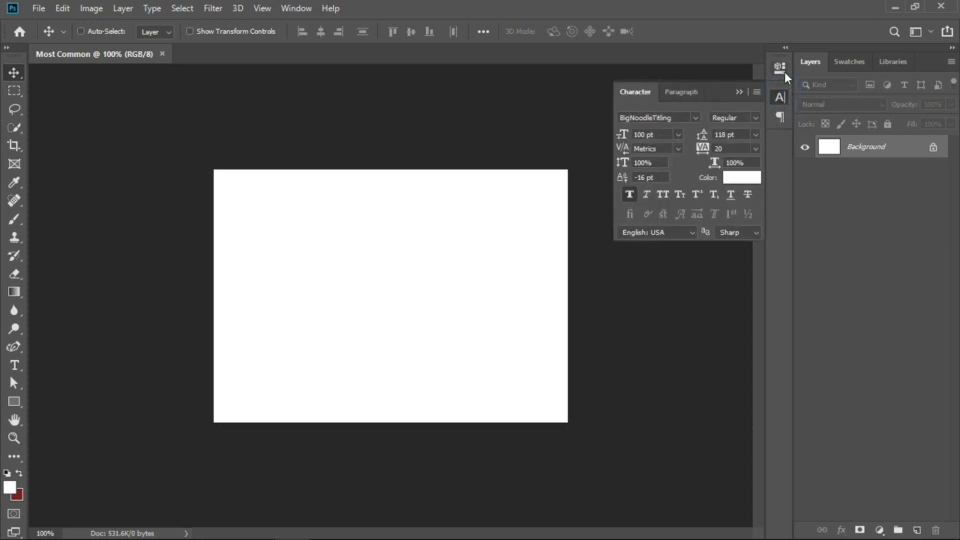
pyautogui.click(778, 66)
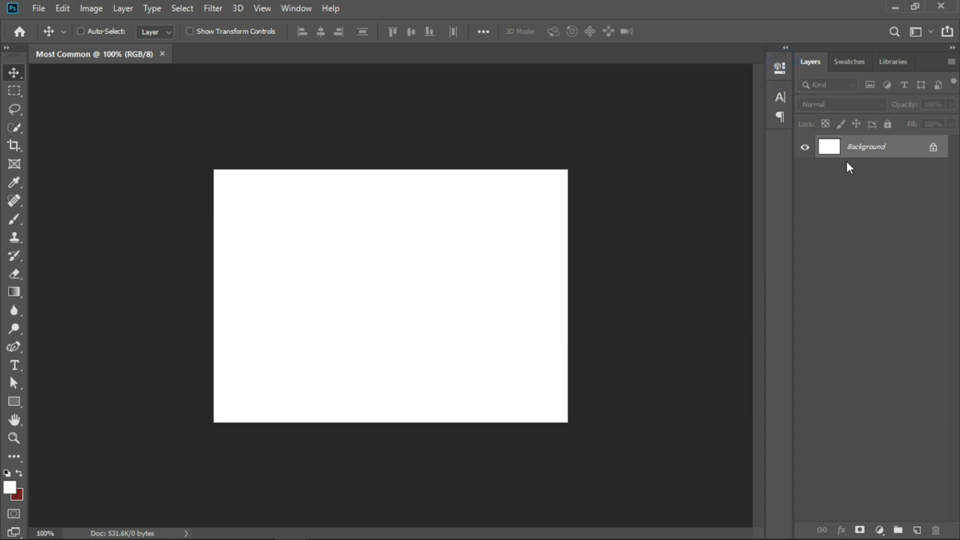
pyautogui.moveTo(848, 172)
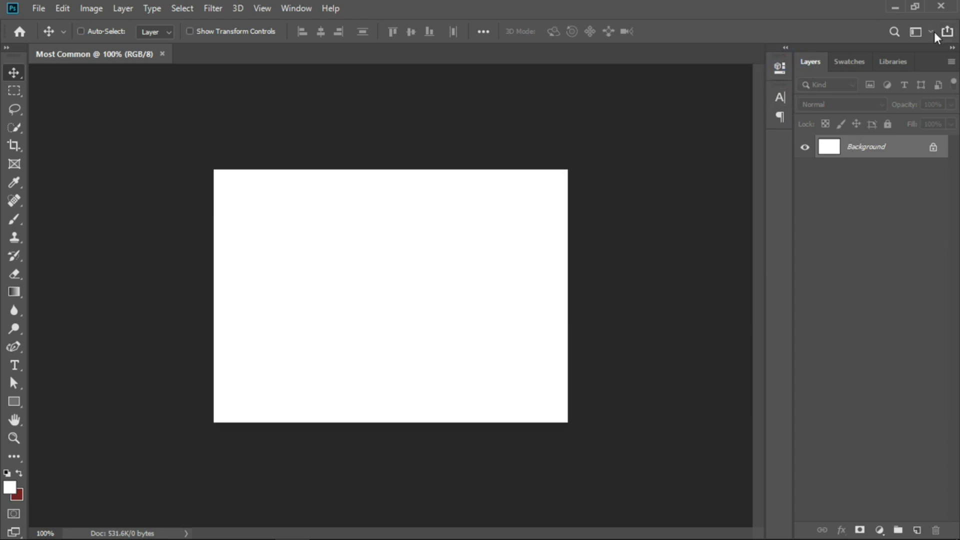
# Step: Save the layout as a new workspace named 'Designbaji' via Window > Workspace > New Workspace
pyautogui.click(294, 8)
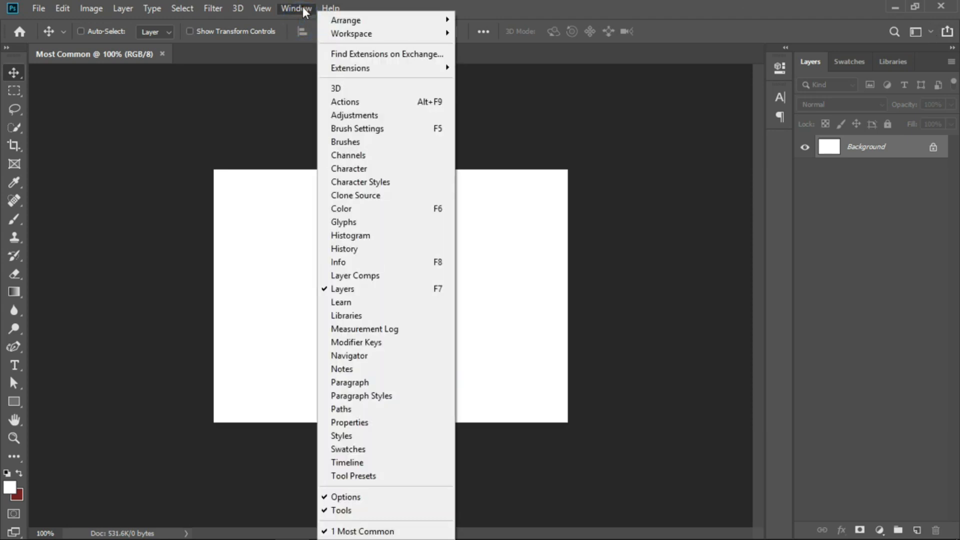
pyautogui.moveTo(360, 34)
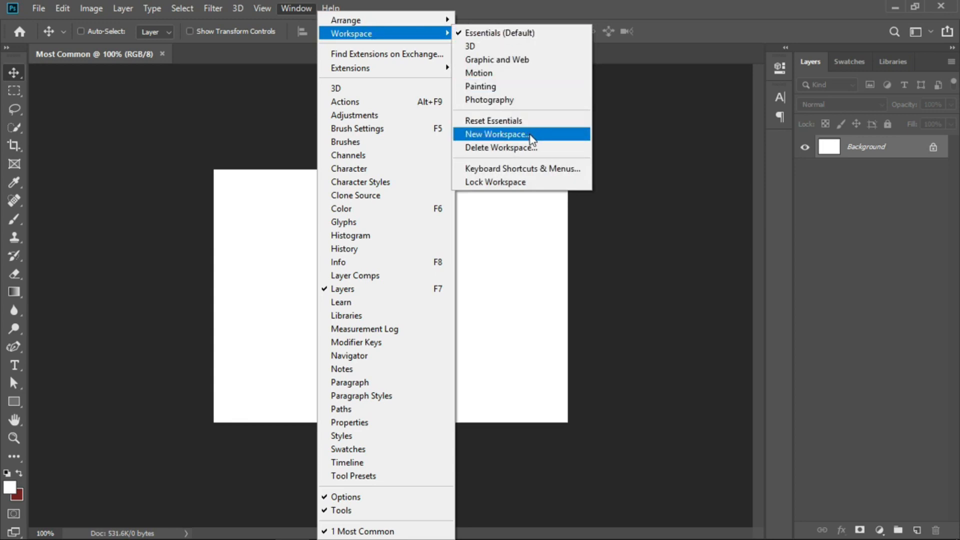
pyautogui.click(496, 134)
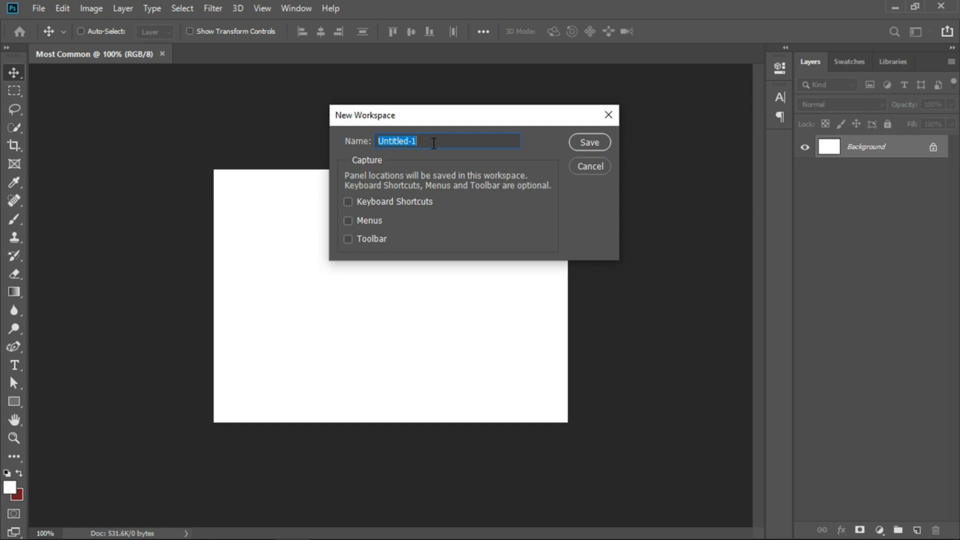
pyautogui.write('Design')
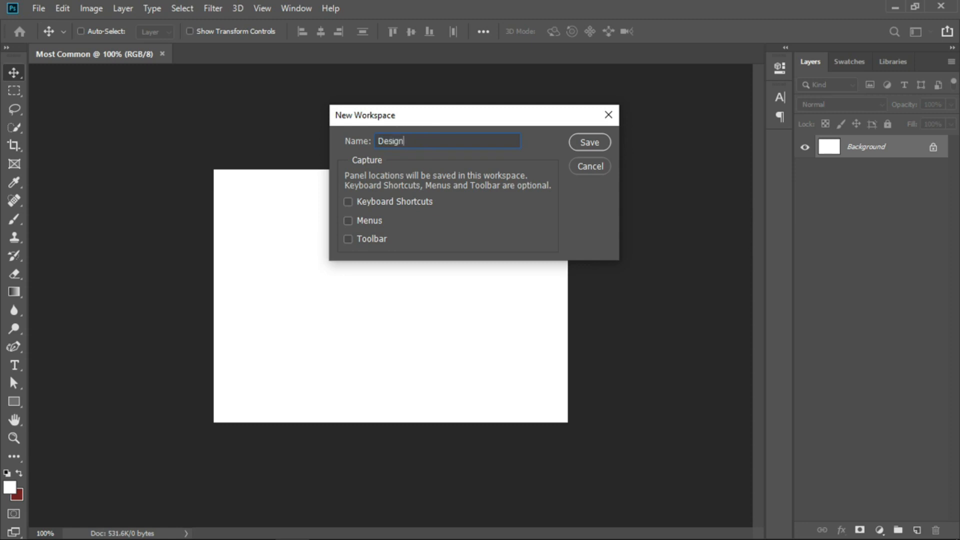
pyautogui.write('baji')
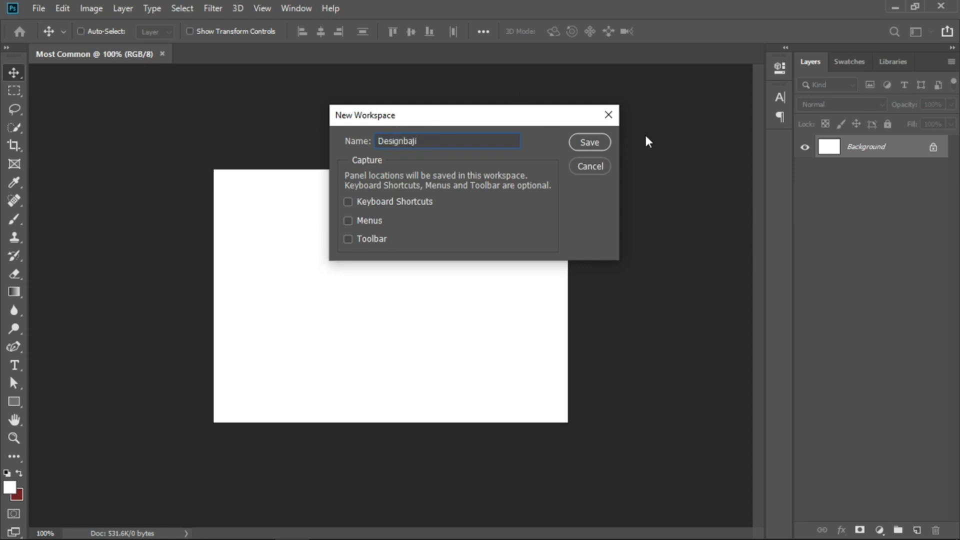
pyautogui.click(588, 142)
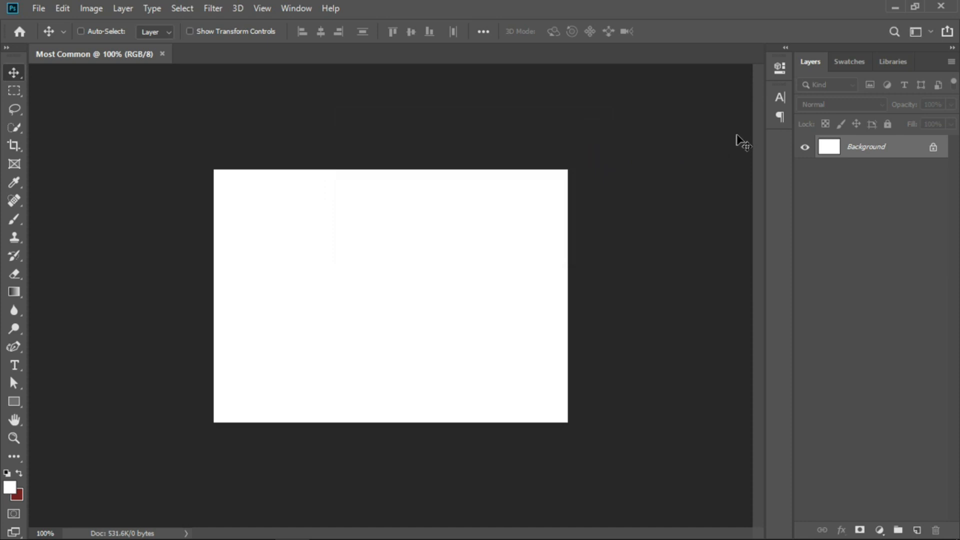
pyautogui.click(914, 31)
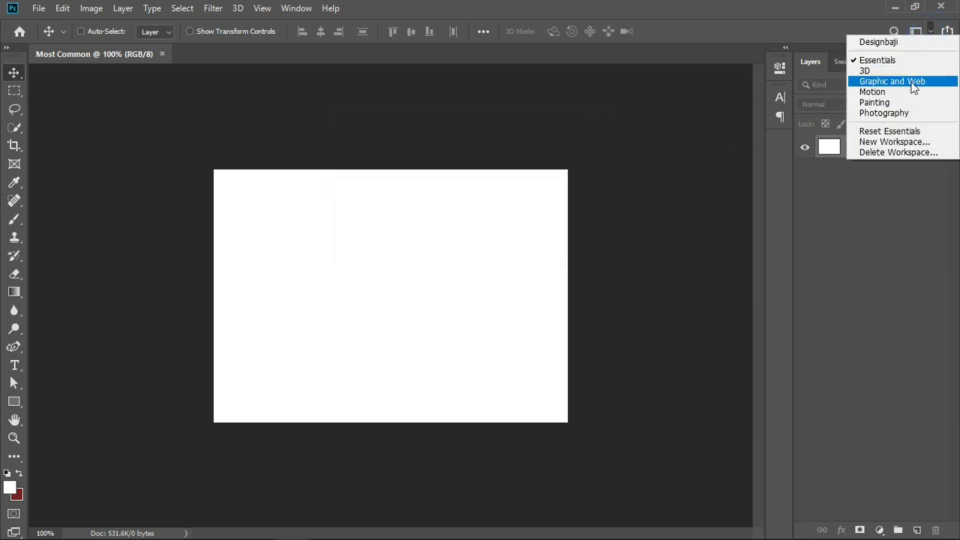
pyautogui.click(895, 80)
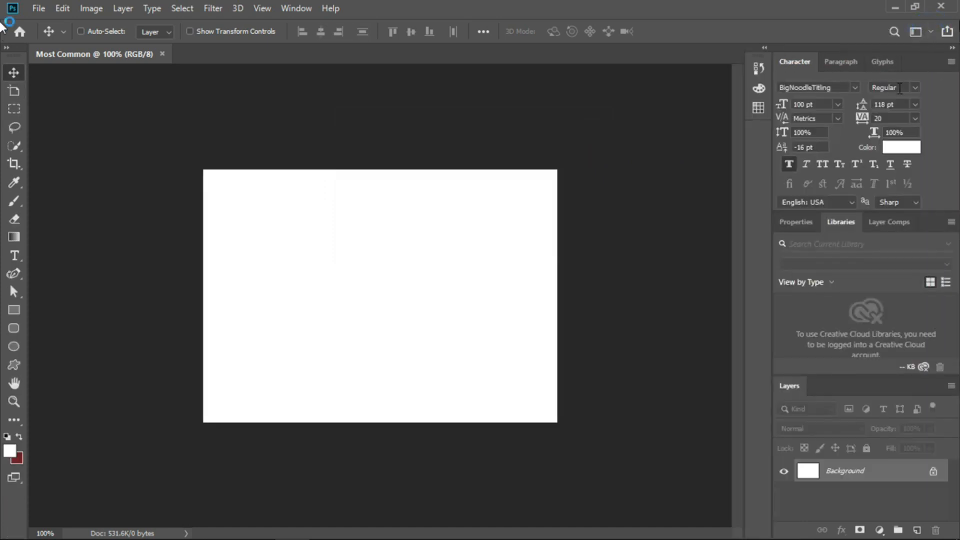
pyautogui.click(919, 31)
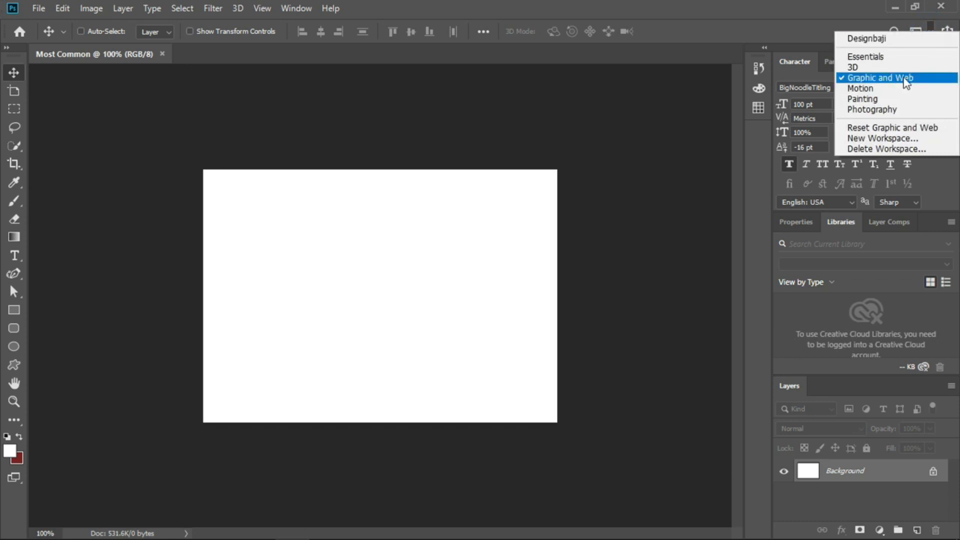
pyautogui.moveTo(888, 87)
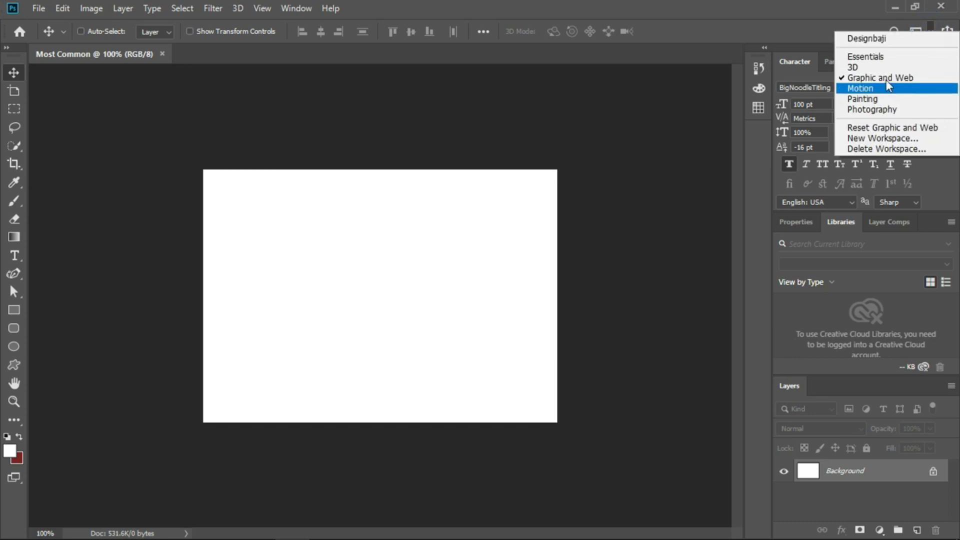
pyautogui.click(859, 88)
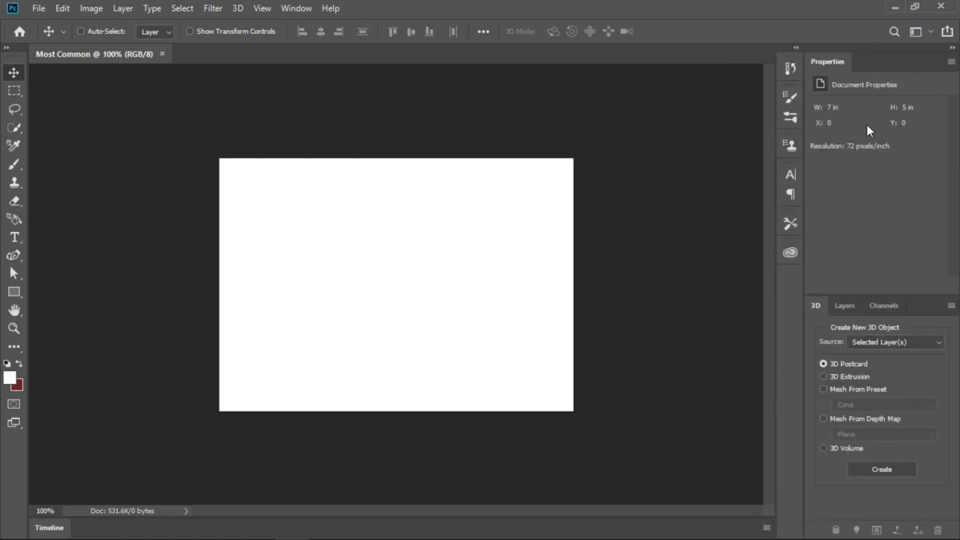
pyautogui.moveTo(846, 154)
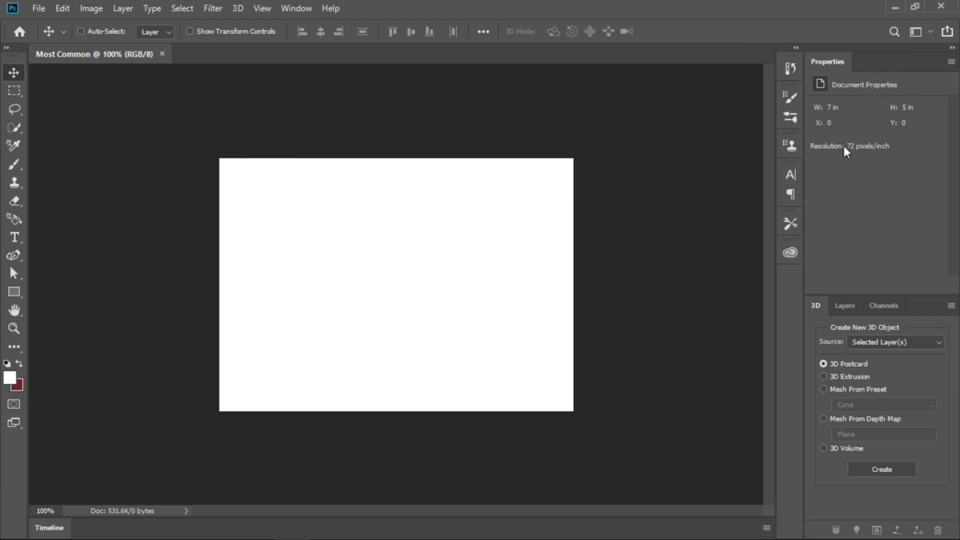
pyautogui.moveTo(914, 70)
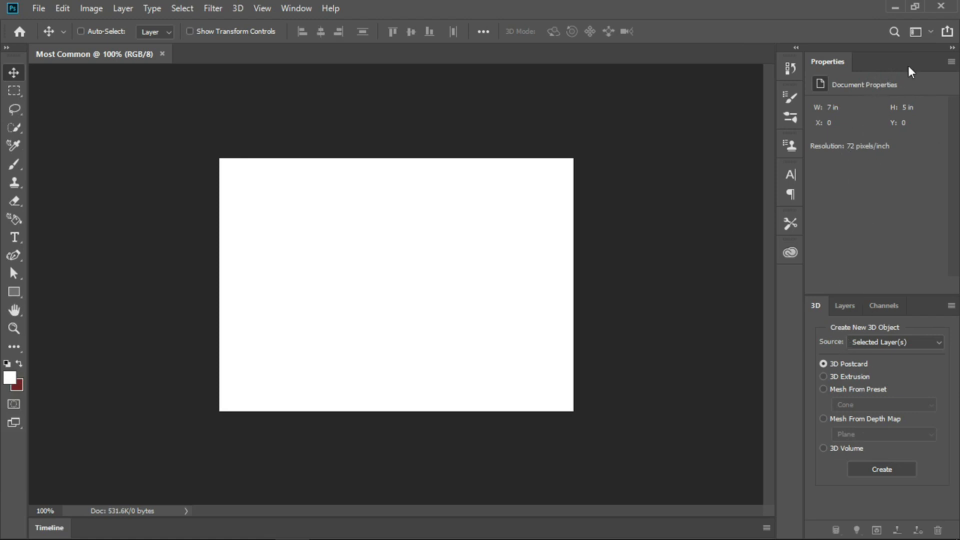
pyautogui.click(926, 31)
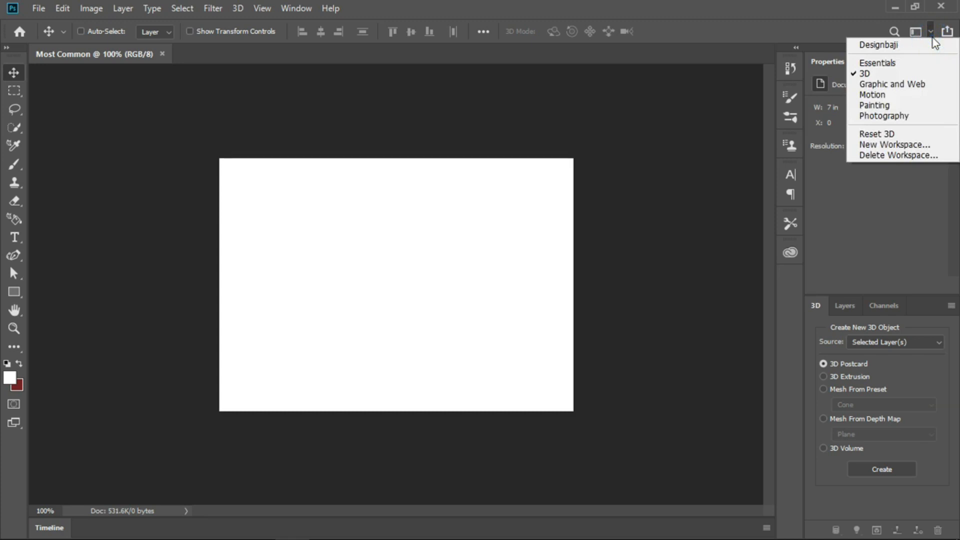
pyautogui.moveTo(888, 48)
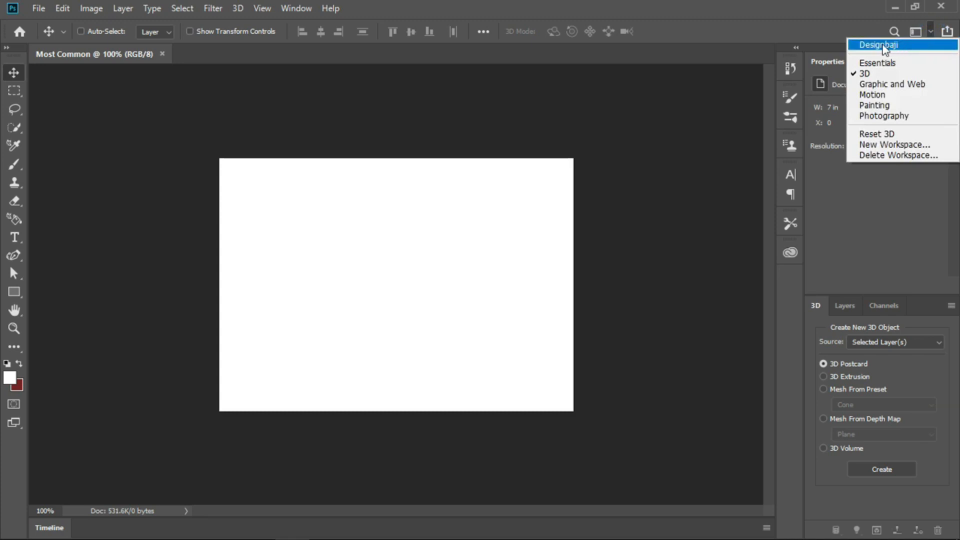
pyautogui.click(877, 45)
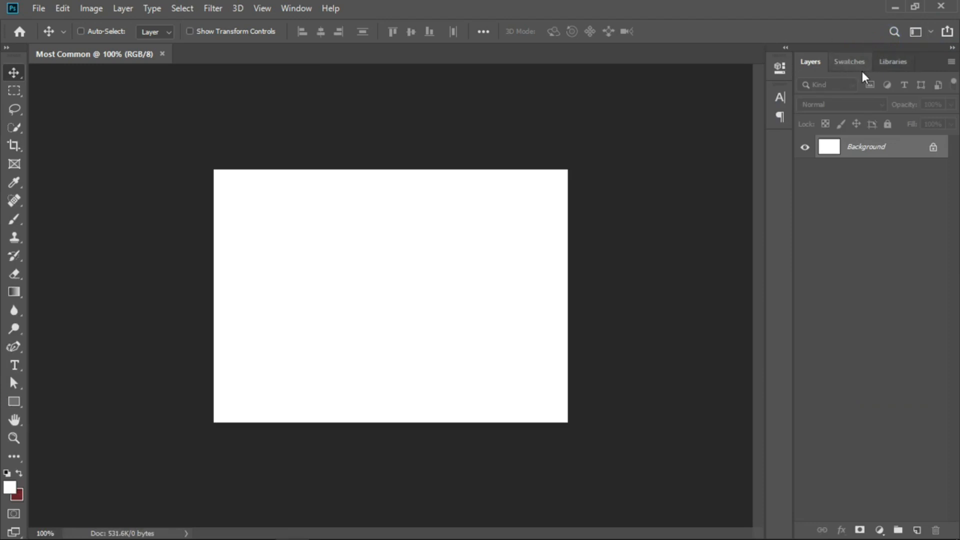
pyautogui.moveTo(874, 258)
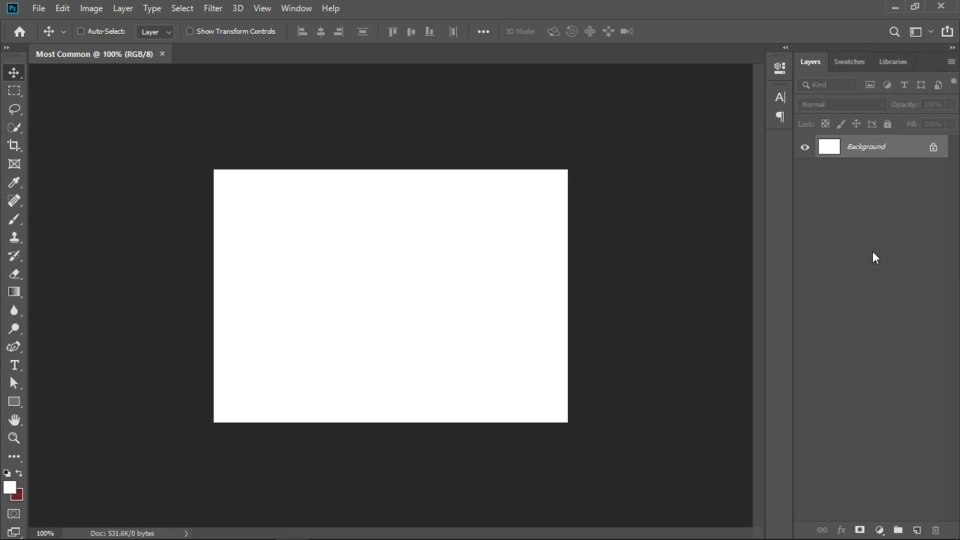
pyautogui.moveTo(333, 294)
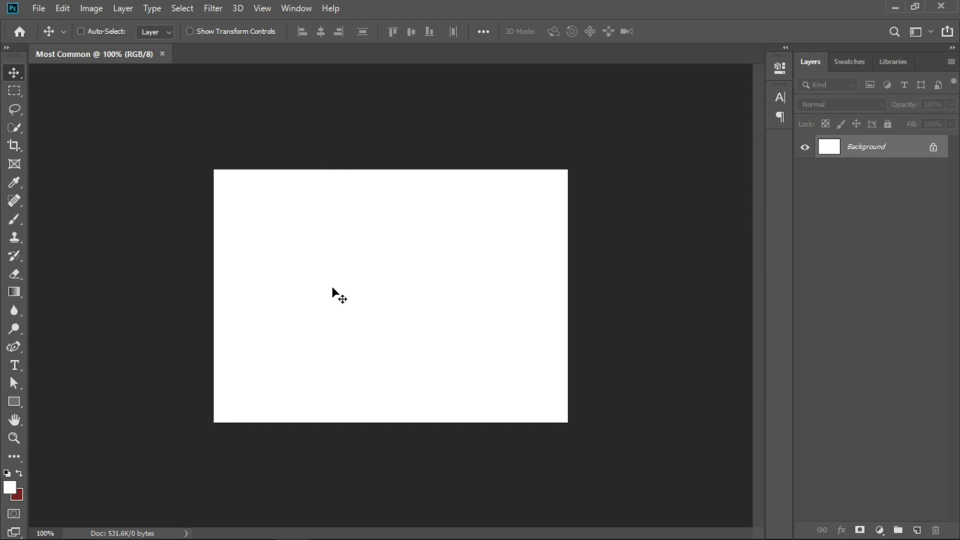
pyautogui.moveTo(382, 366)
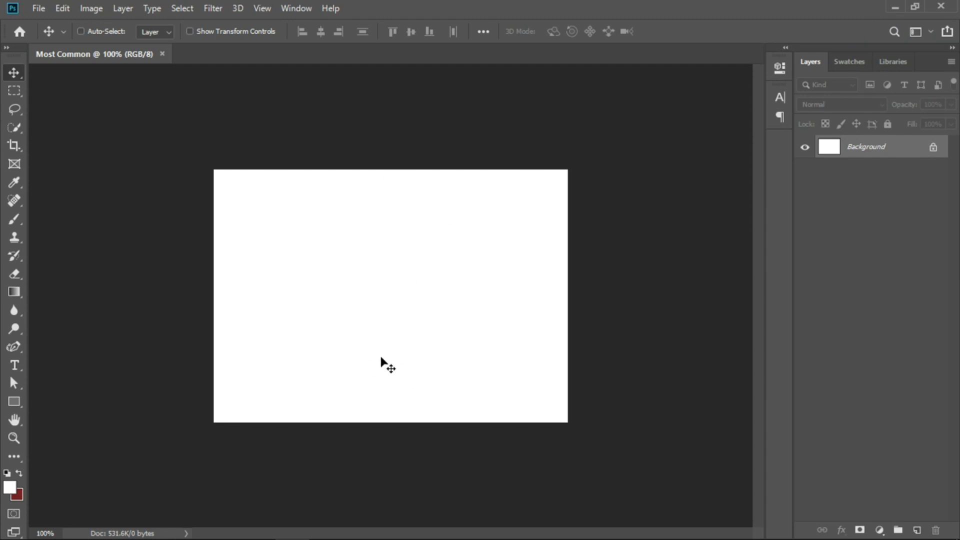
pyautogui.moveTo(382, 366)
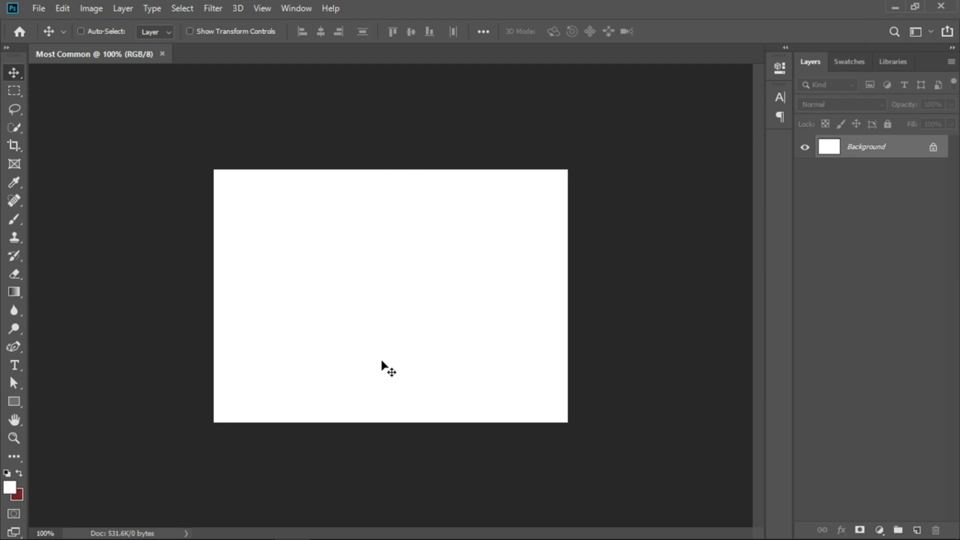
pyautogui.moveTo(12, 450)
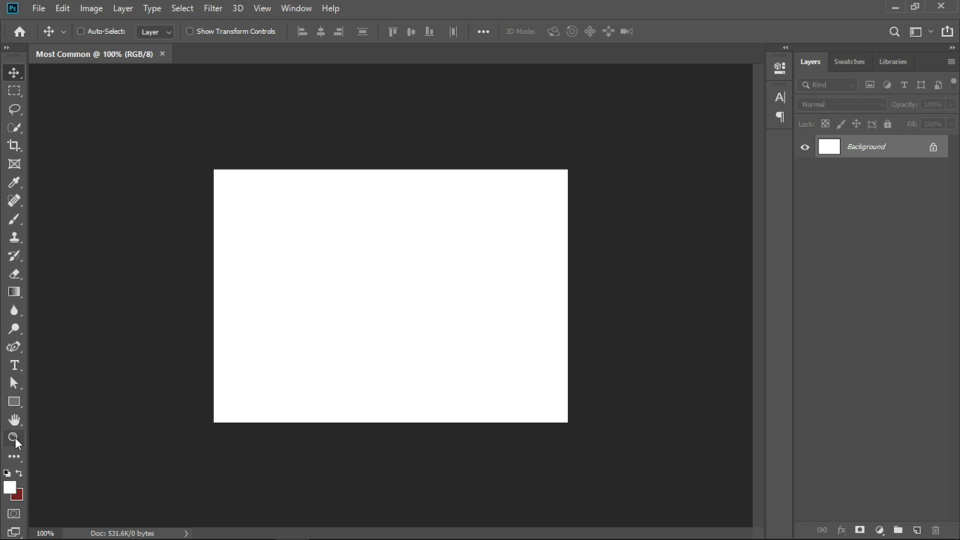
# Step: Zoom into the blank white canvas with the Zoom tool
pyautogui.click(12, 439)
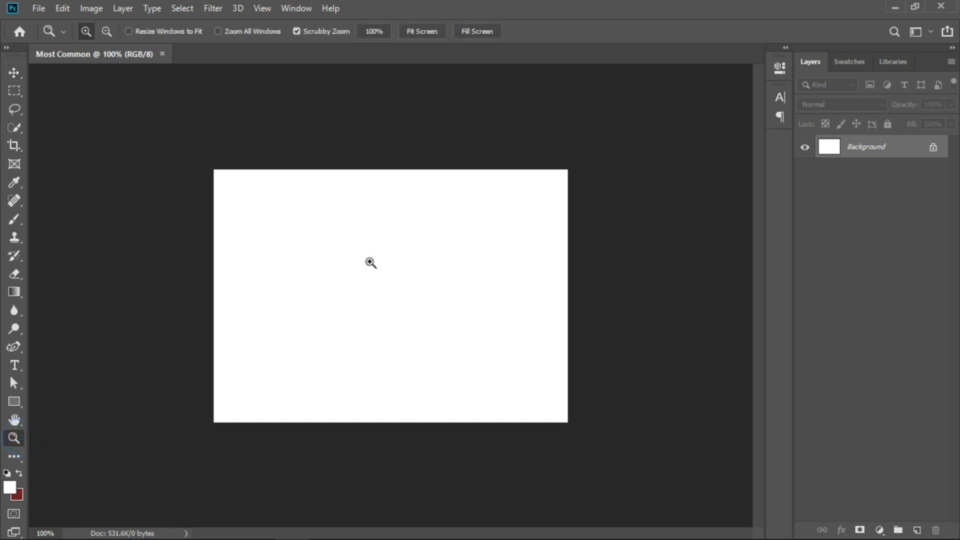
pyautogui.click(368, 262)
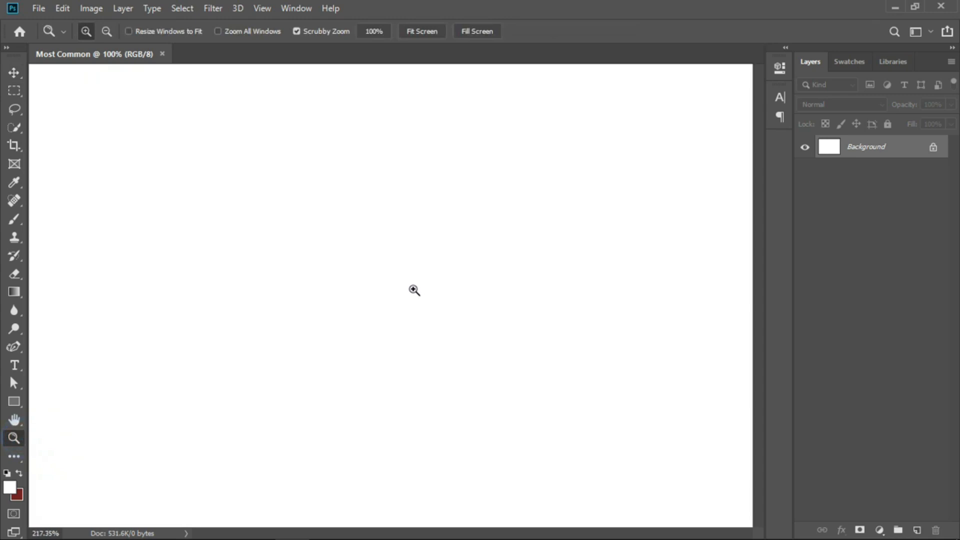